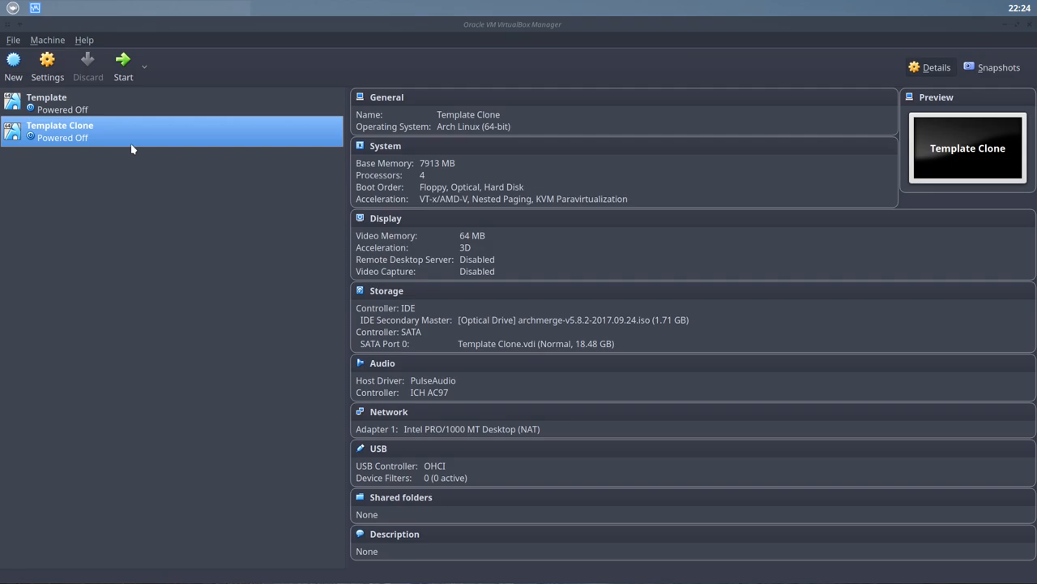
Start the Template Clone virtual machine from the VirtualBox Manager list.
left_click(124, 61)
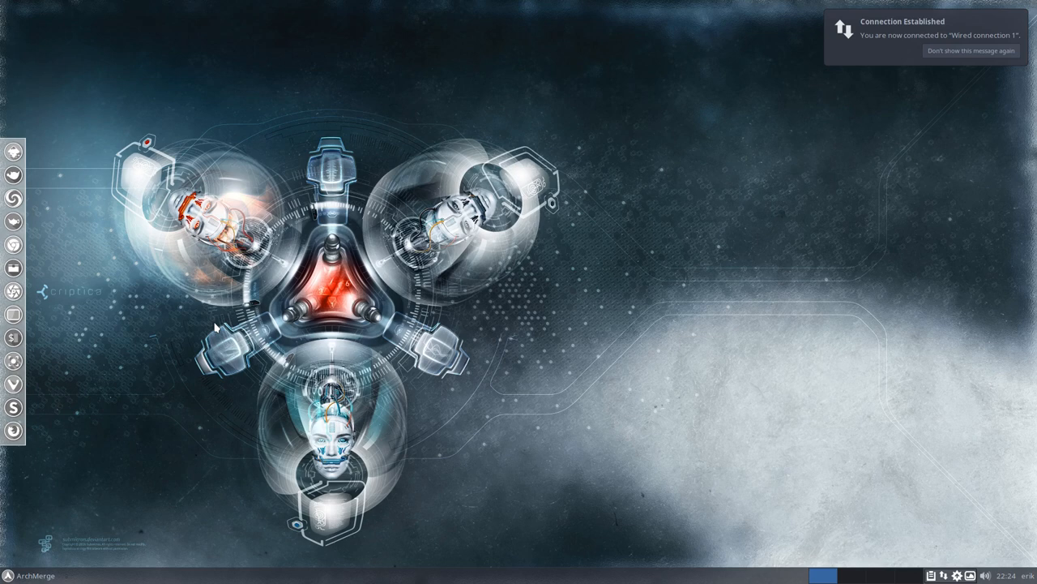
Dismiss the Connection Established notification on the Xfce desktop.
left_click(970, 50)
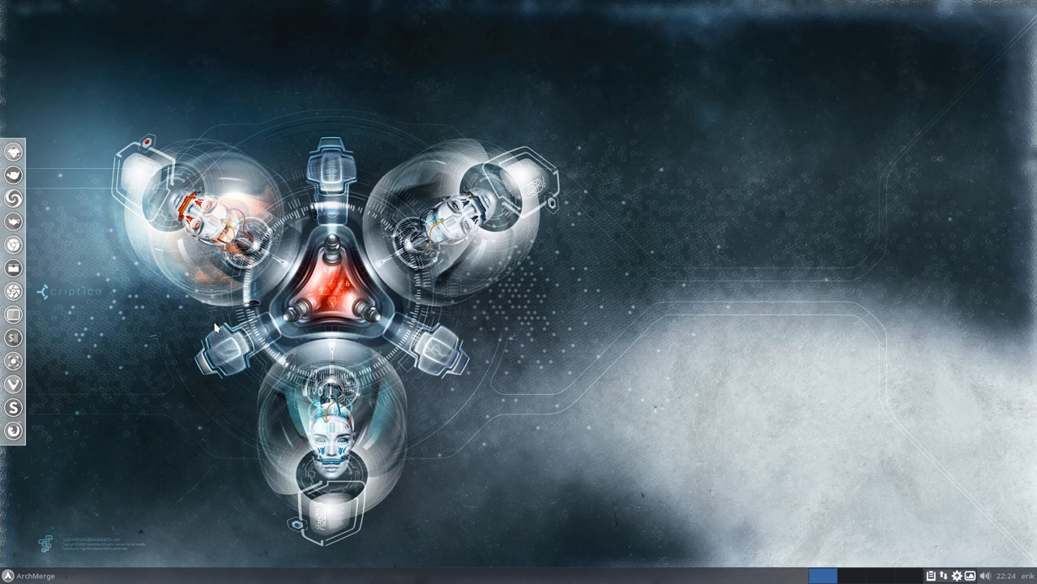
mouse_move(274, 260)
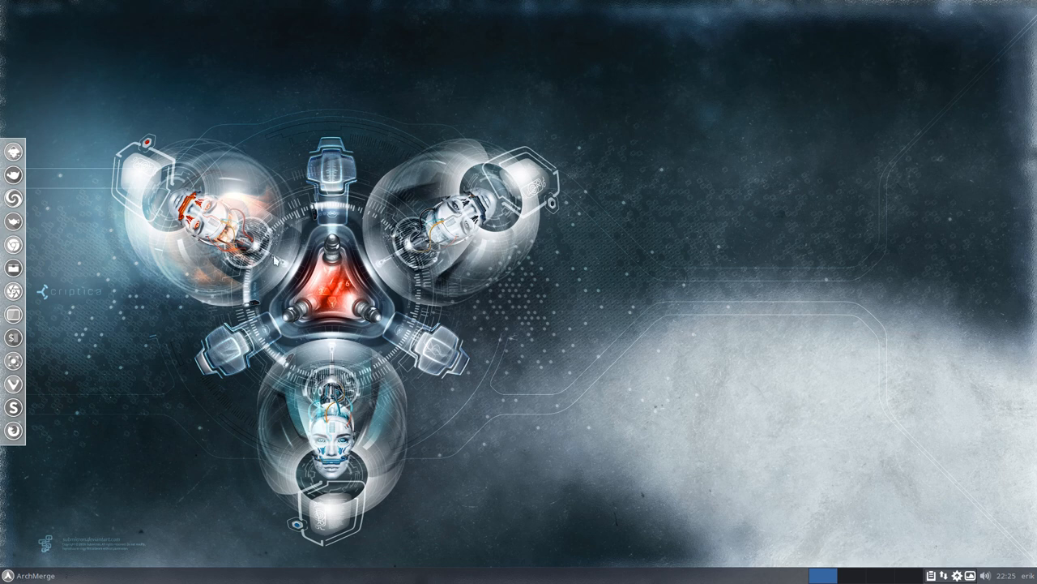
mouse_move(419, 410)
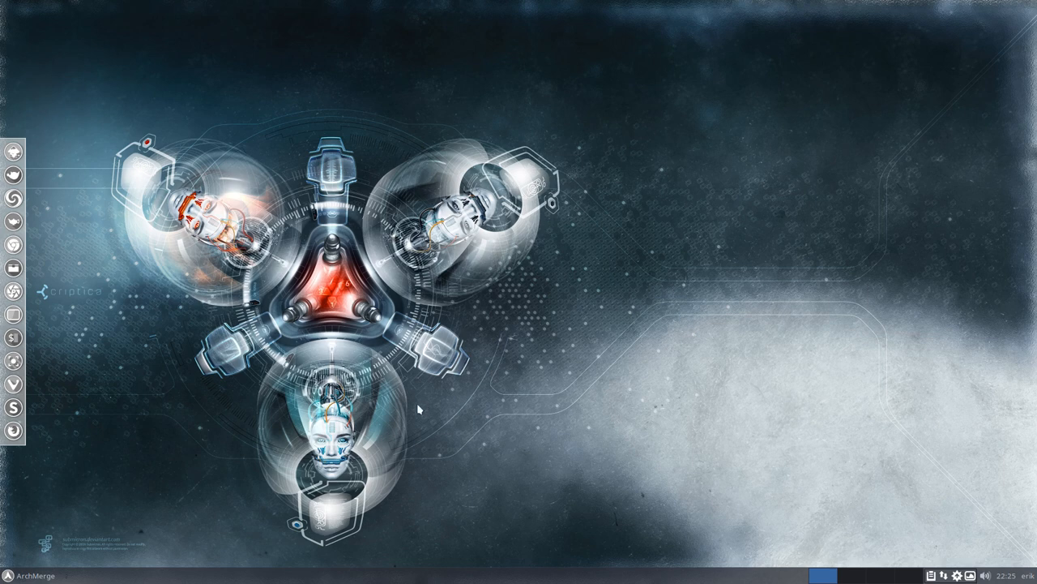
mouse_move(950, 518)
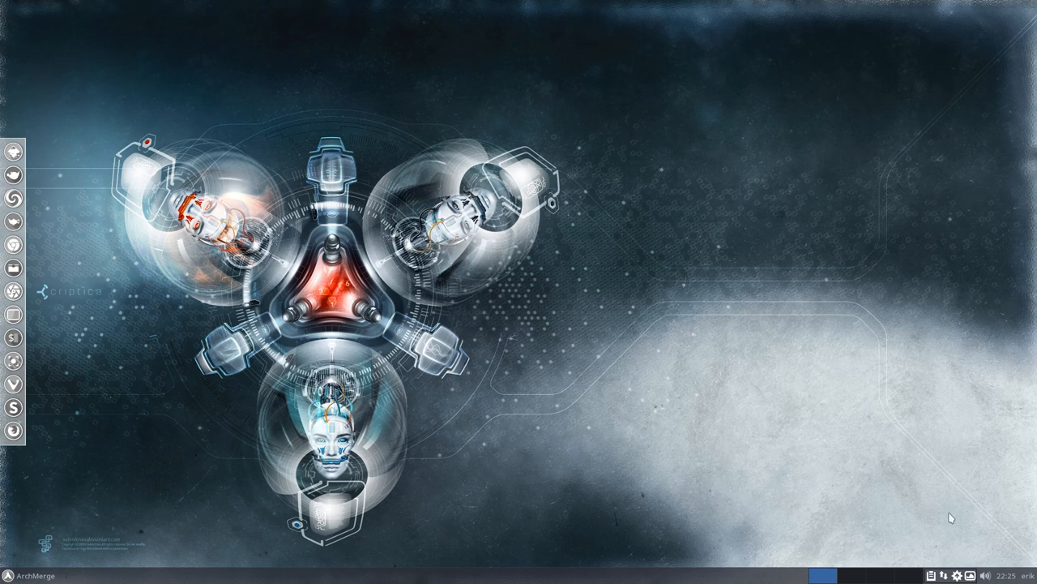
mouse_move(915, 507)
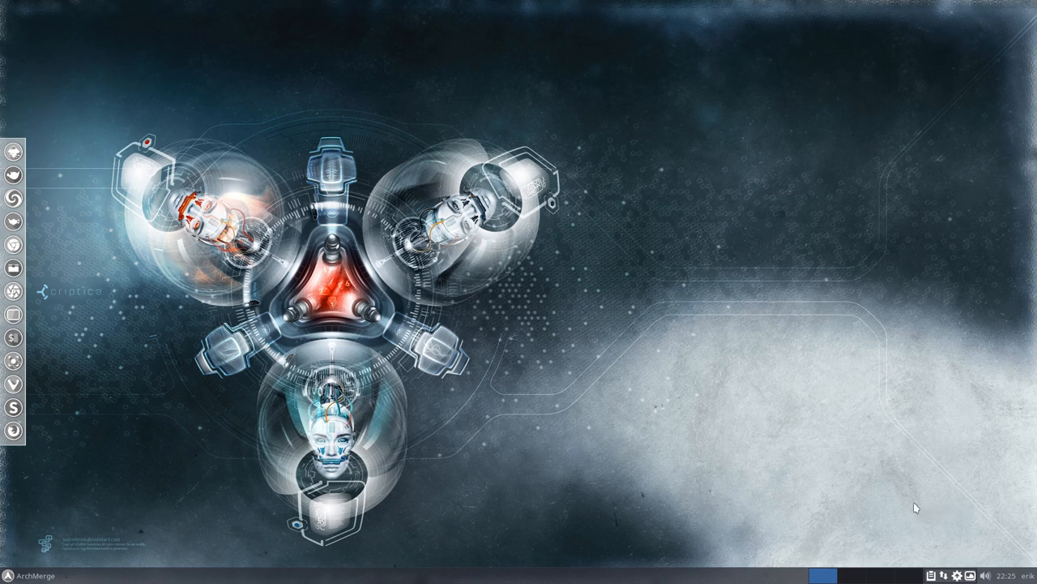
mouse_move(909, 259)
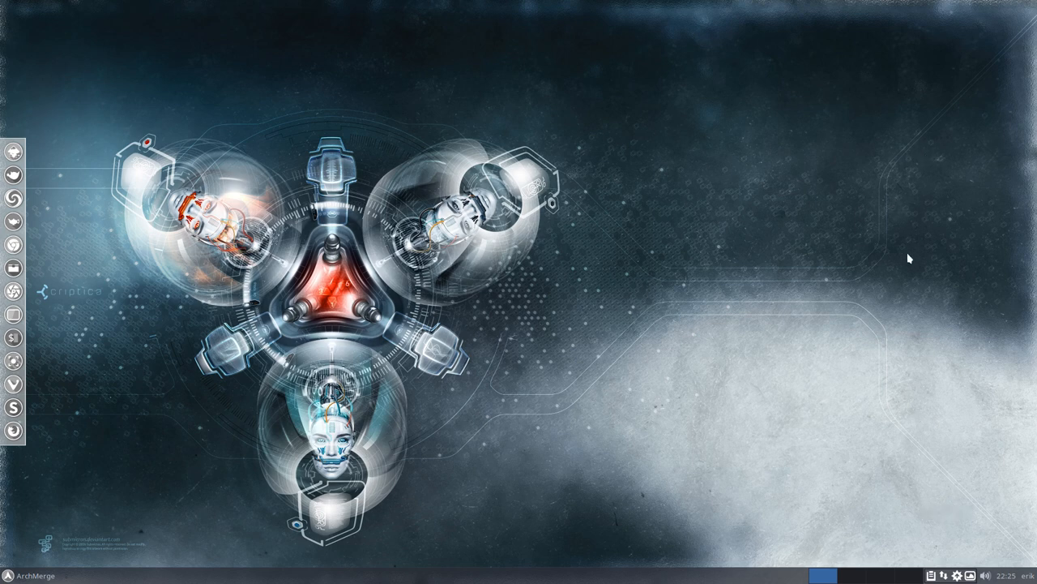
mouse_move(114, 404)
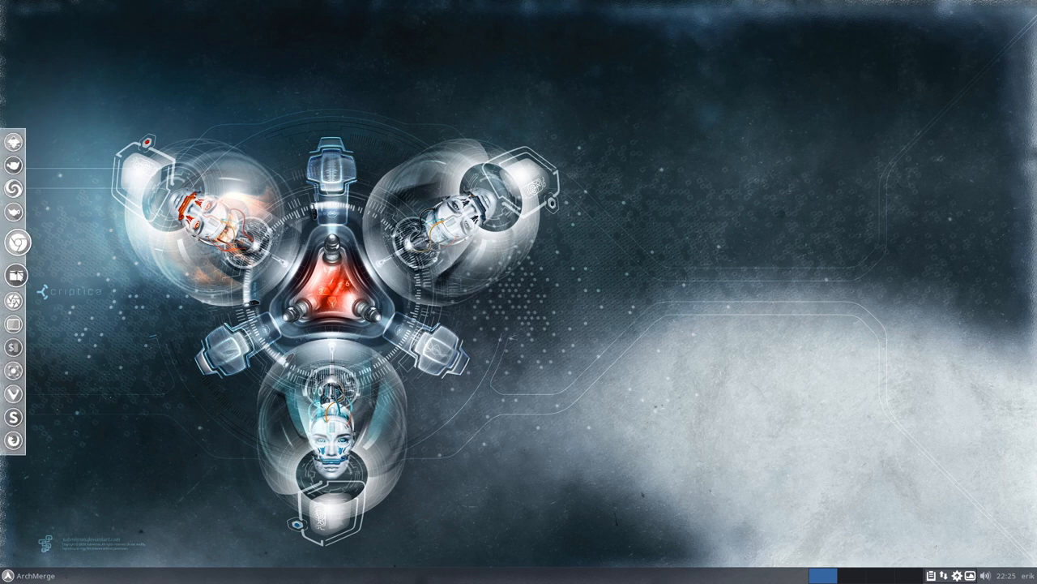
mouse_move(14, 199)
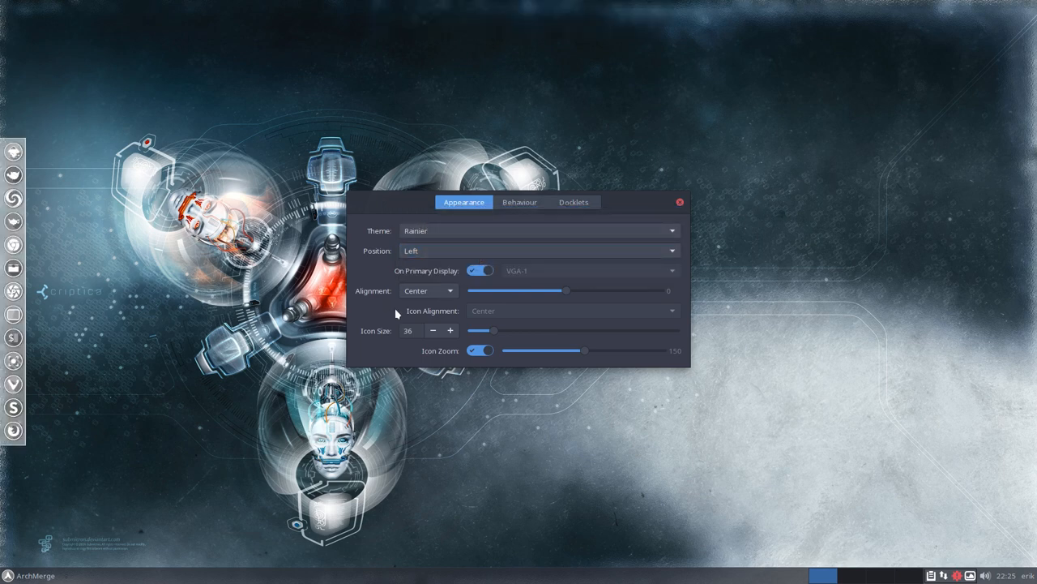
left_click(680, 201)
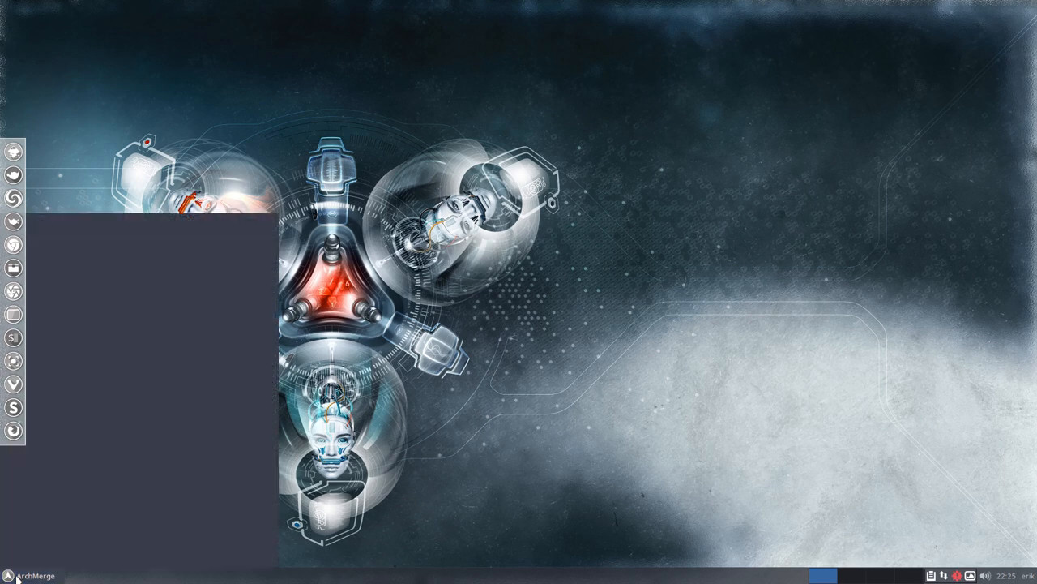
Run sudo hardcode-fixer in a terminal to fix app icons, then close the terminal.
left_click(10, 574)
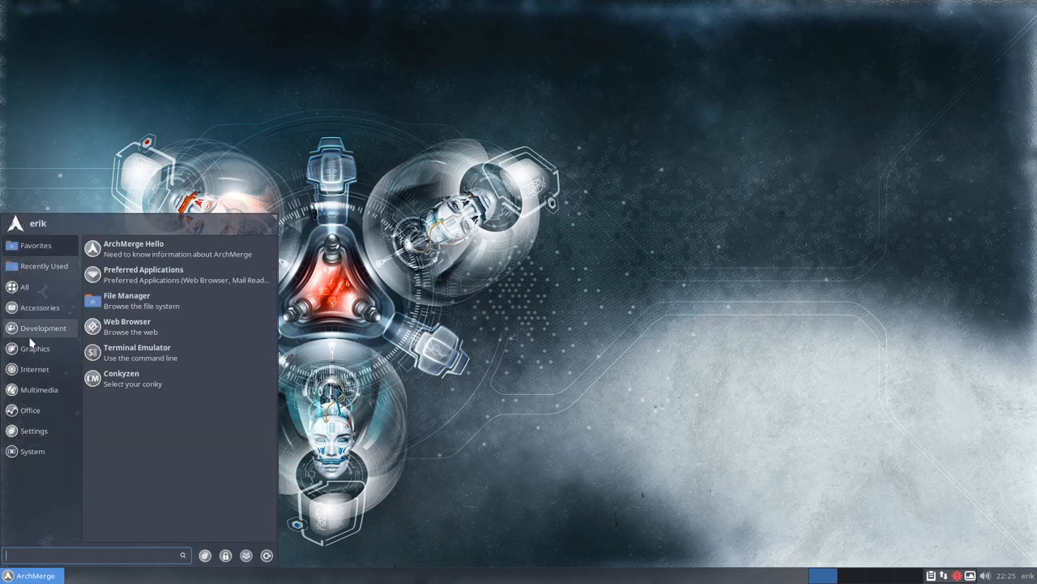
mouse_move(127, 278)
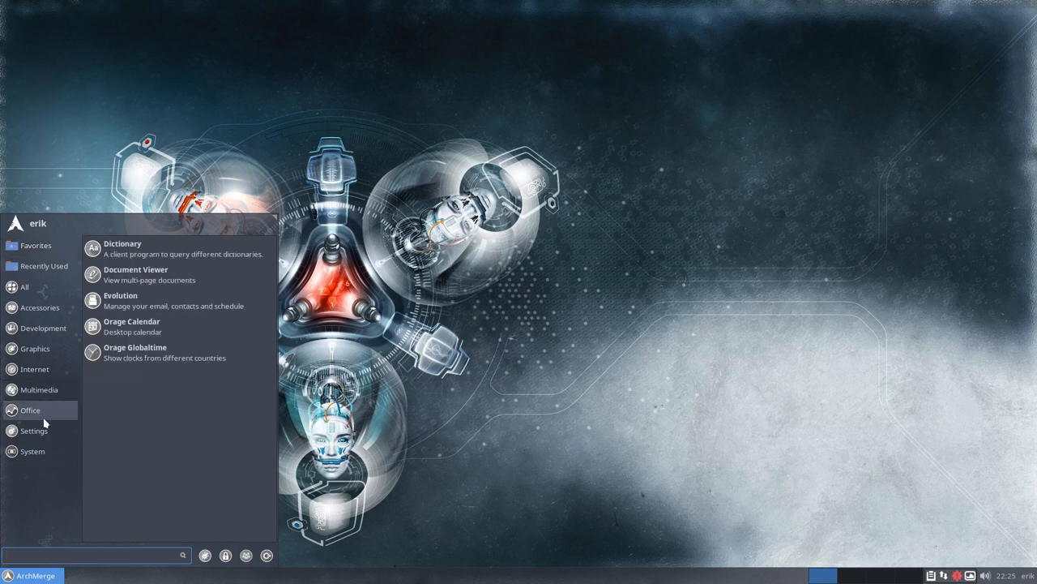
left_click(33, 452)
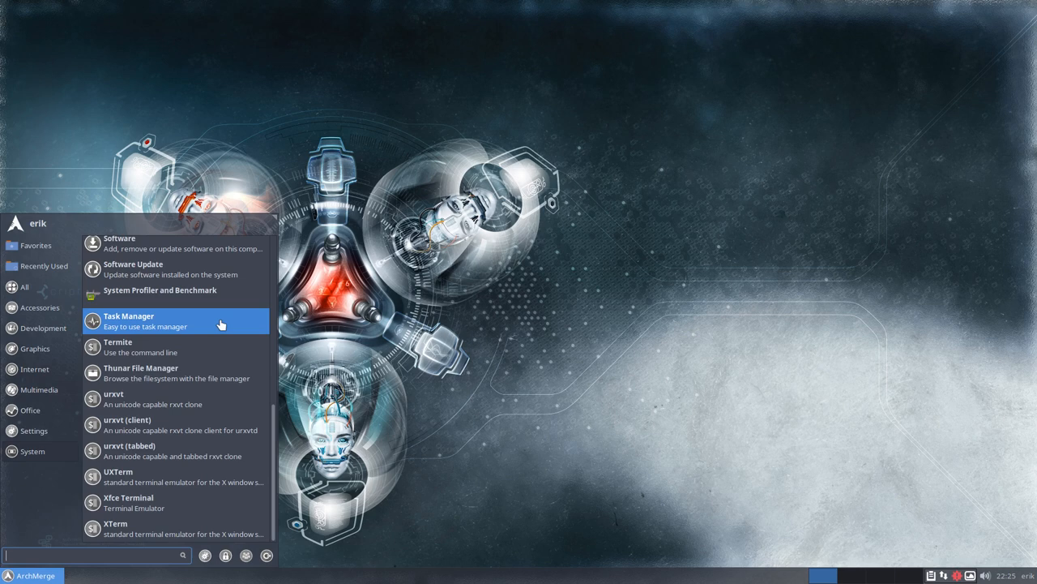
mouse_move(159, 295)
type("sudo")
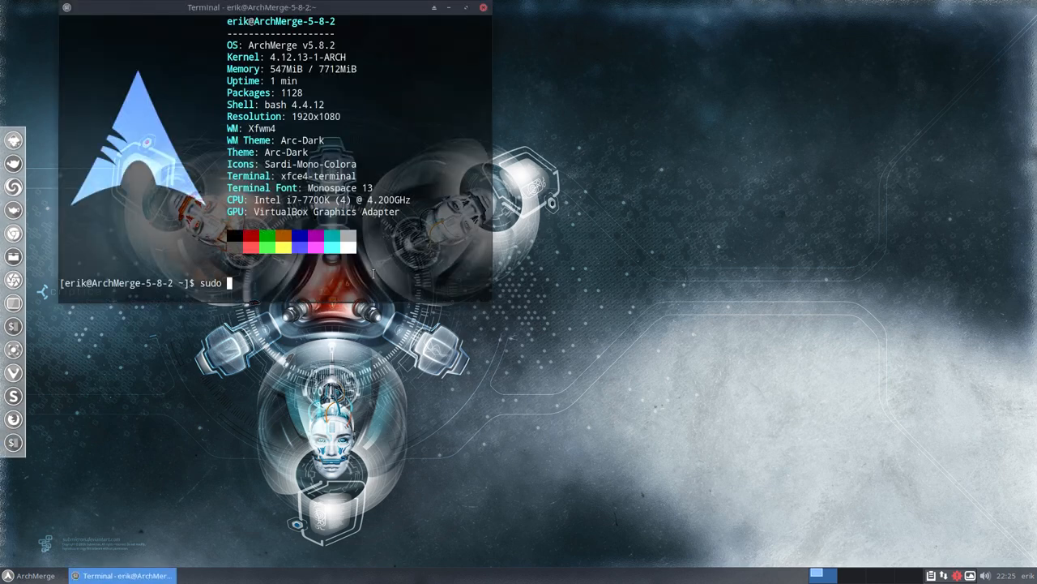
type("hardcode-fixer")
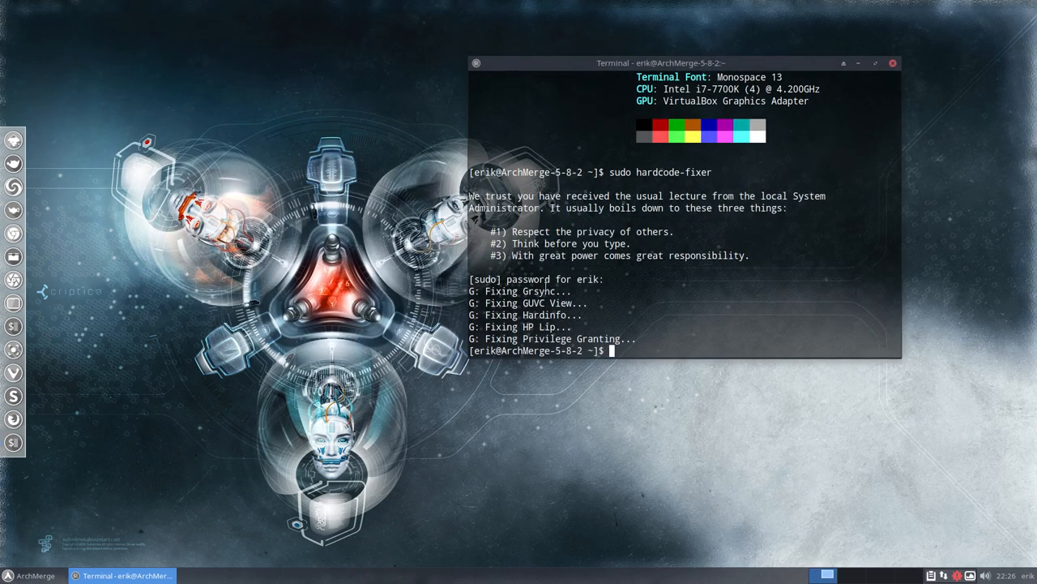
left_click(33, 575)
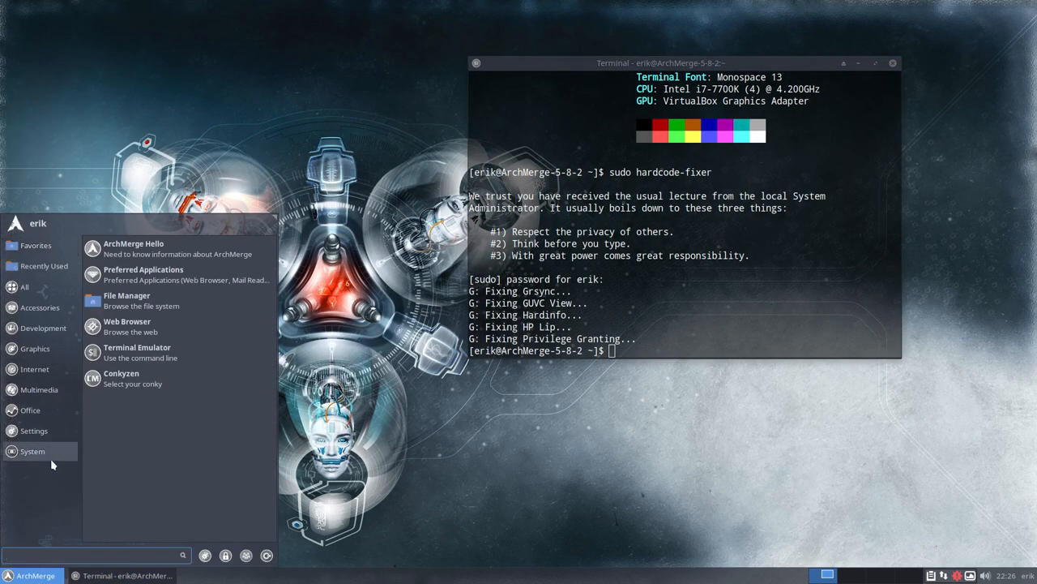
left_click(32, 451)
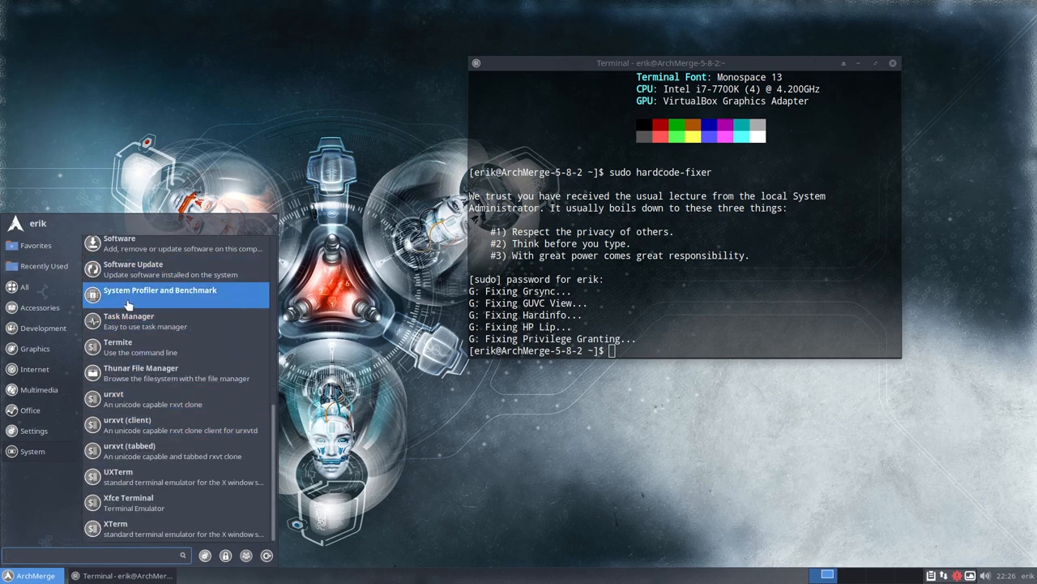
left_click(833, 179)
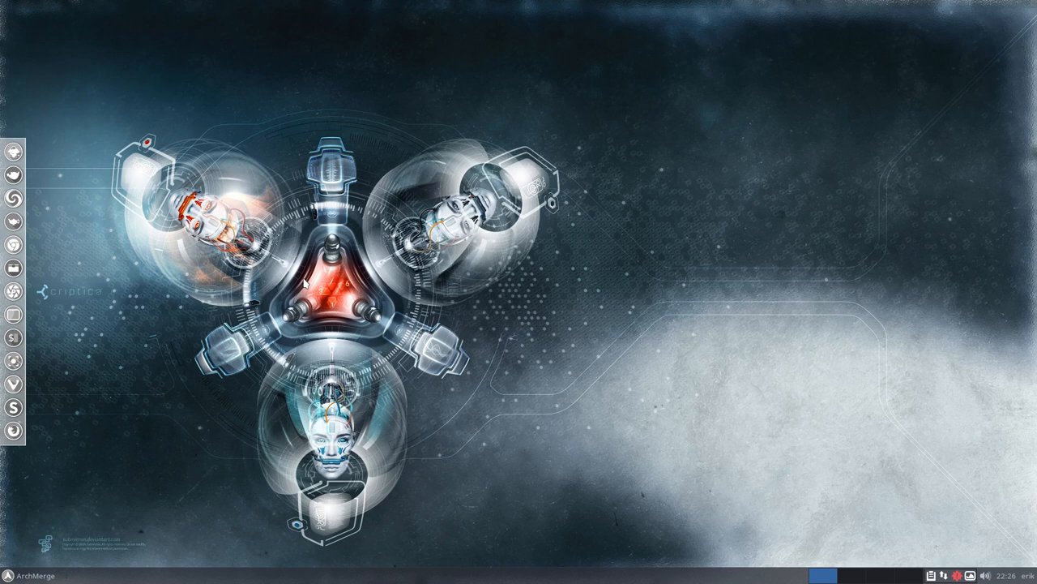
mouse_move(303, 284)
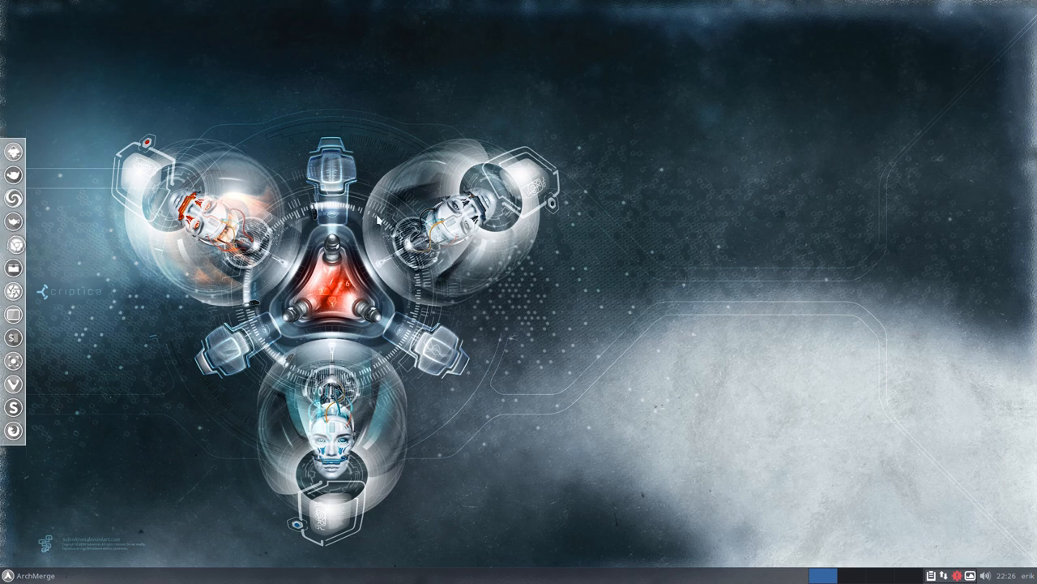
left_click(13, 152)
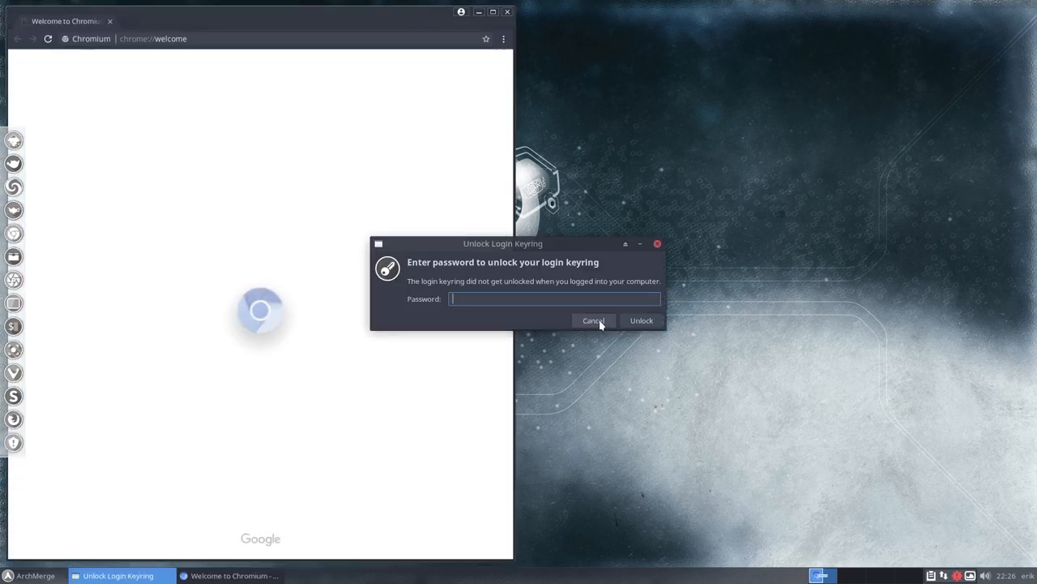
left_click(593, 320)
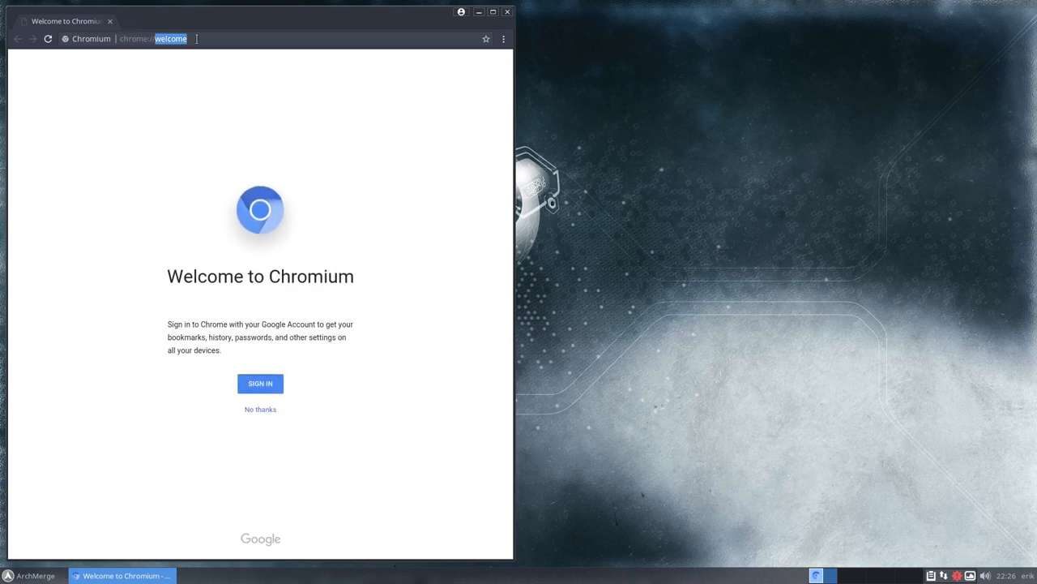
mouse_move(563, 16)
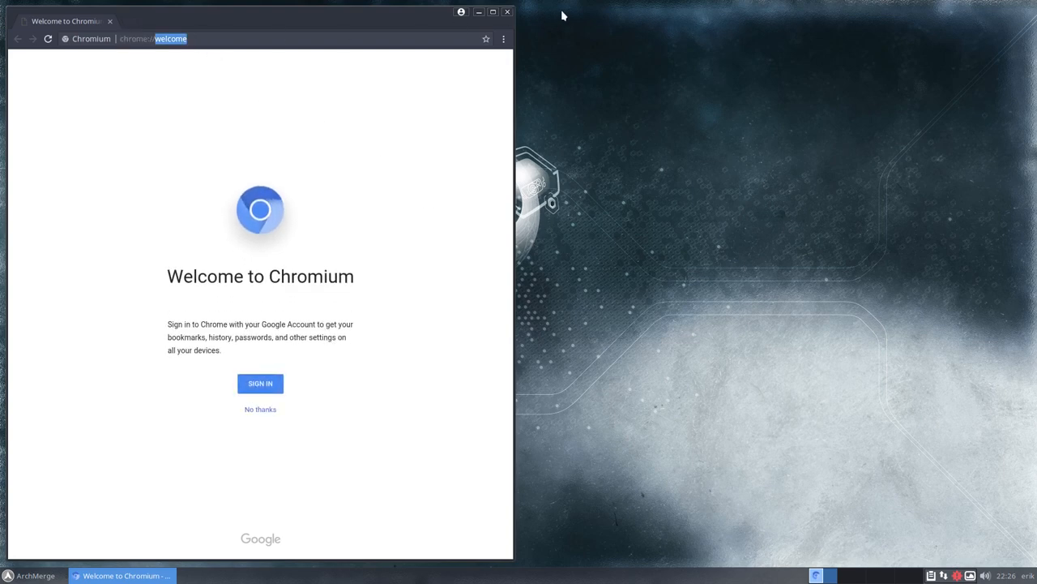
left_click(479, 11)
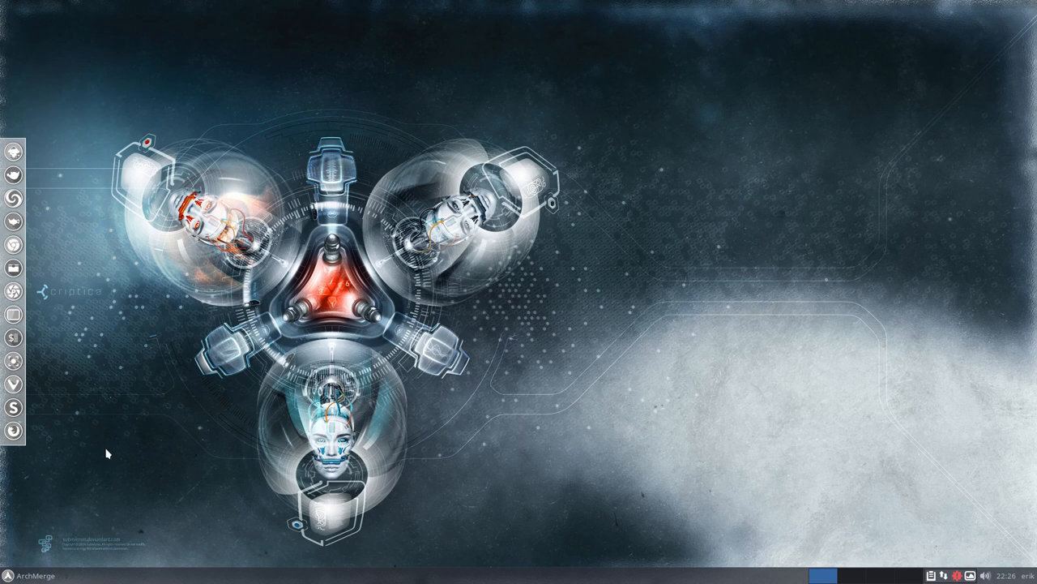
Read the ArchMerge Editions page down through its Conky's and Icons sections.
left_click(33, 574)
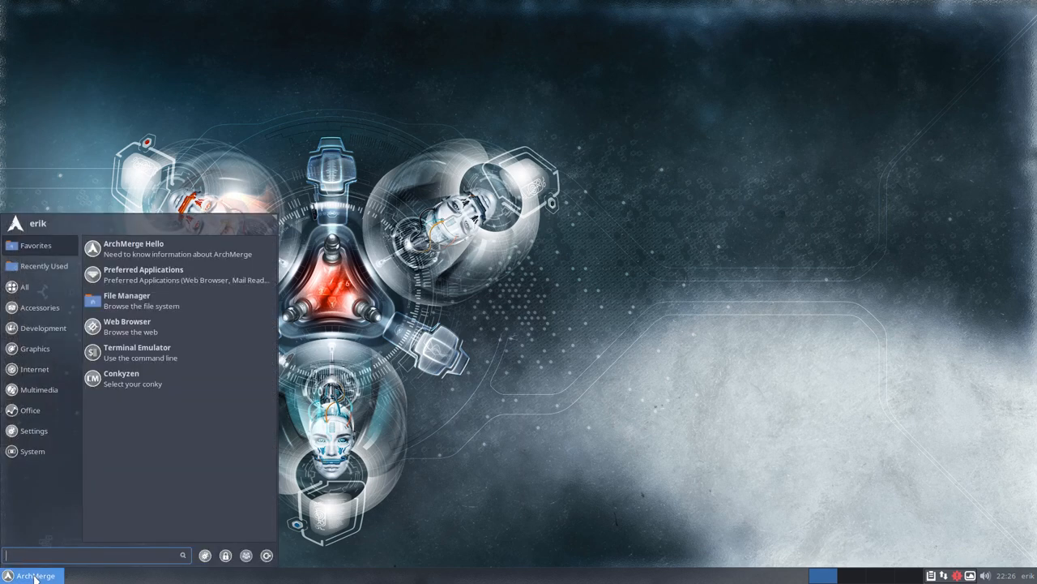
mouse_move(170, 248)
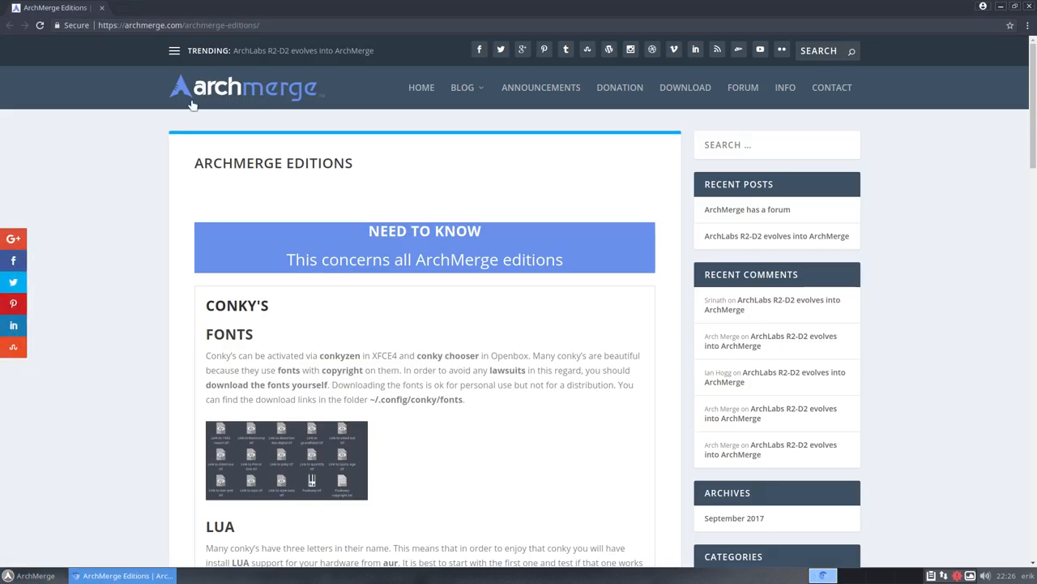
mouse_move(389, 222)
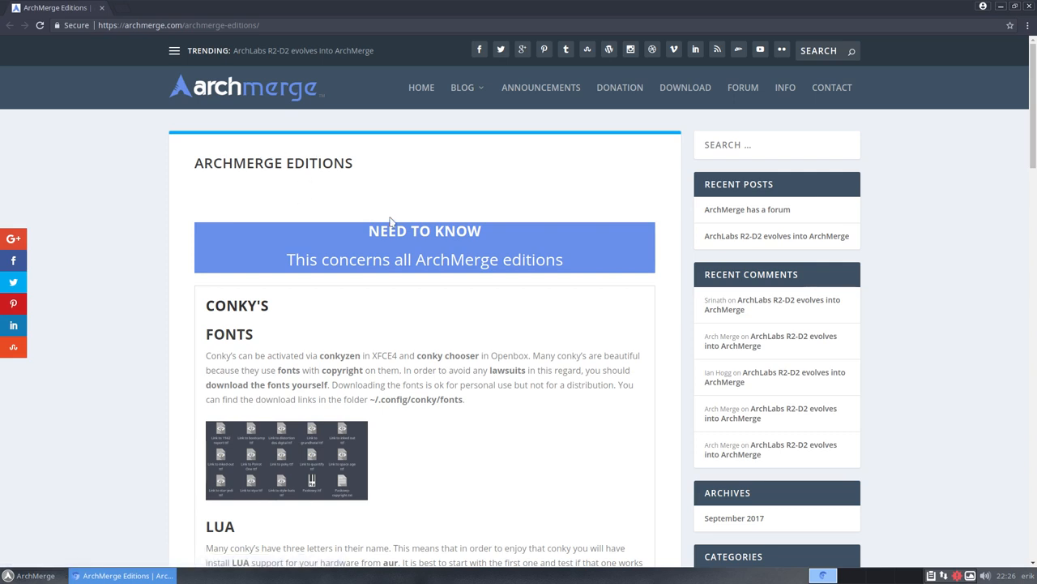
mouse_move(206, 286)
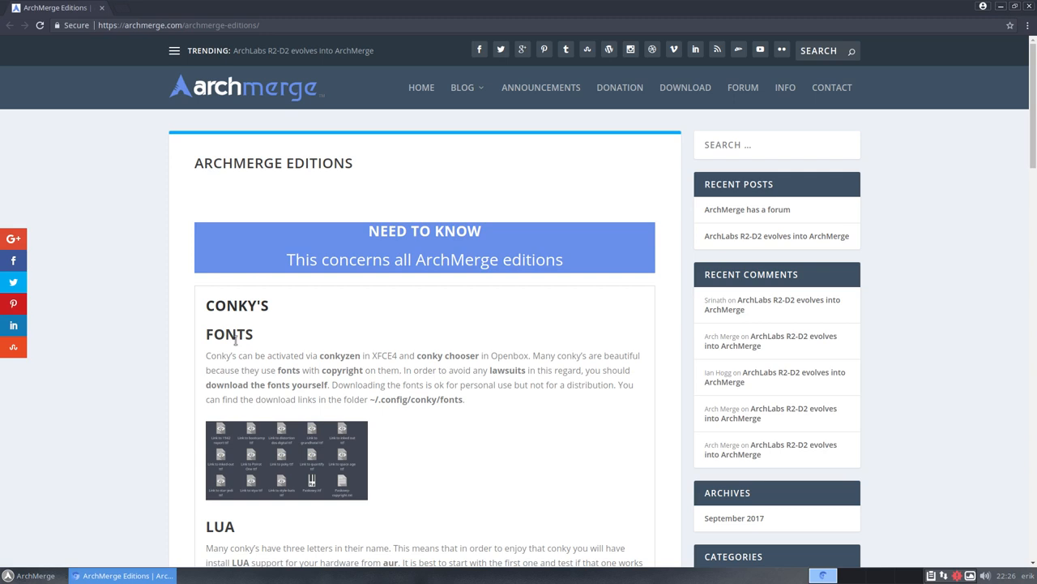
scroll("down", 3)
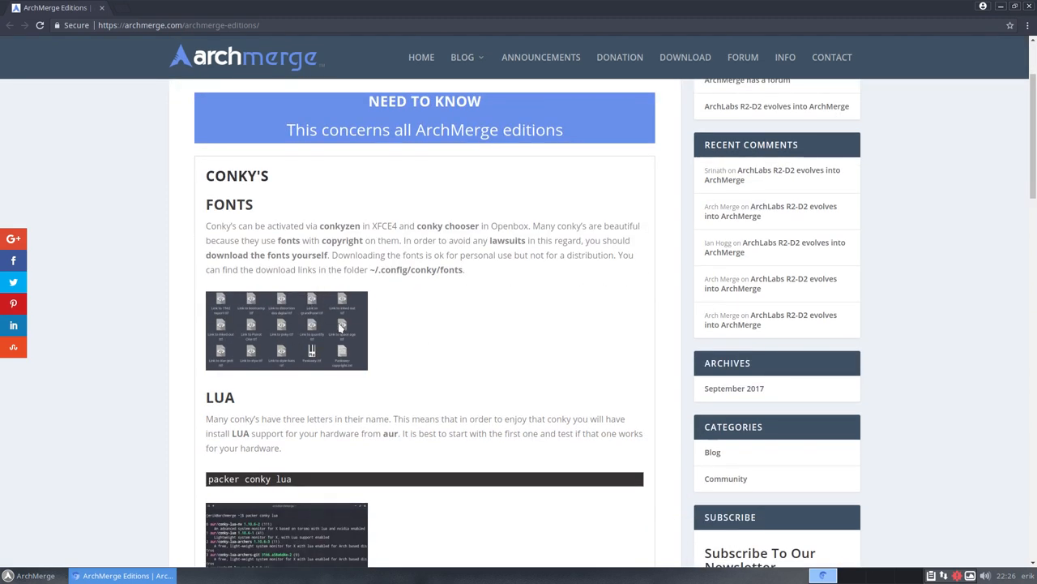
mouse_move(259, 350)
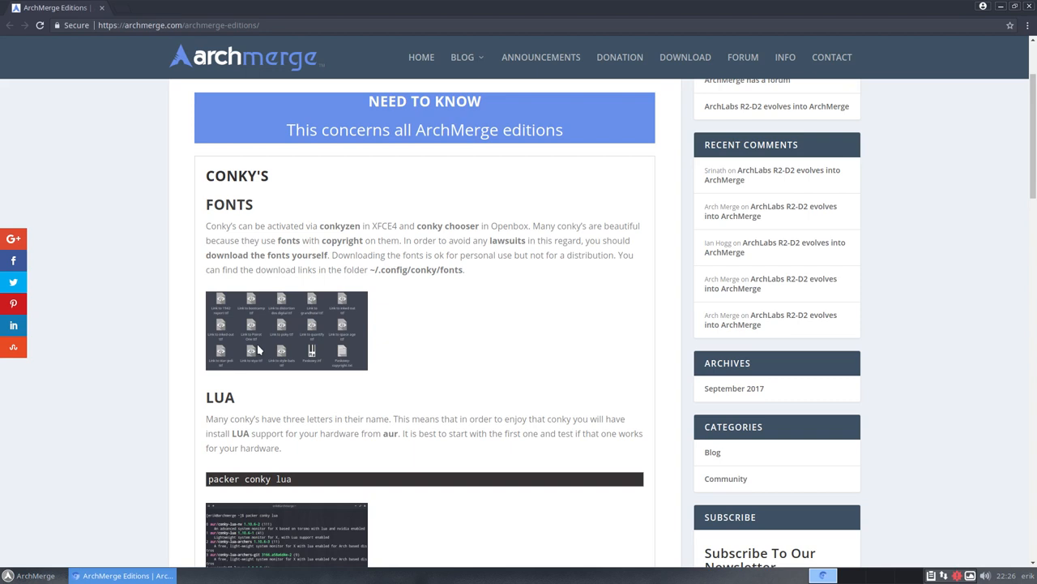
scroll("down", 3)
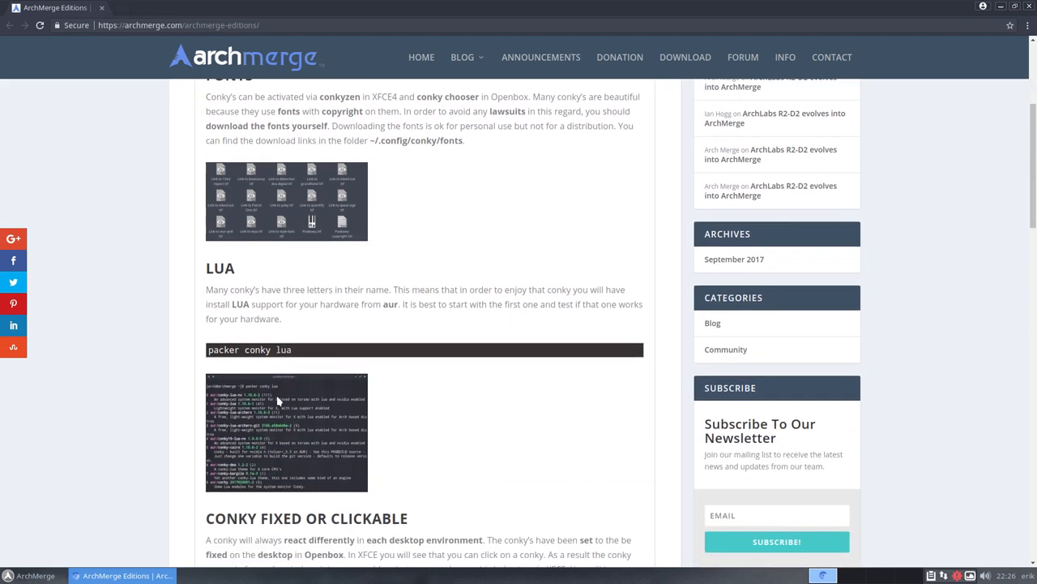
scroll("down", 3)
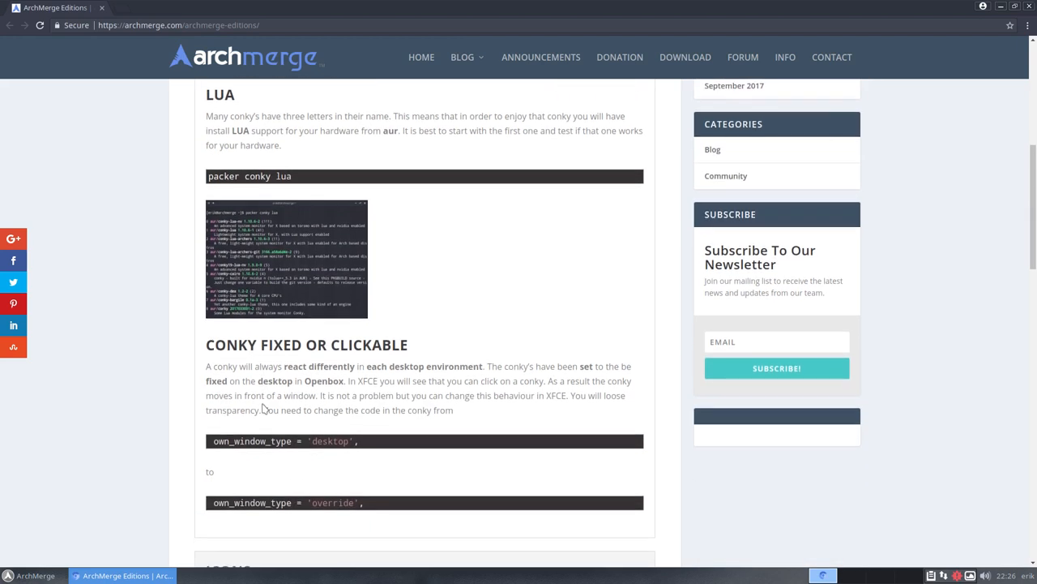
scroll("down", 3)
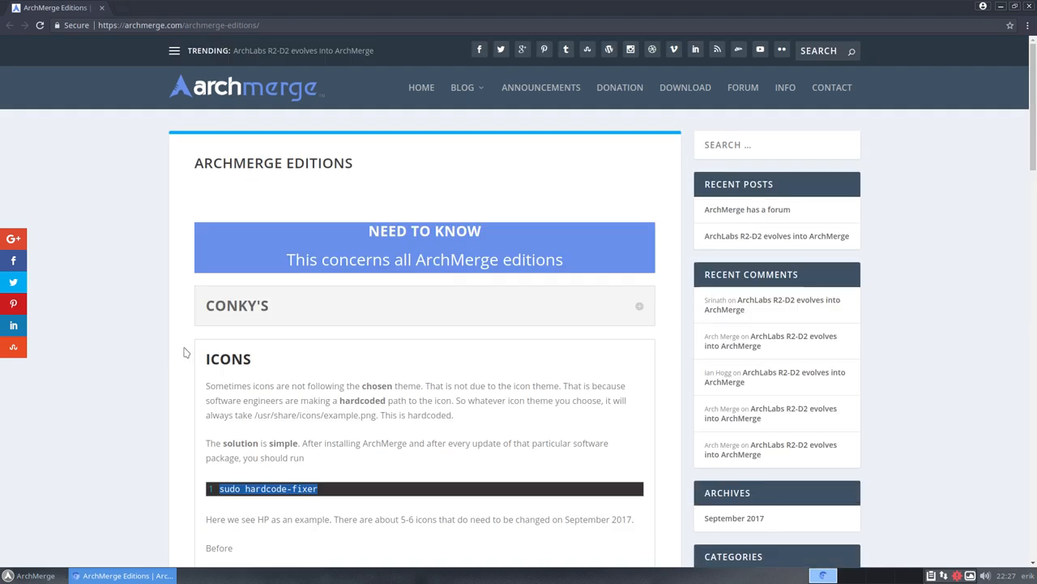
mouse_move(451, 224)
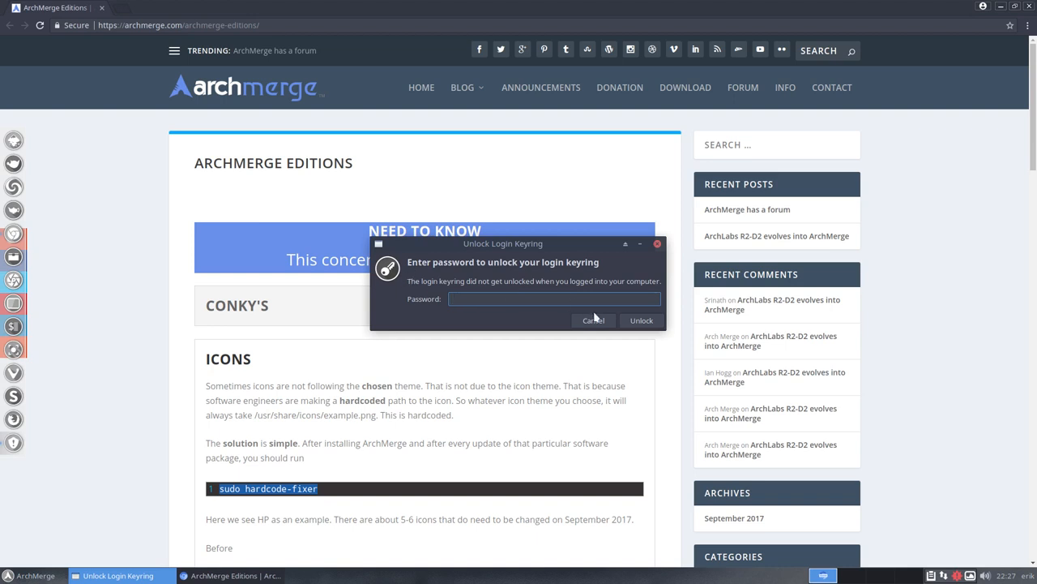
Cancel the Unlock Login Keyring prompt and read on through the hardcode-fixer section.
left_click(592, 320)
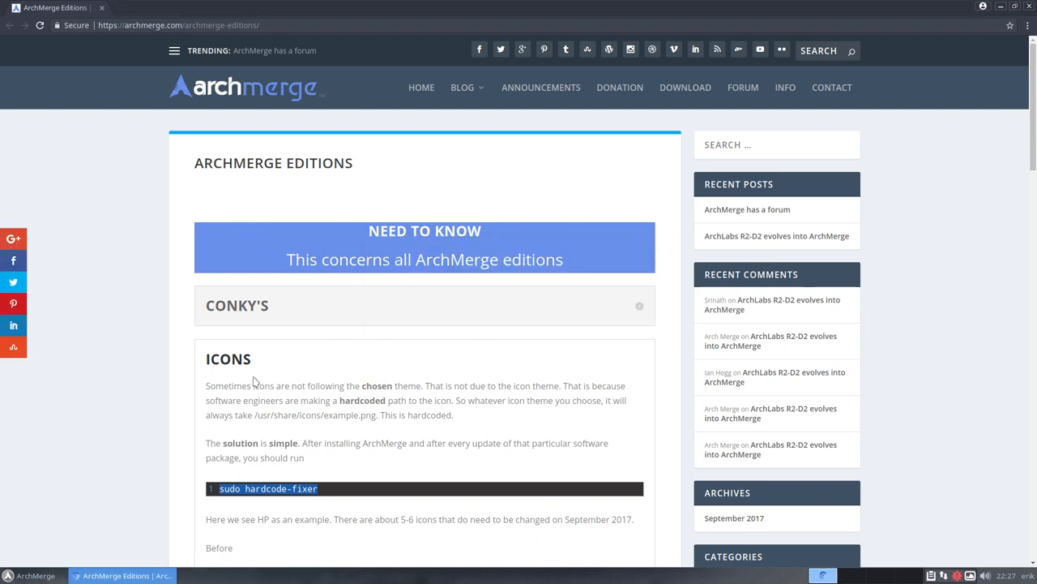
scroll("down", 3)
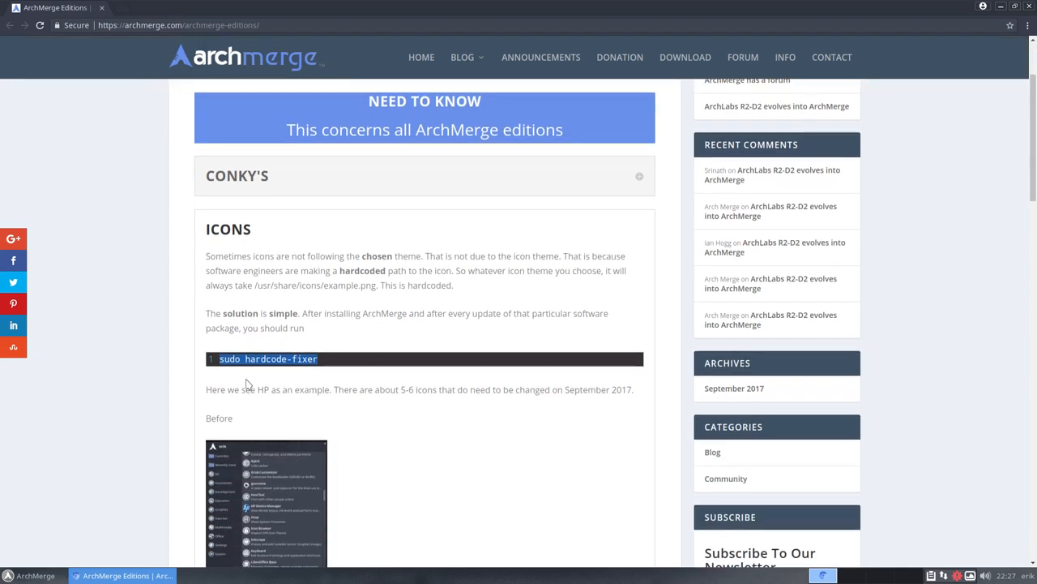
scroll("down", 3)
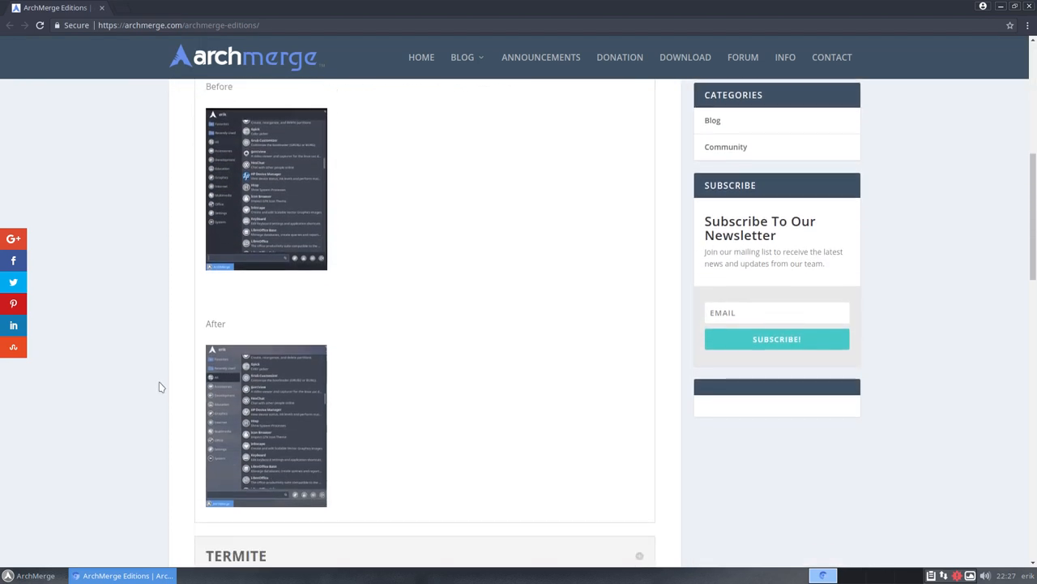
scroll("down", 3)
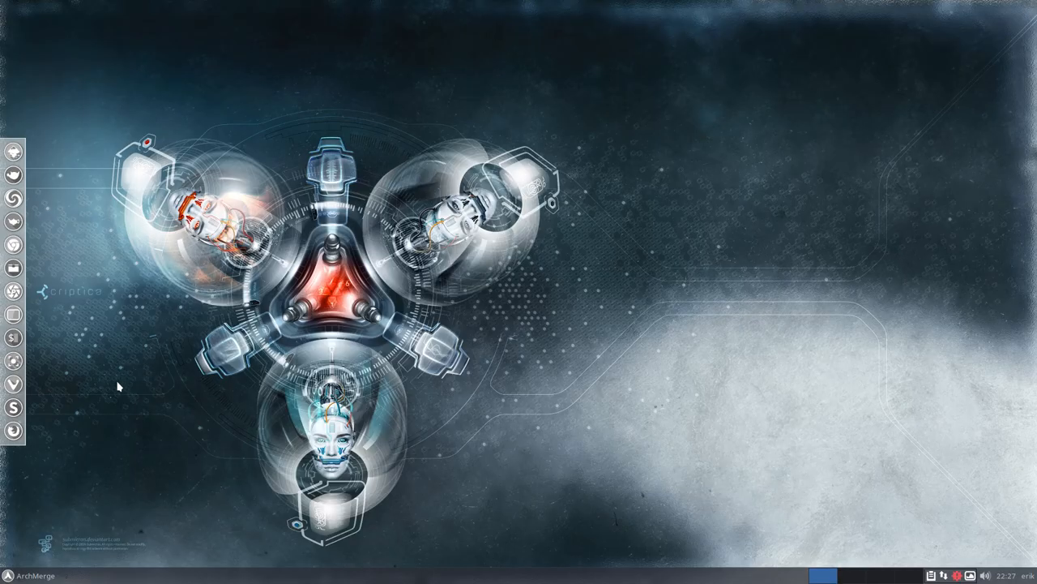
mouse_move(69, 511)
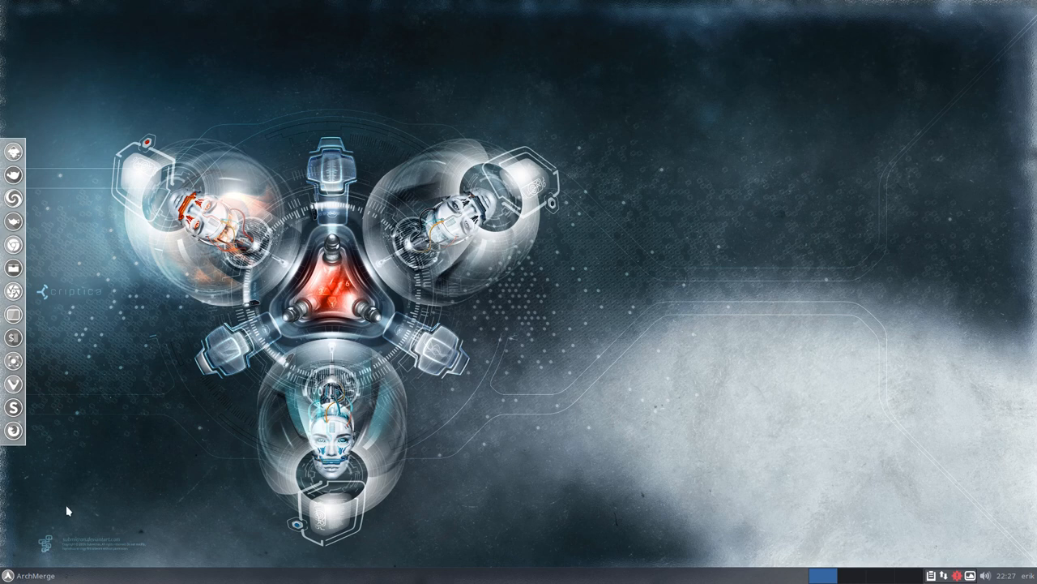
Log out of the Xfce session and log back in to the Openbox session.
left_click(32, 574)
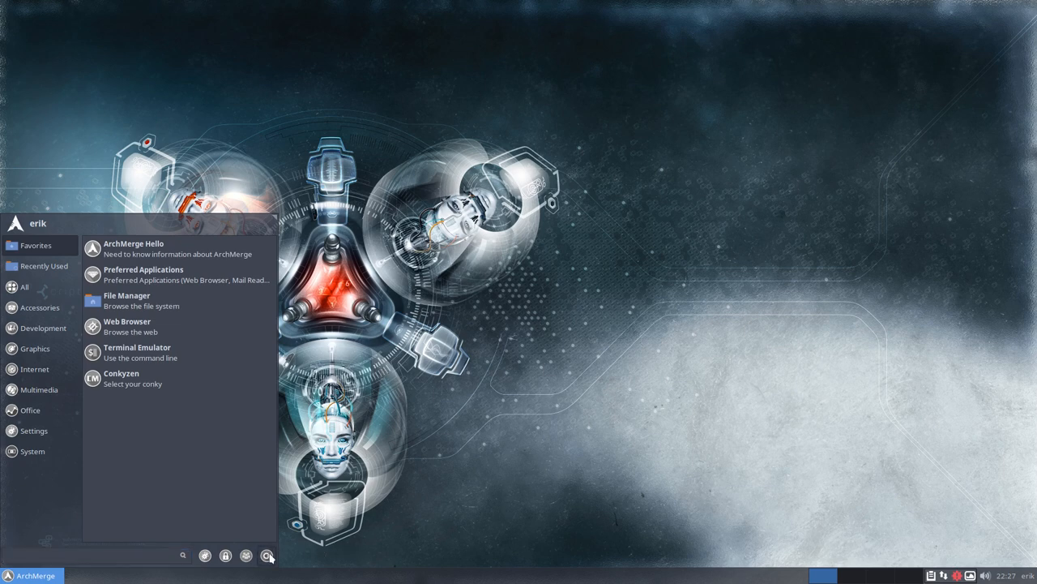
left_click(268, 556)
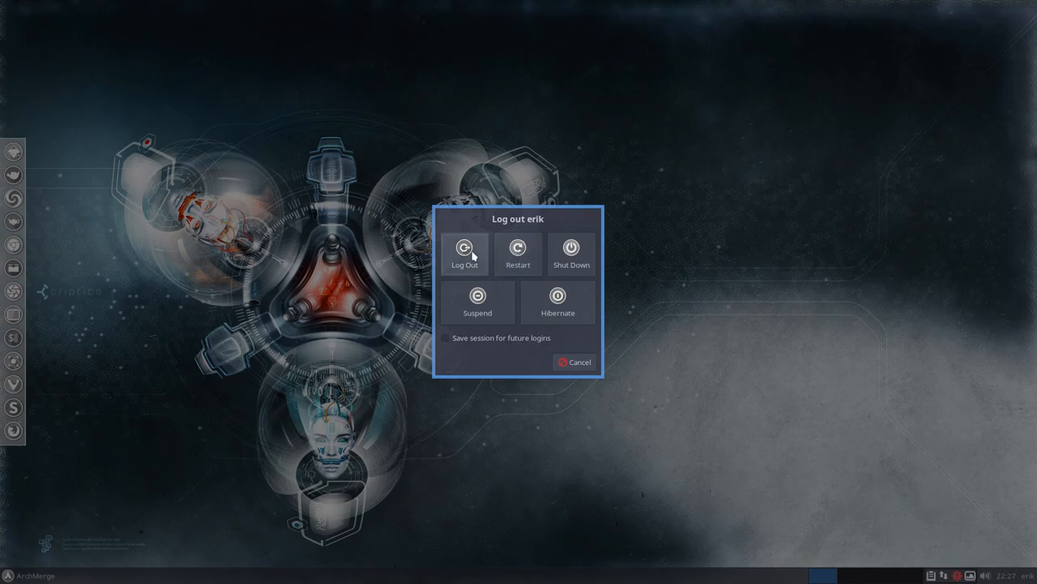
left_click(464, 247)
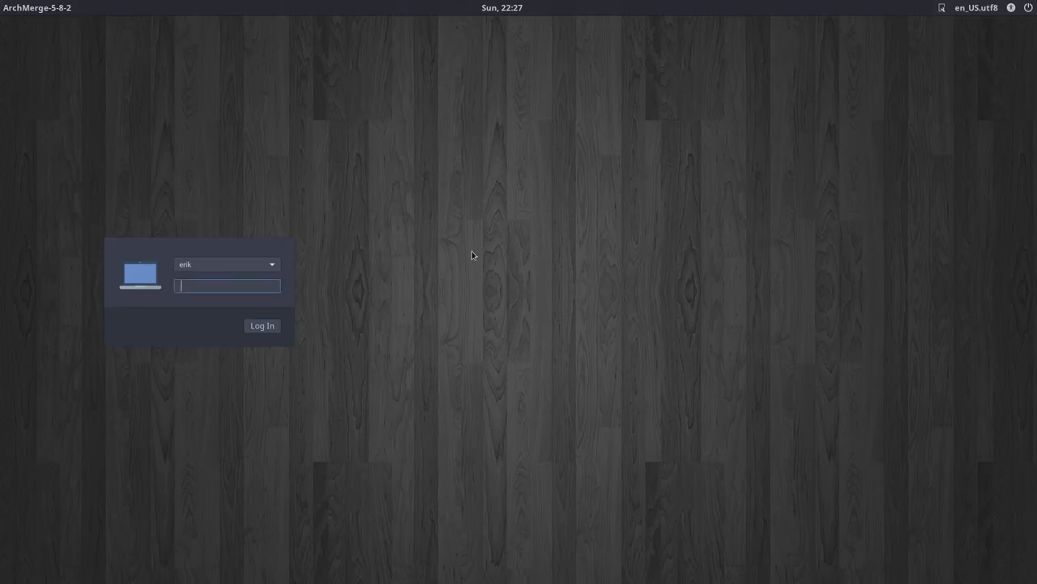
left_click(941, 7)
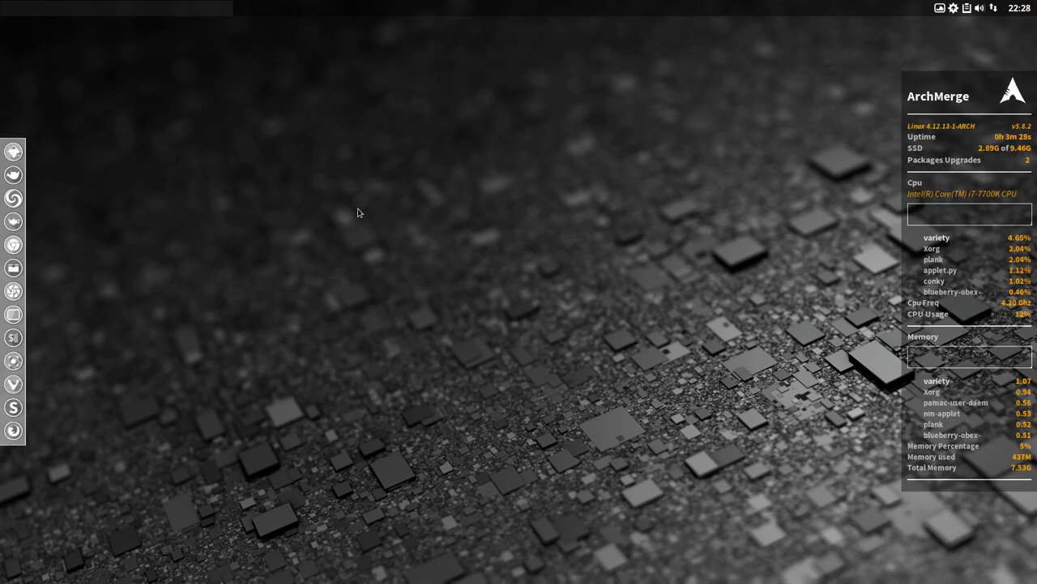
Show the Openbox root menu and browse its Conky and System Settings submenus.
right_click(359, 212)
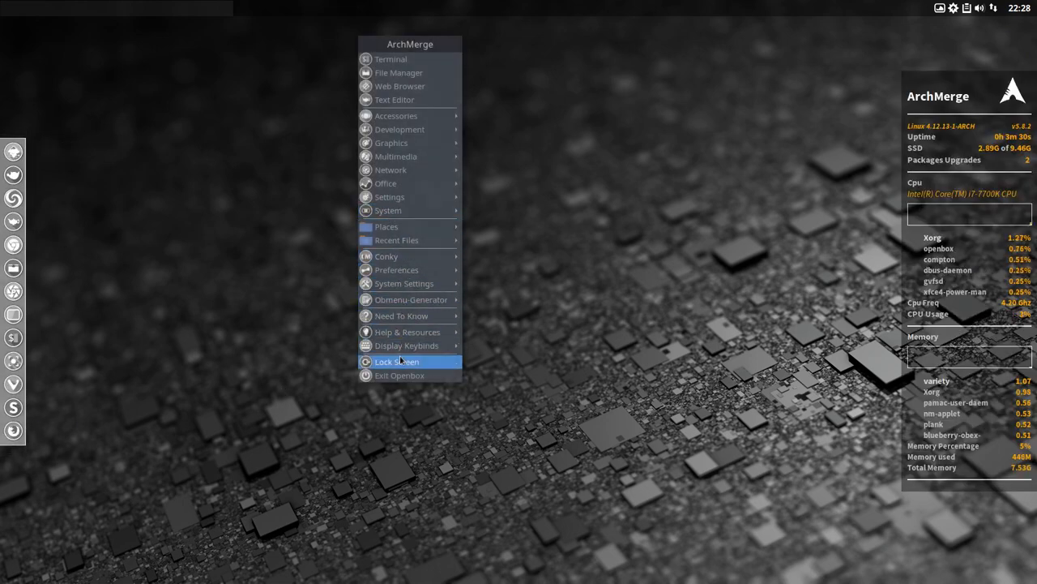
mouse_move(387, 256)
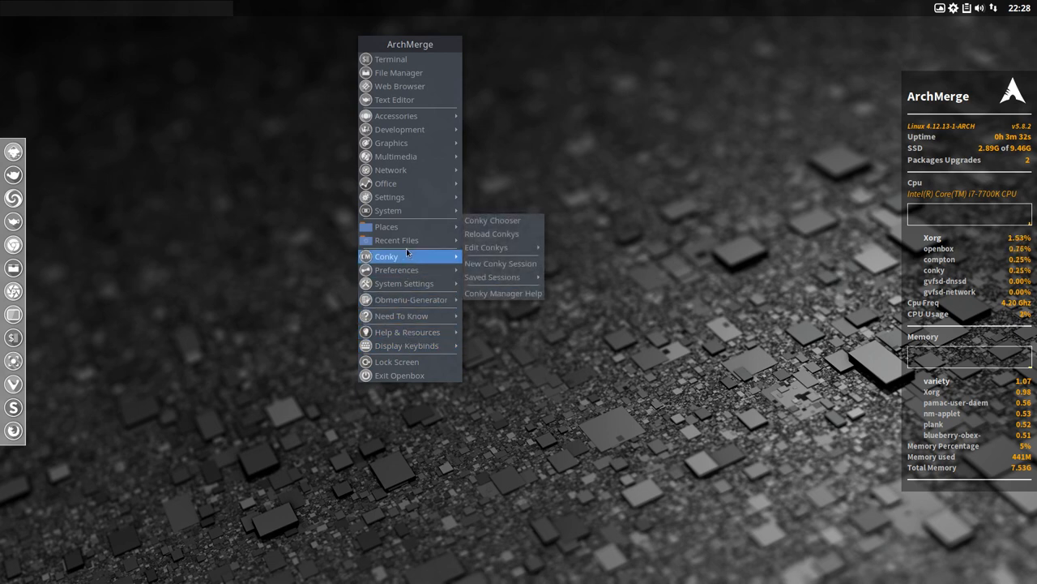
mouse_move(391, 170)
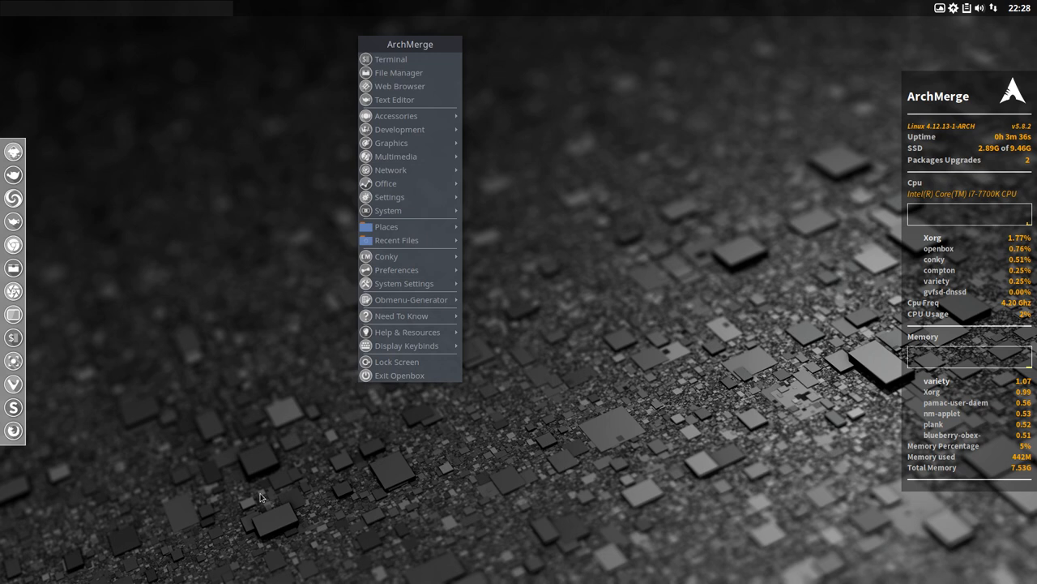
mouse_move(186, 389)
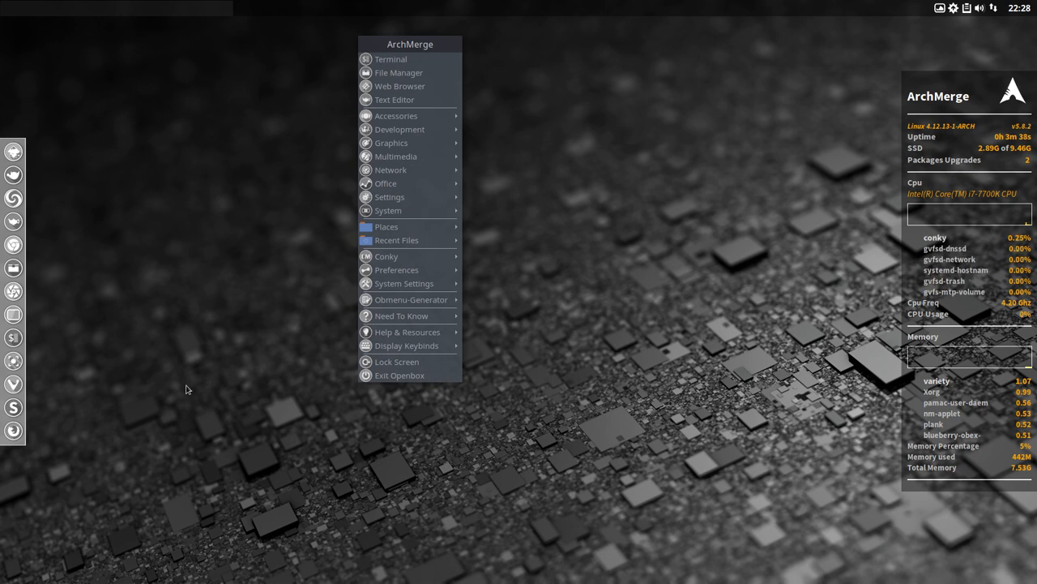
mouse_move(201, 382)
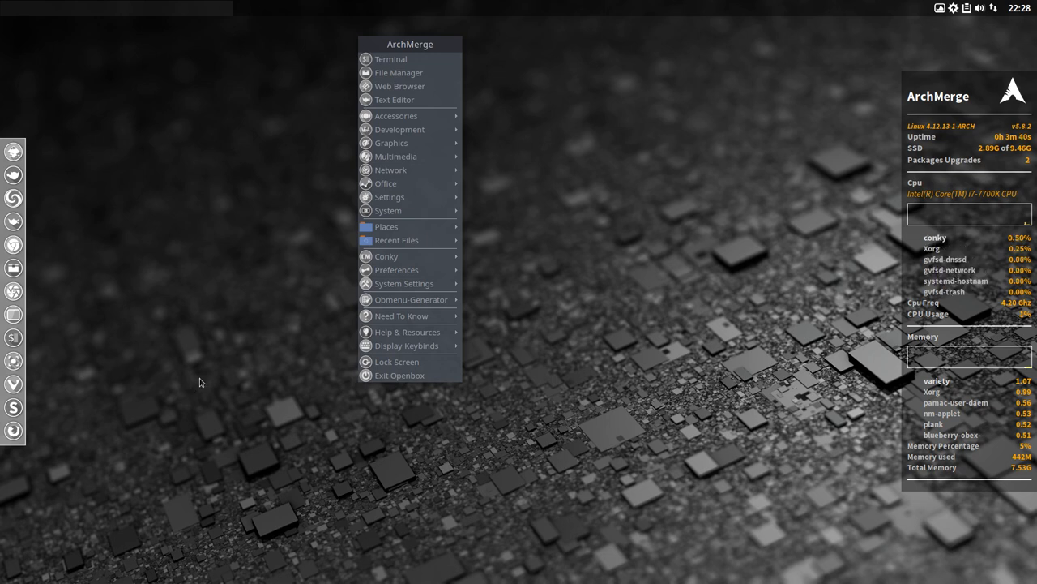
mouse_move(508, 375)
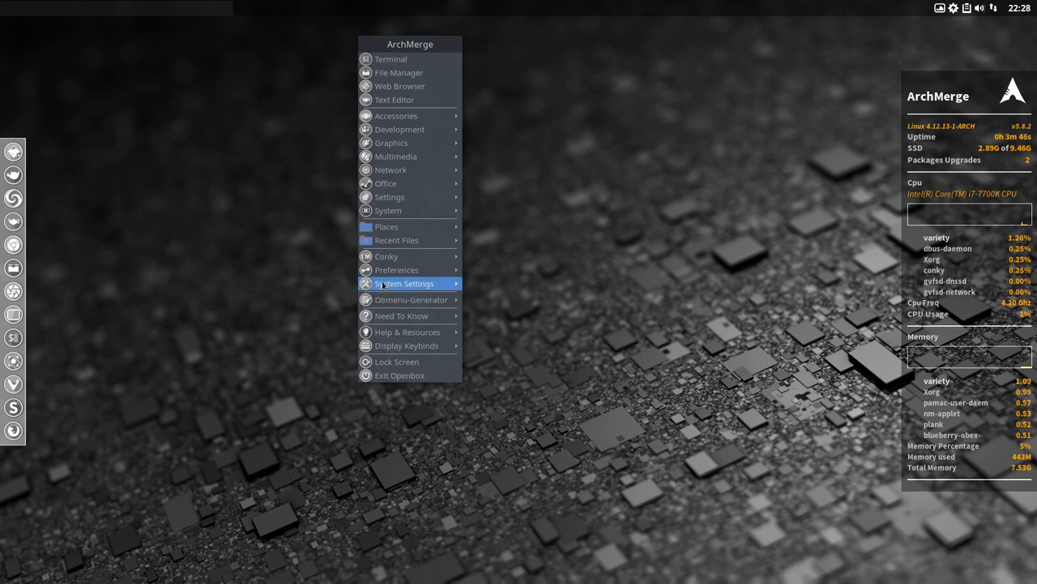
mouse_move(386, 256)
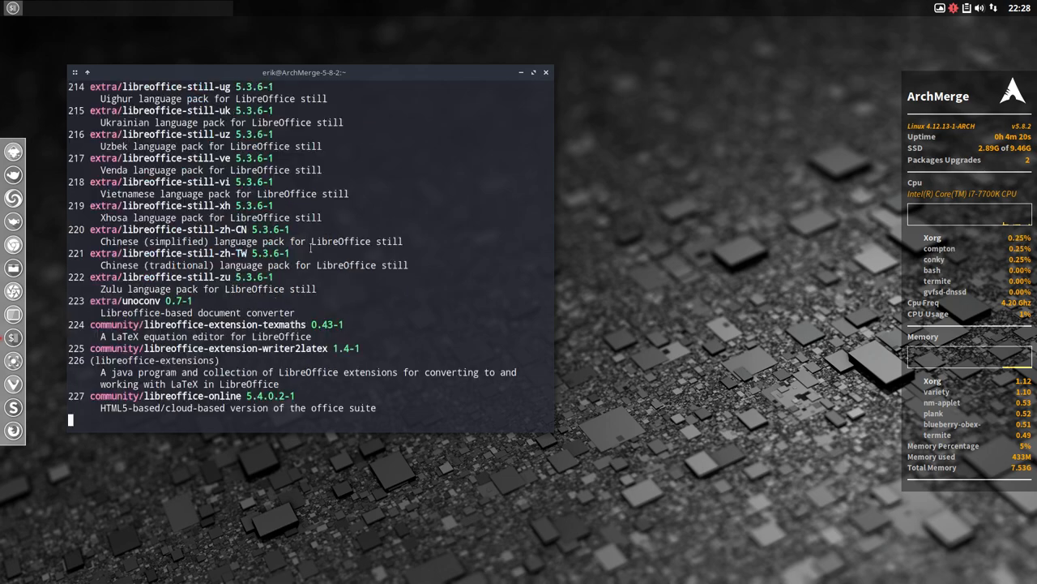
Scroll through the LibreOffice package search results, then close the terminal.
scroll("down", 3)
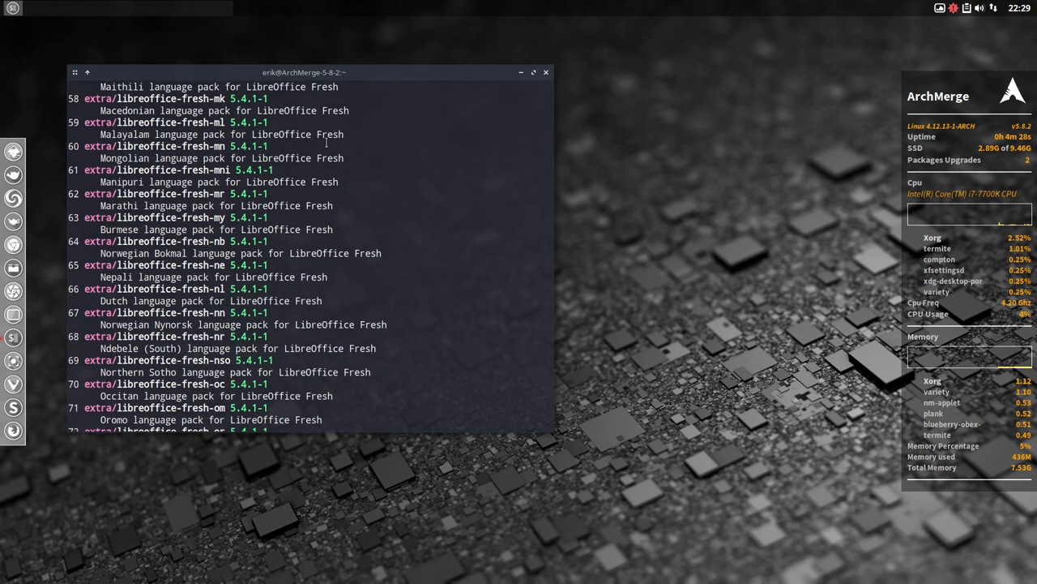
left_click(545, 72)
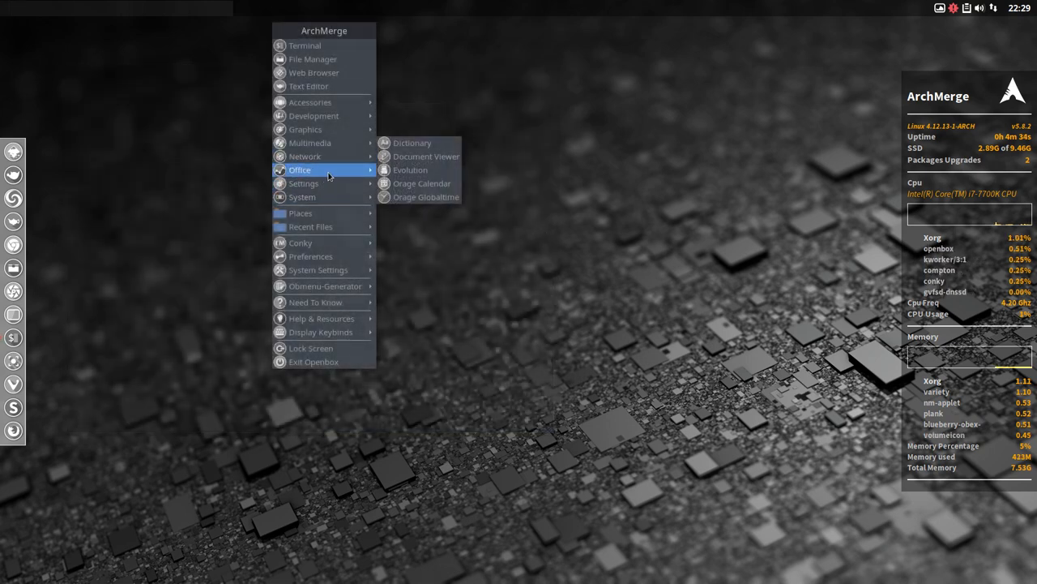
mouse_move(410, 170)
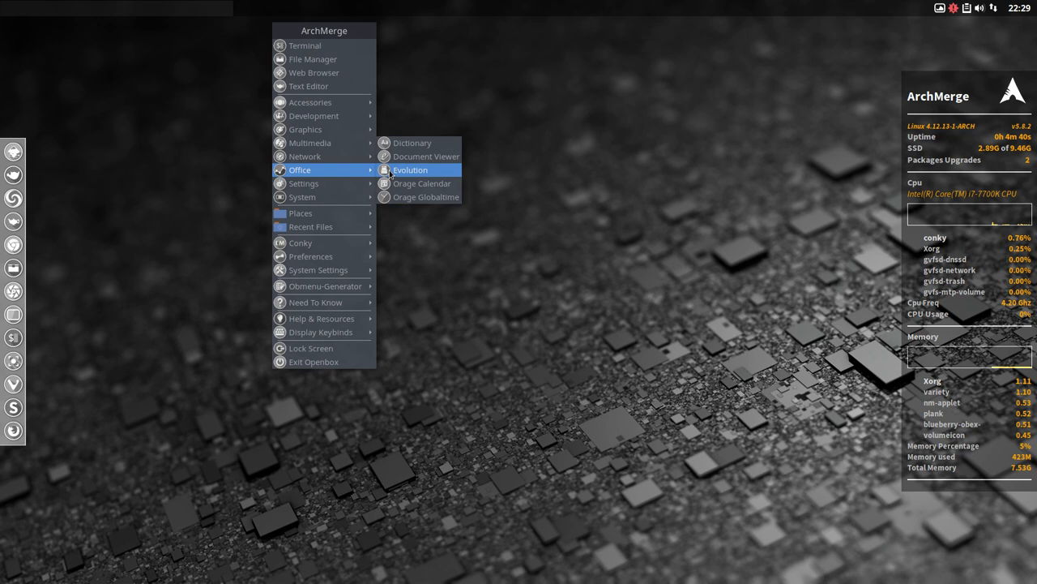
mouse_move(324, 285)
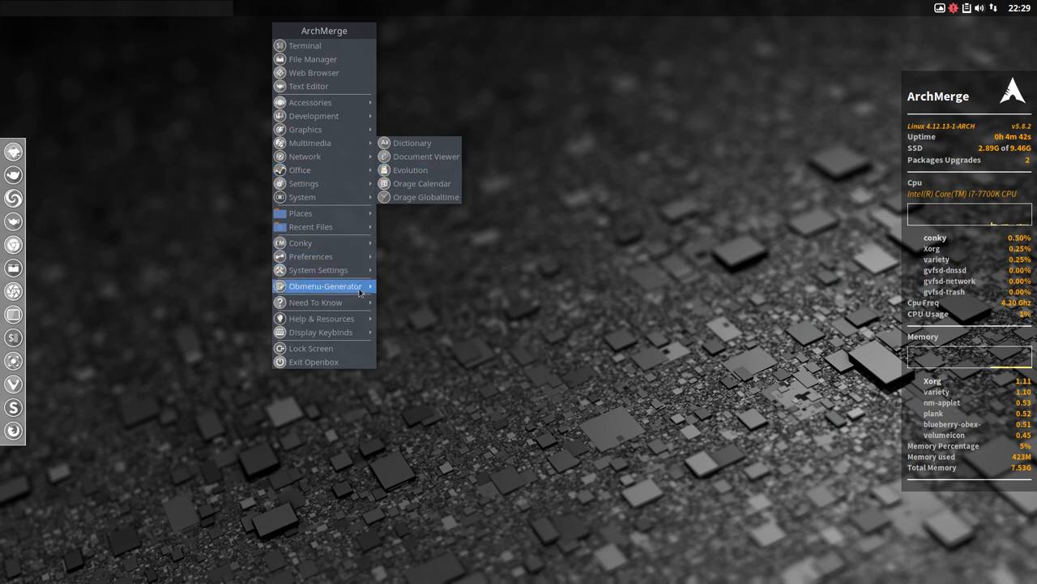
mouse_move(324, 285)
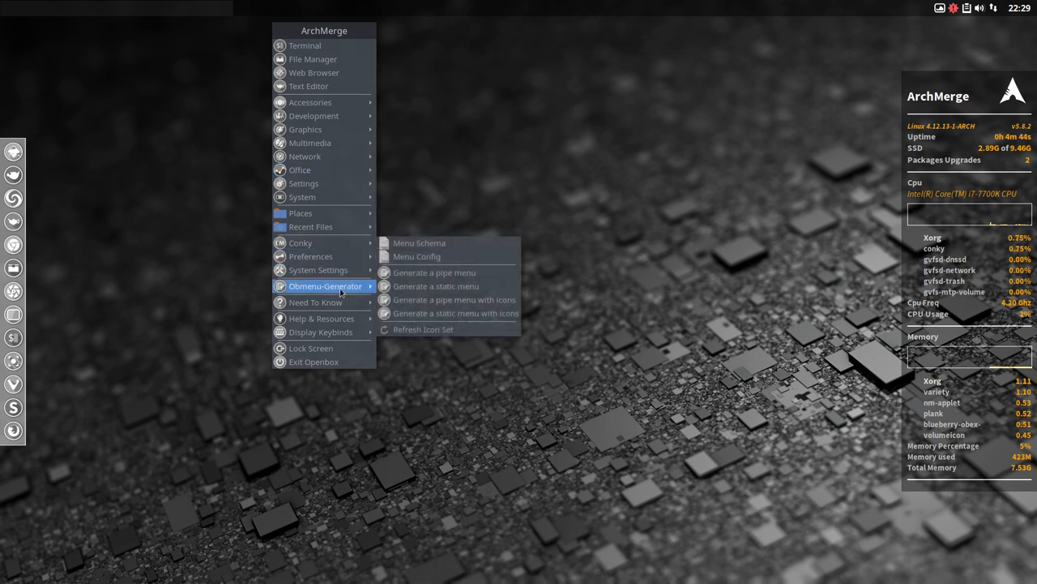
mouse_move(415, 329)
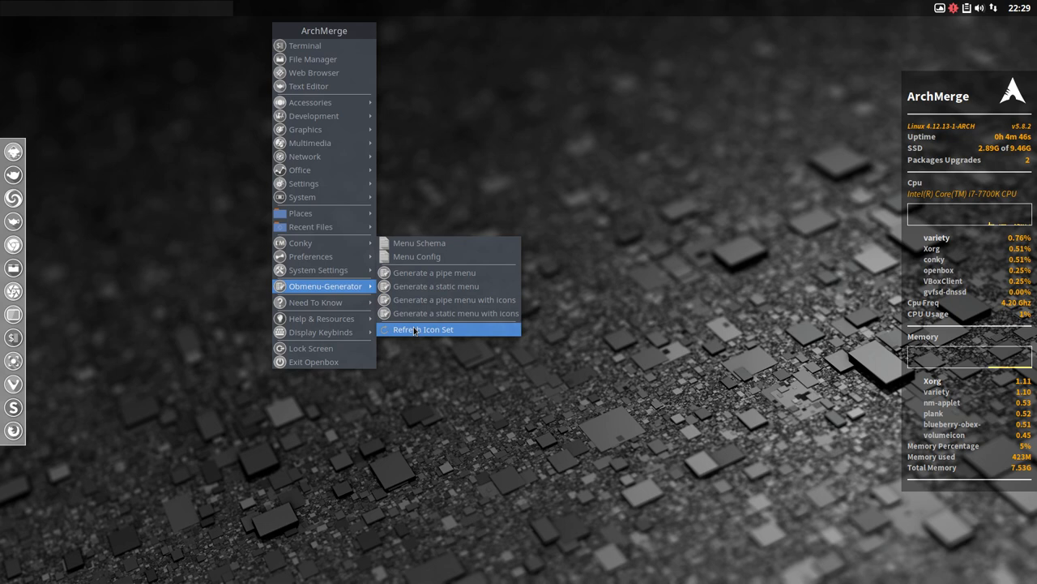
mouse_move(316, 302)
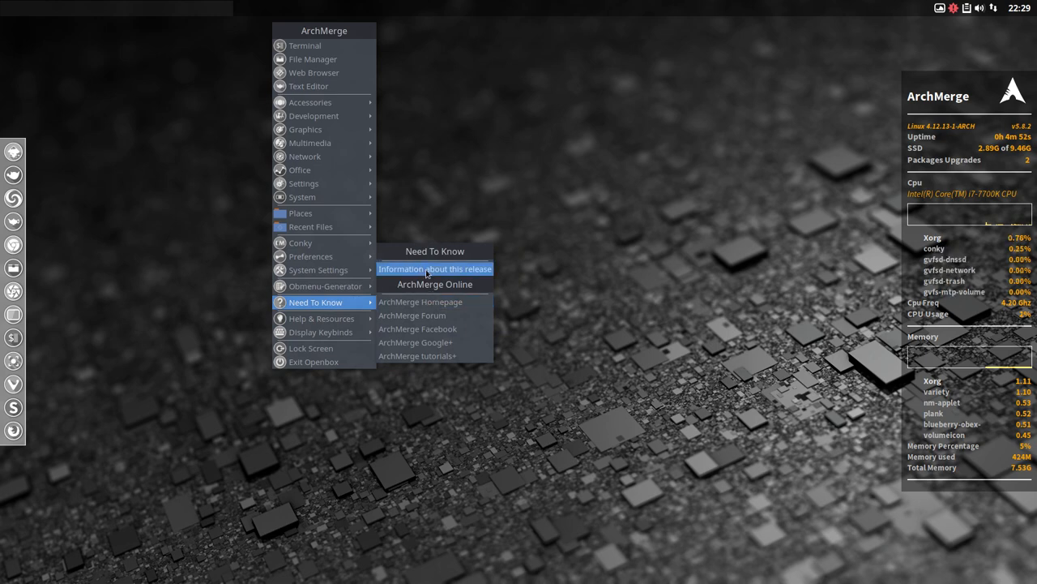
Choose Need To Know > Information about this release from the Openbox menu.
left_click(435, 269)
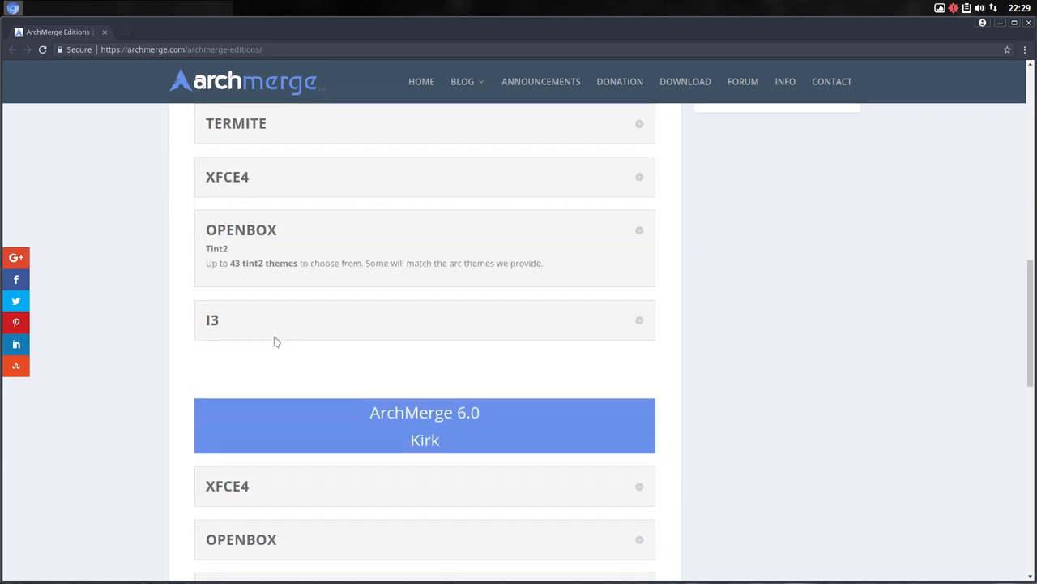
Expand the Openbox notes for the earlier edition and for ArchMerge 6.0.
left_click(241, 229)
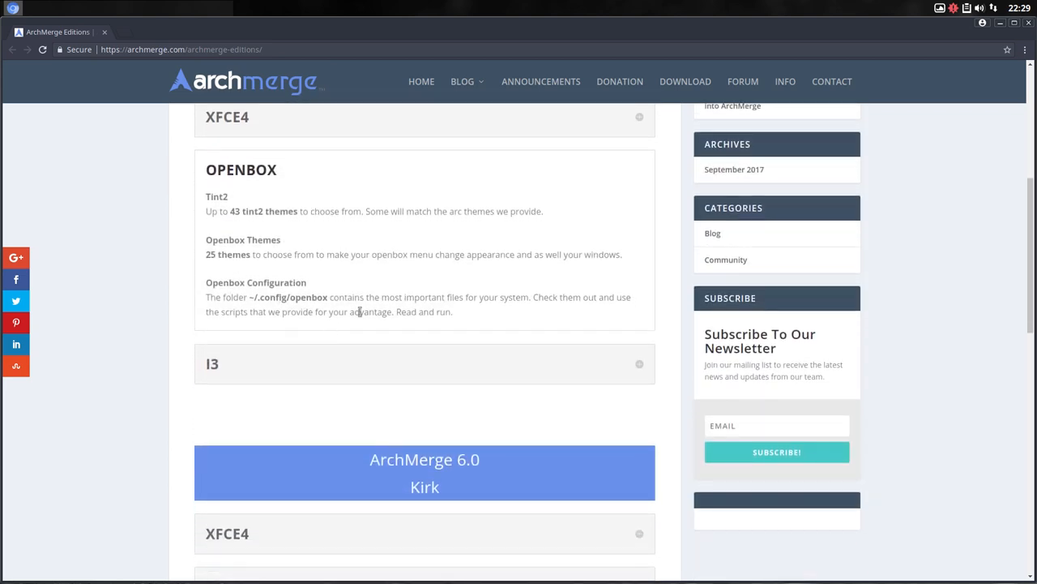
scroll("down", 3)
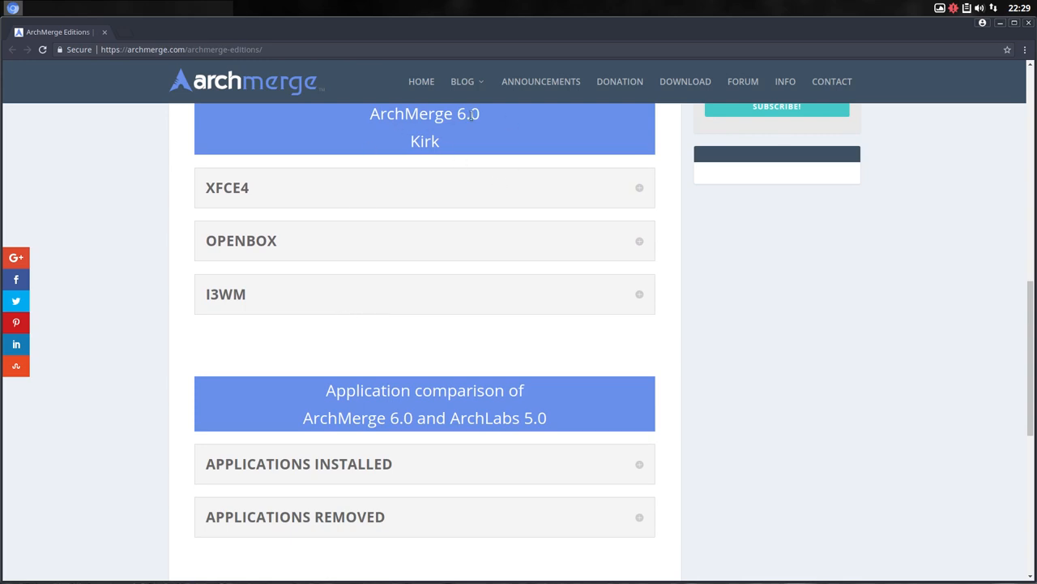
left_click(424, 240)
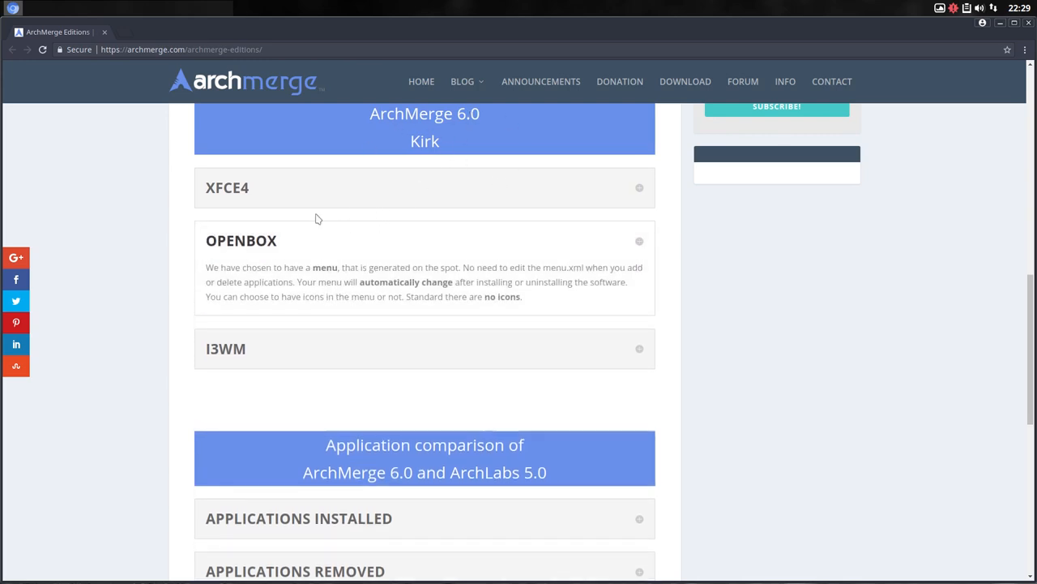
scroll("down", 3)
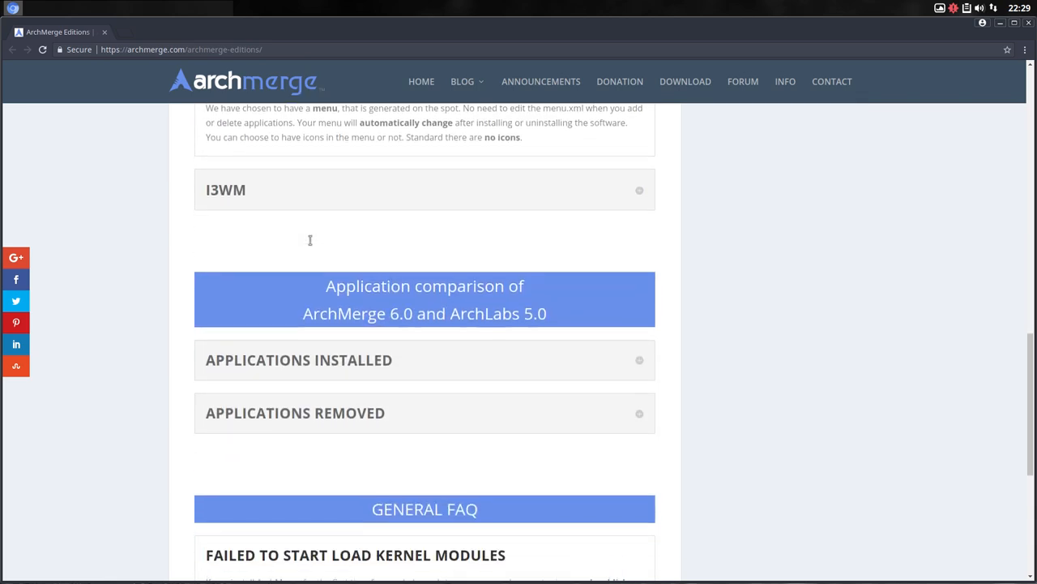
scroll("down", 3)
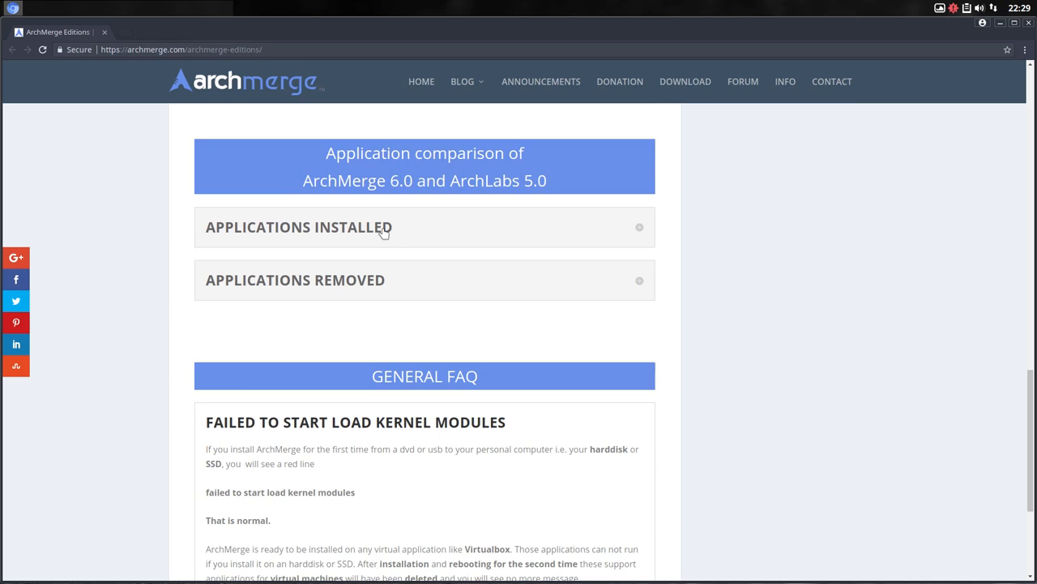
Expand Applications Installed and scroll through the lists to the General FAQ.
left_click(299, 227)
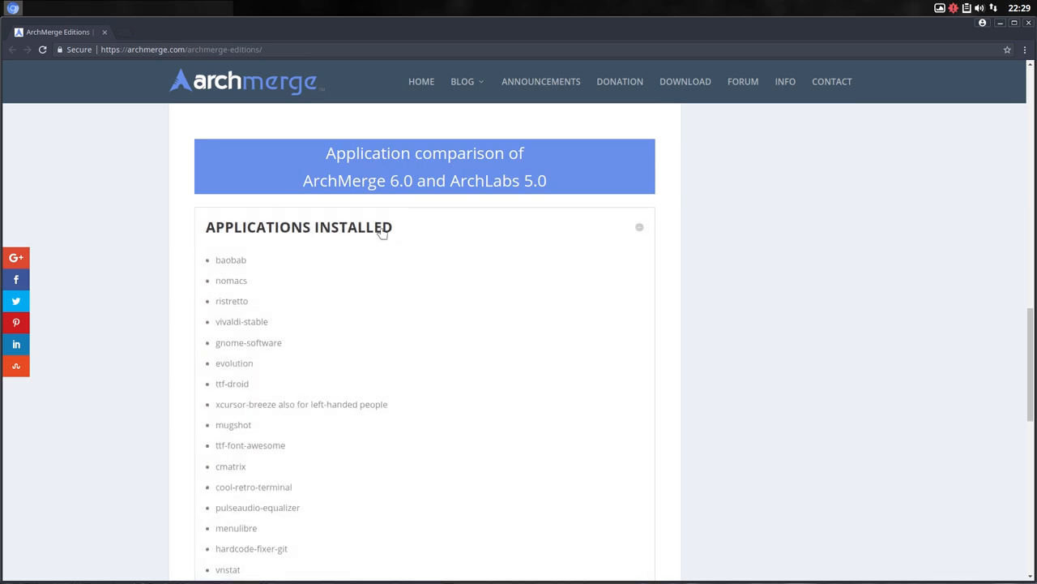
scroll("down", 3)
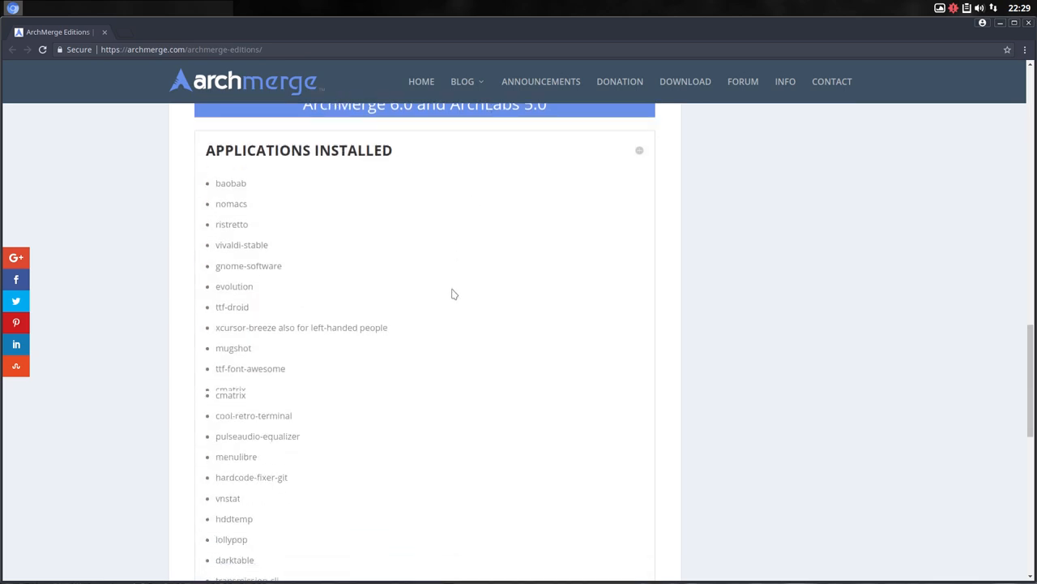
scroll("down", 3)
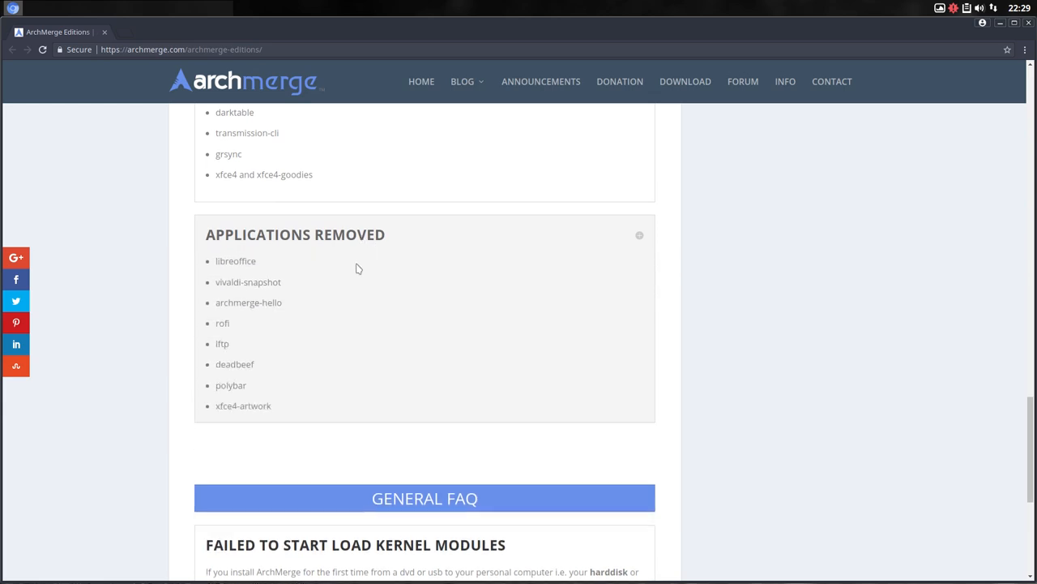
scroll("down", 3)
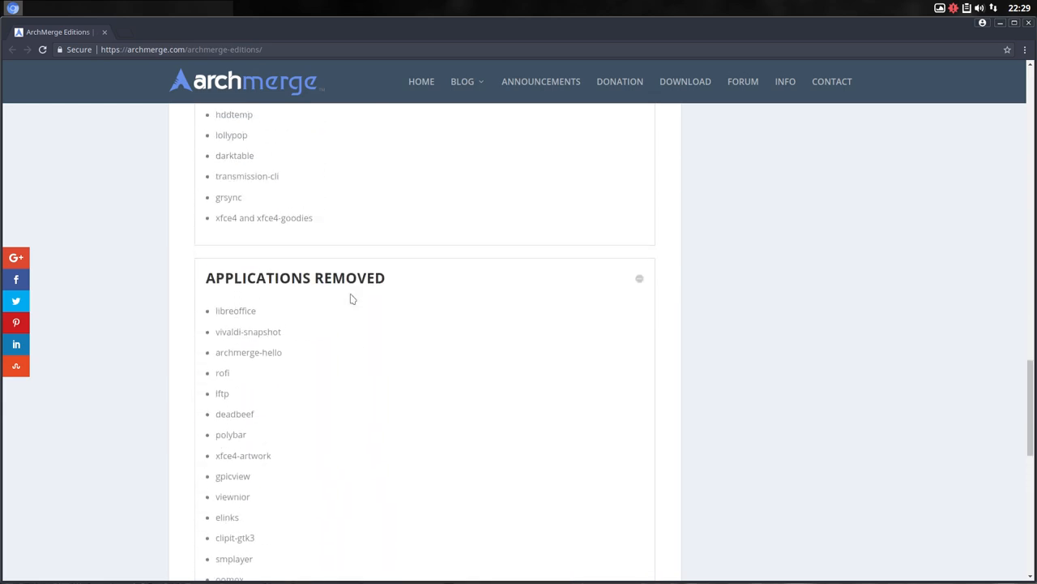
scroll("down", 3)
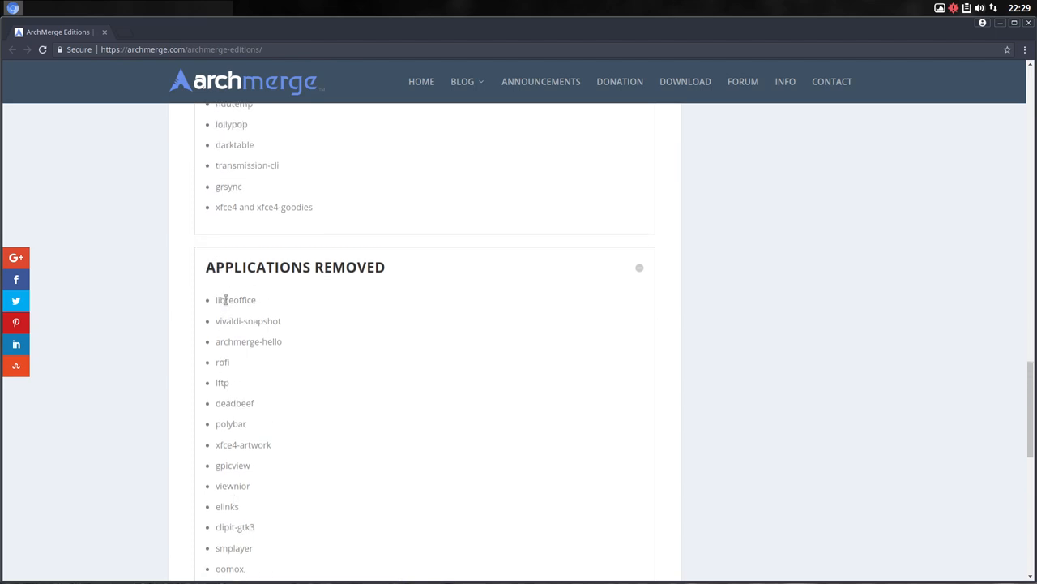
scroll("down", 3)
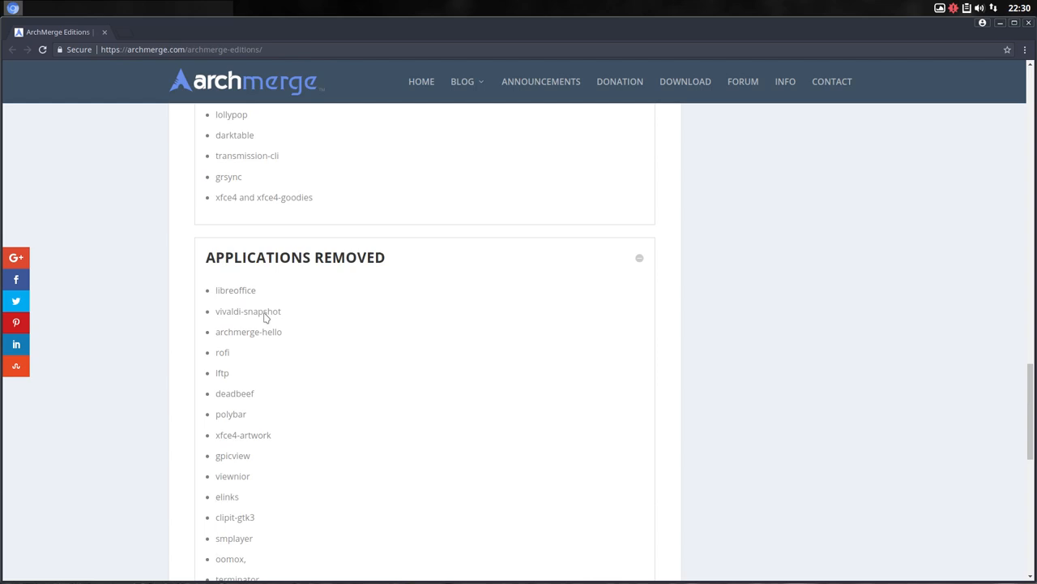
scroll("down", 3)
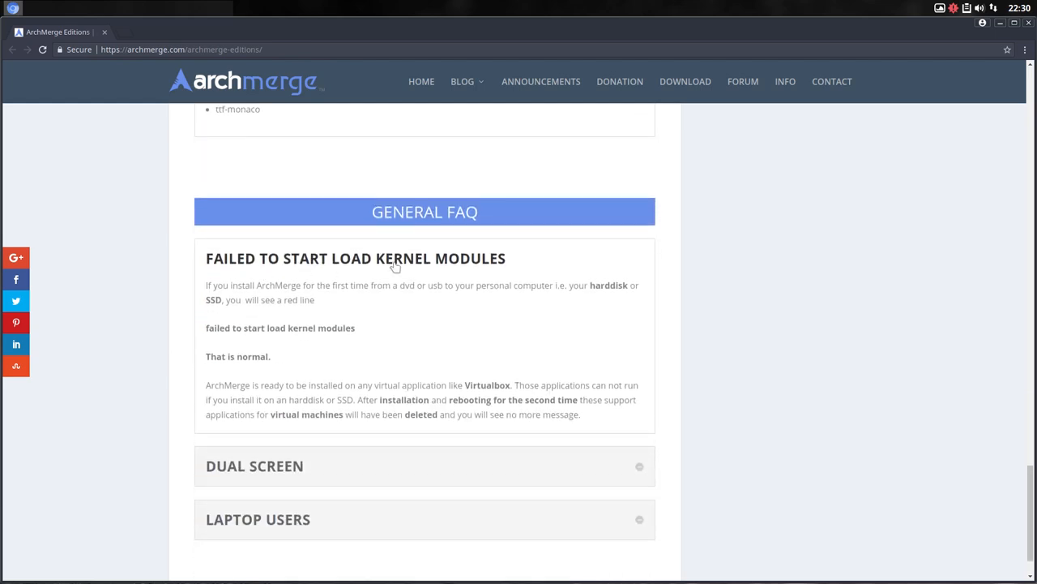
mouse_move(411, 450)
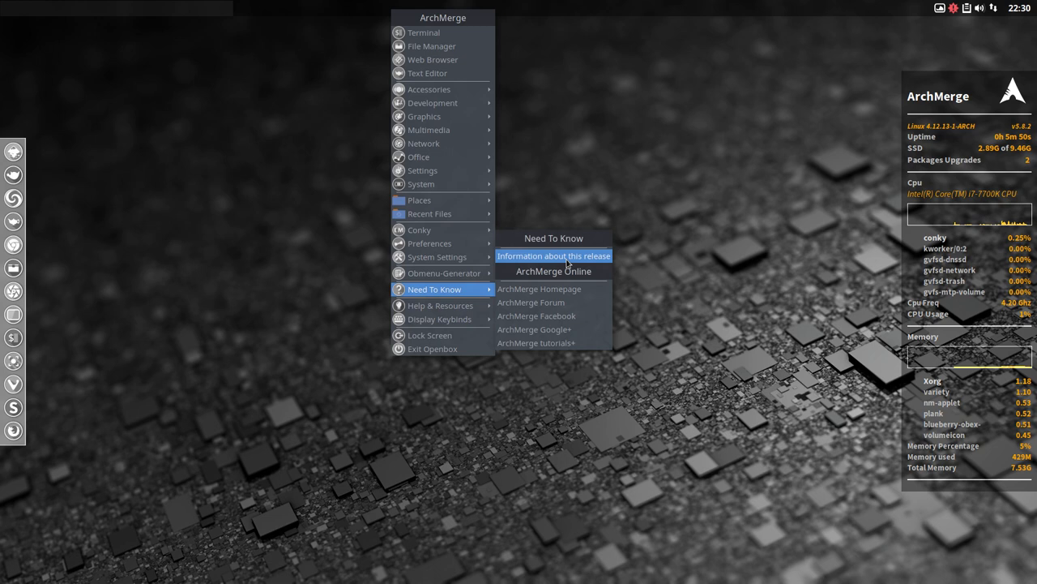
mouse_move(531, 301)
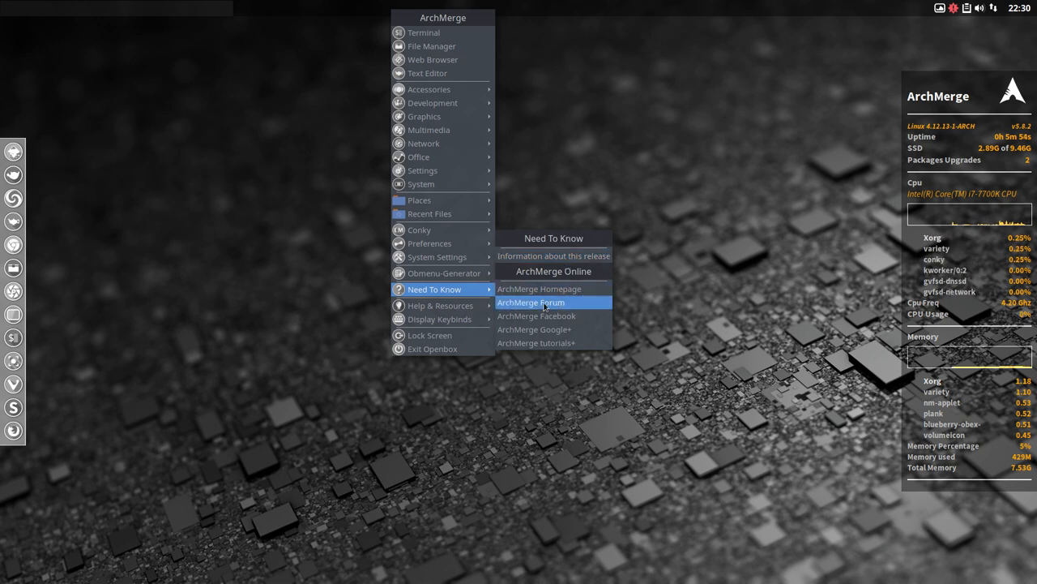
mouse_move(551, 329)
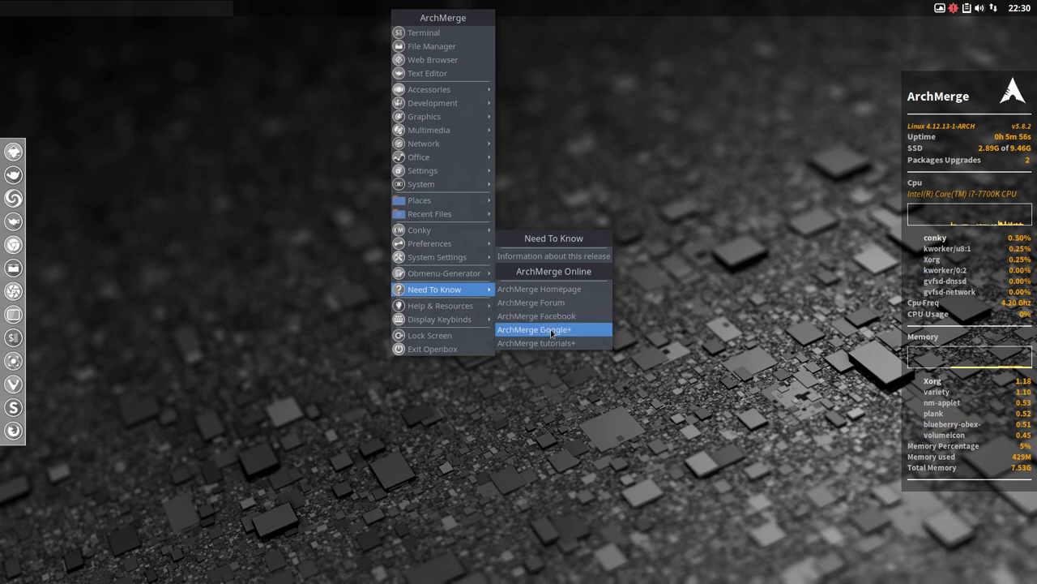
mouse_move(553, 343)
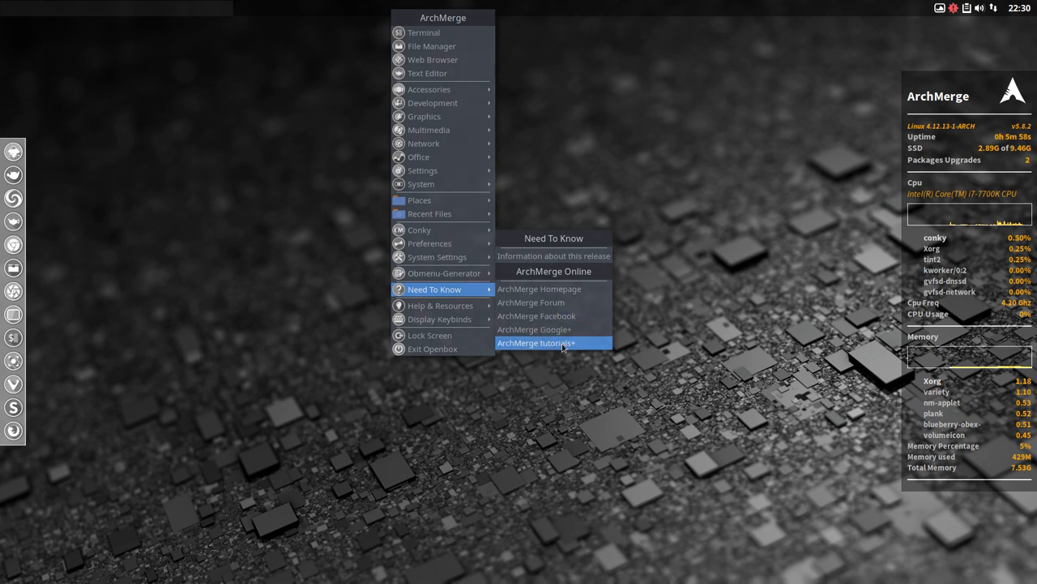
Choose ArchMerge tutorials+ from the Openbox Need To Know menu.
left_click(536, 343)
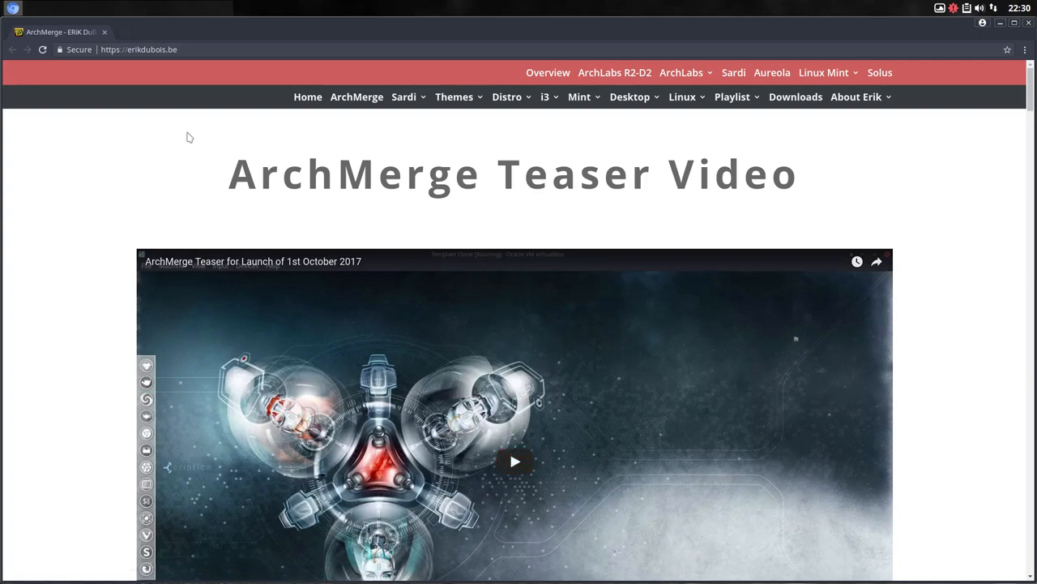
mouse_move(834, 169)
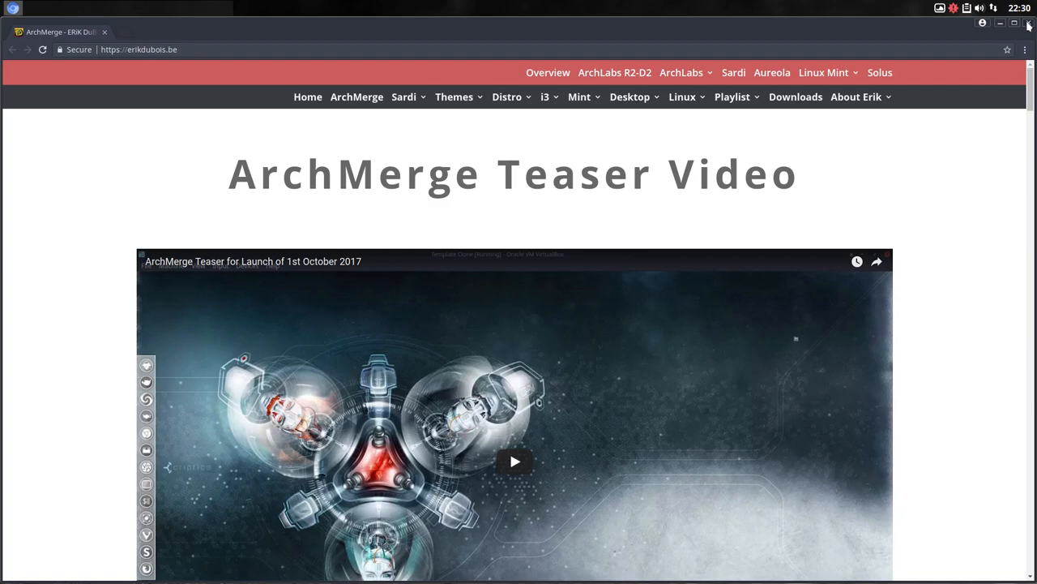
Close the Chrome window showing the erikdubois.be teaser page.
left_click(1025, 23)
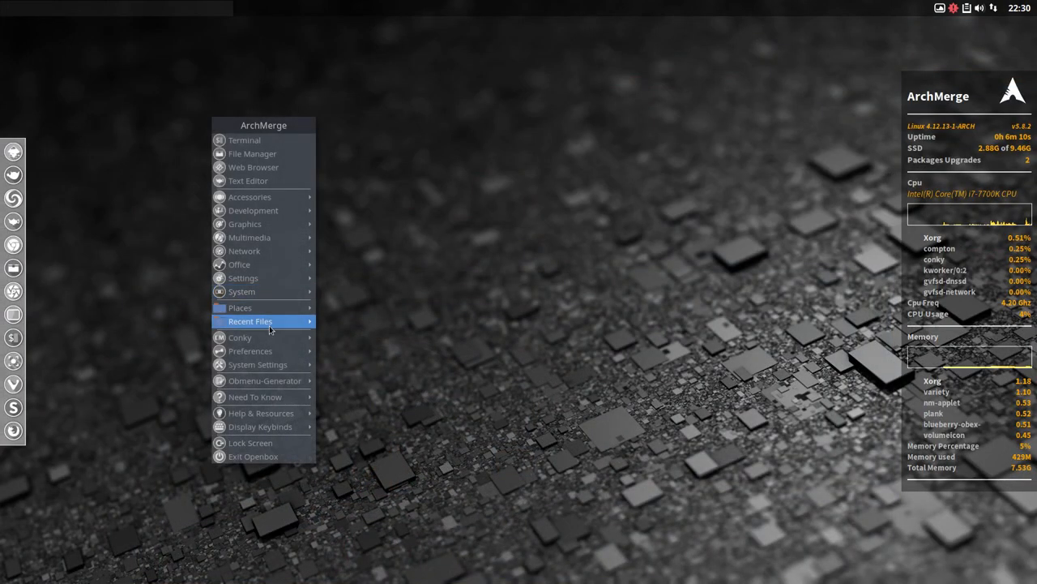
mouse_move(253, 167)
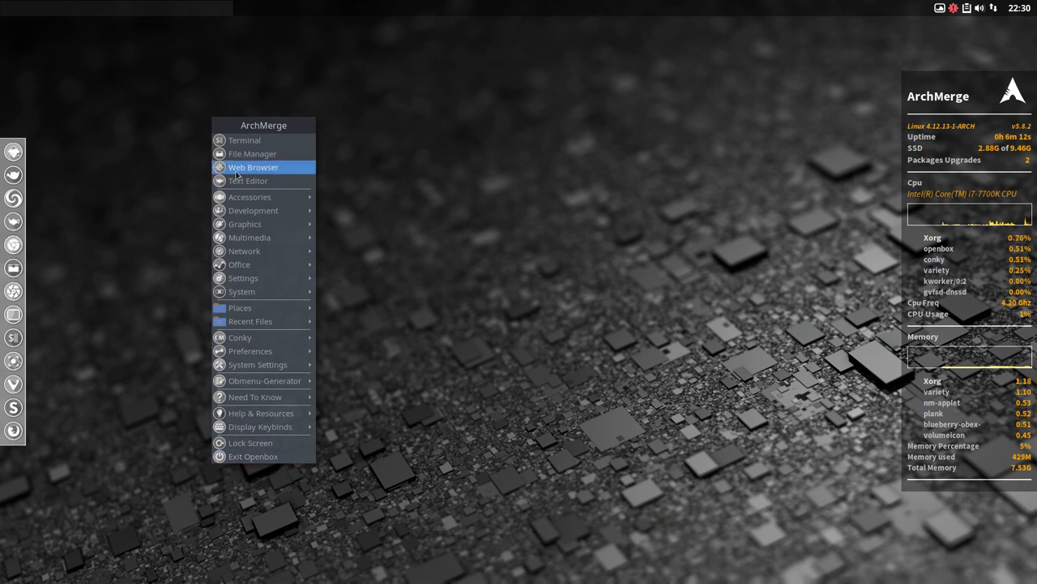
mouse_move(267, 457)
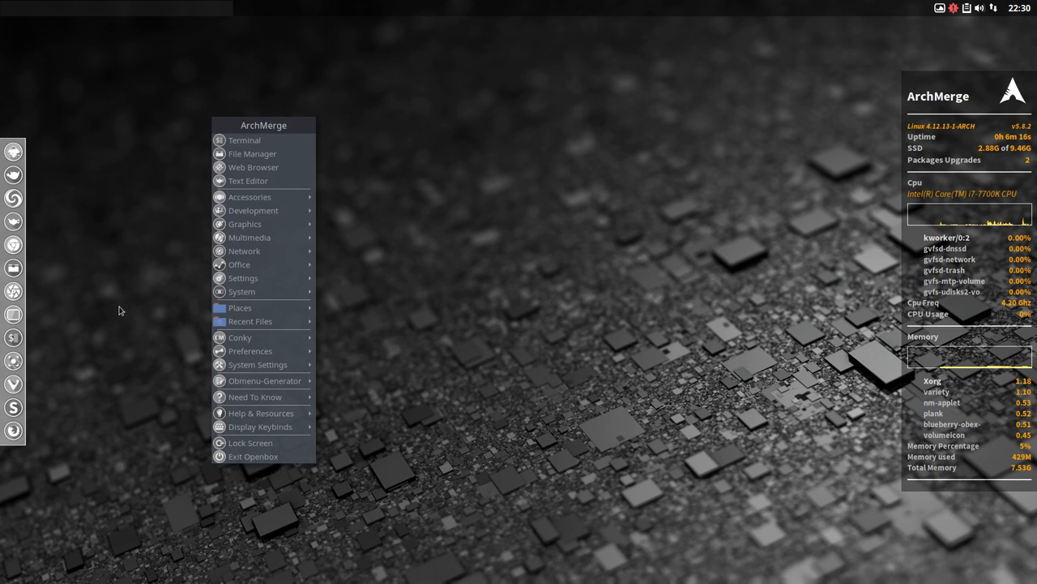
Launch Firefox via Web Browser in the Openbox menu, importing no browser data.
left_click(117, 310)
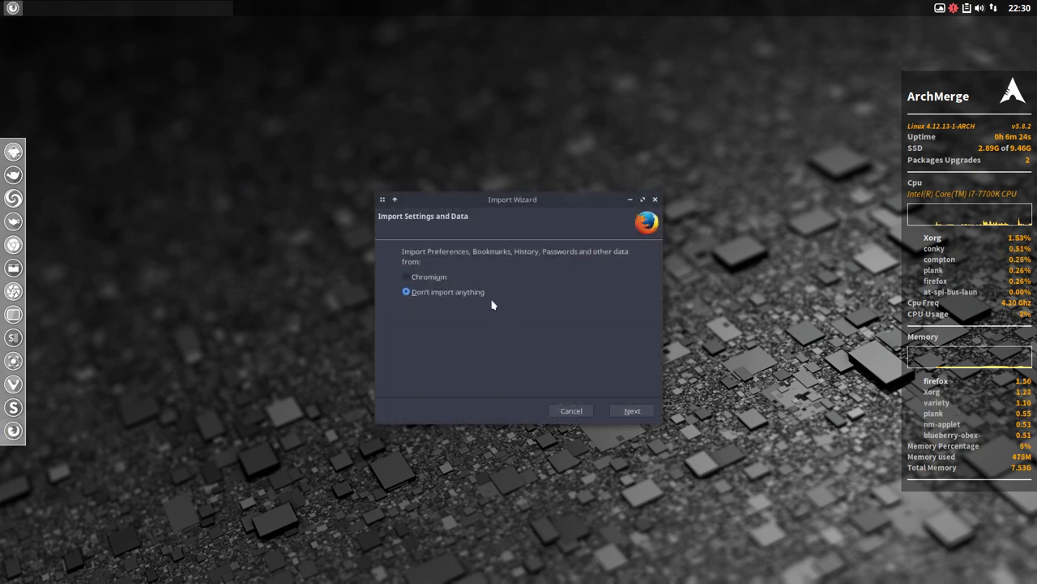
left_click(632, 410)
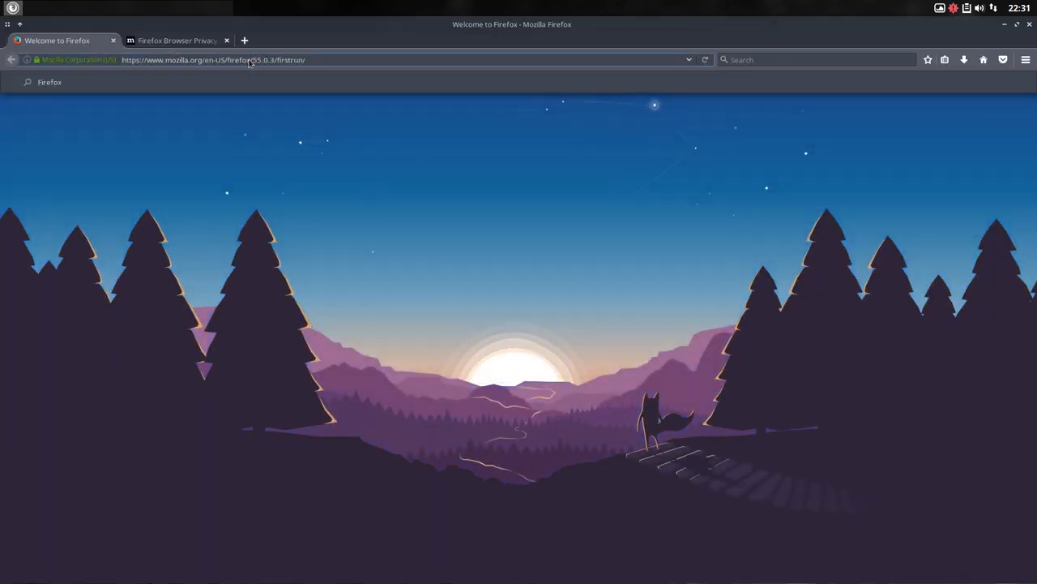
Go to youtube.com/erikdubois, show its playlists, and Play All on the ArchLabs playlist.
type("youtube.Com/")
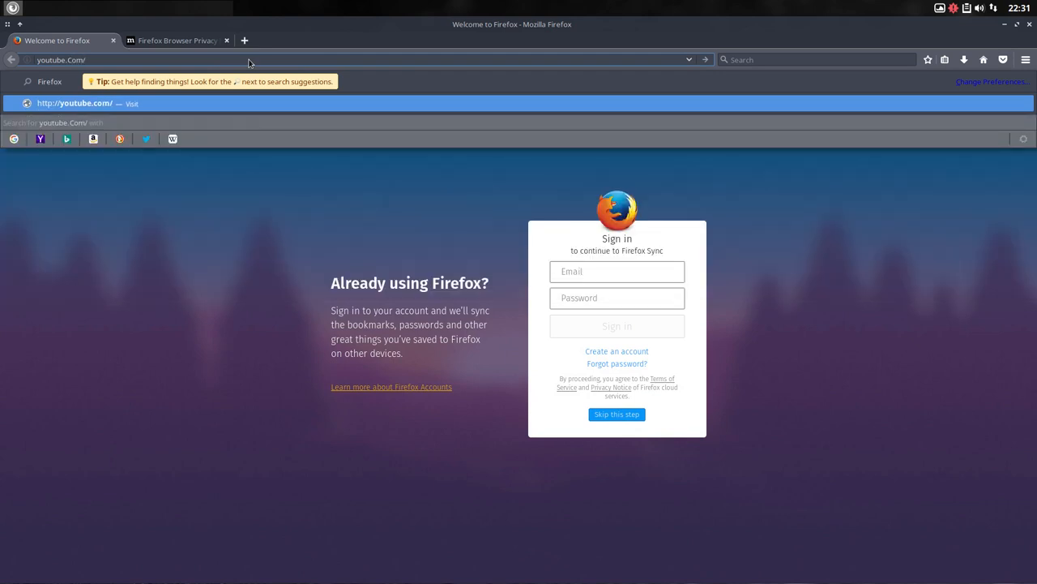
type("erikdubois")
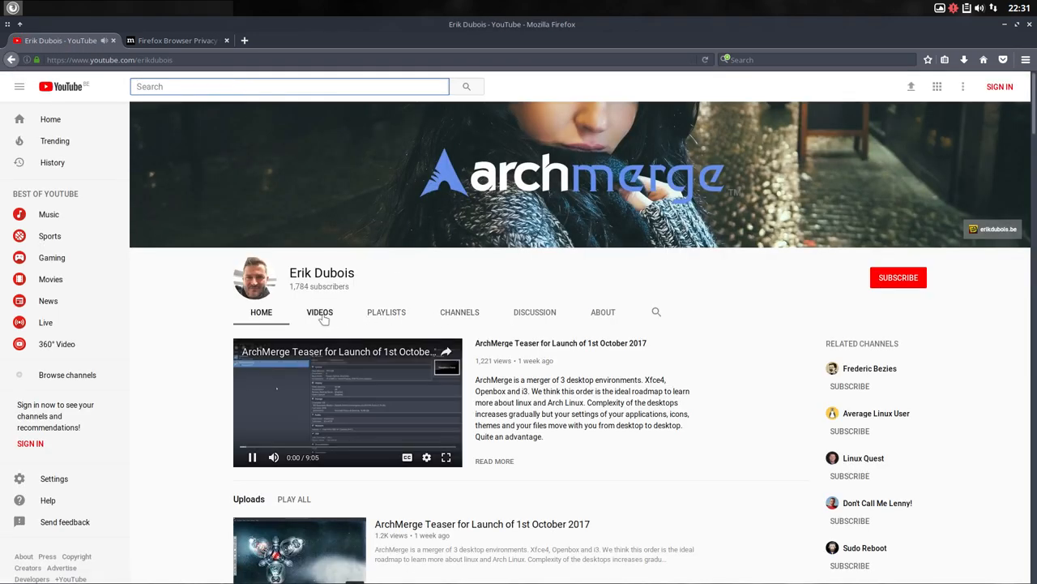
left_click(387, 312)
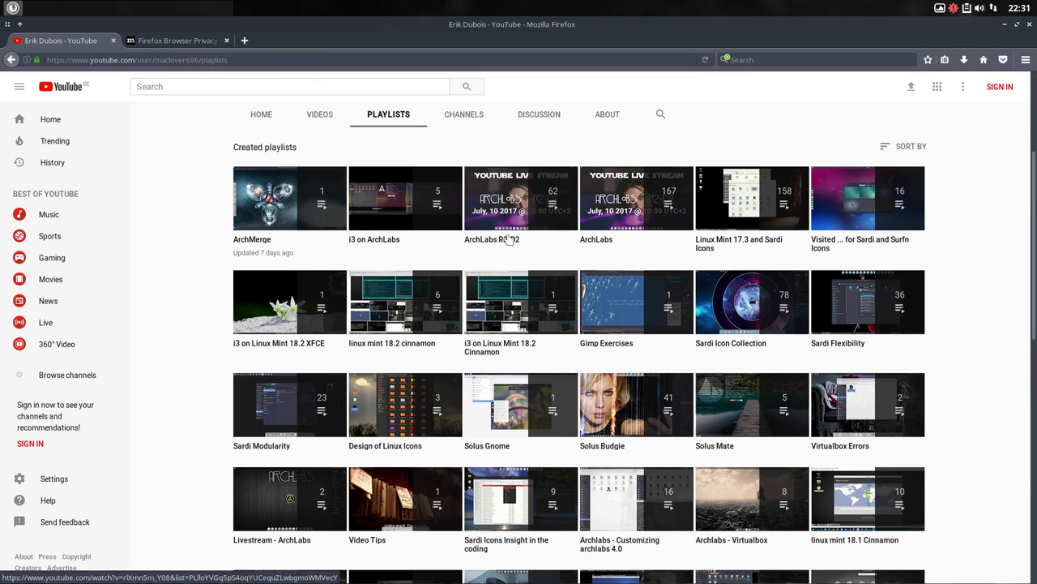
mouse_move(521, 199)
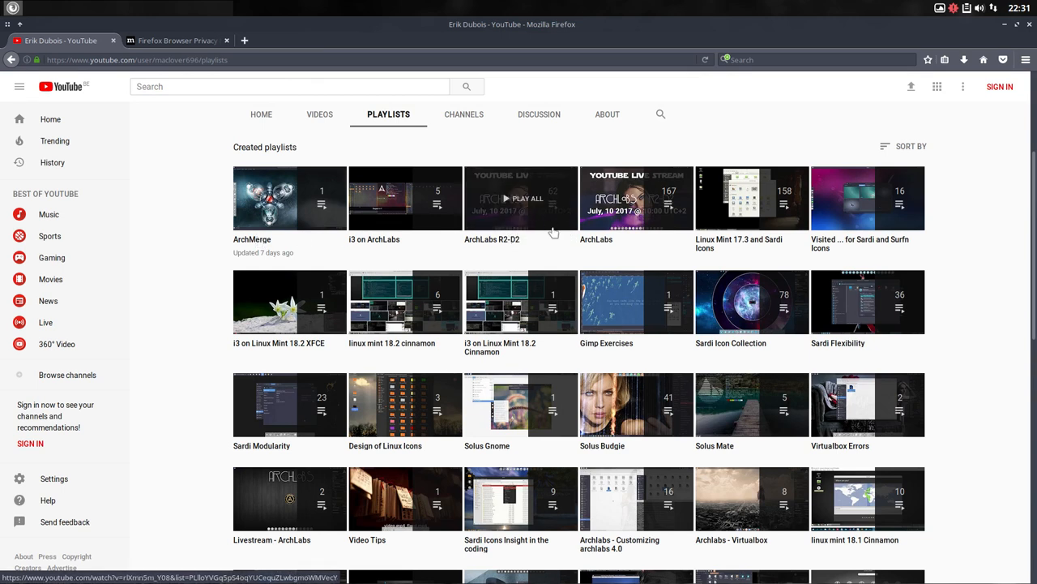
mouse_move(666, 204)
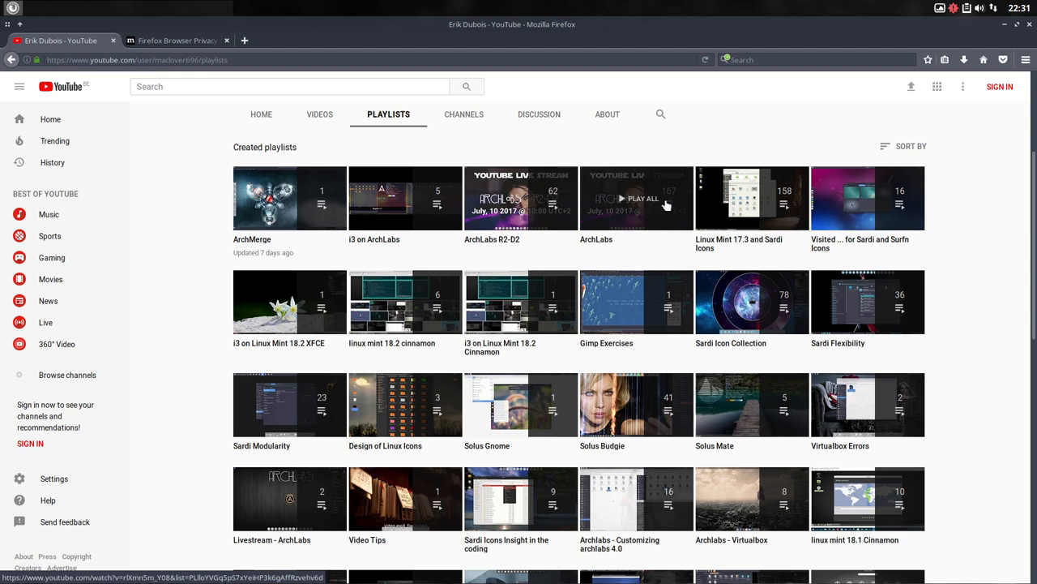
left_click(636, 198)
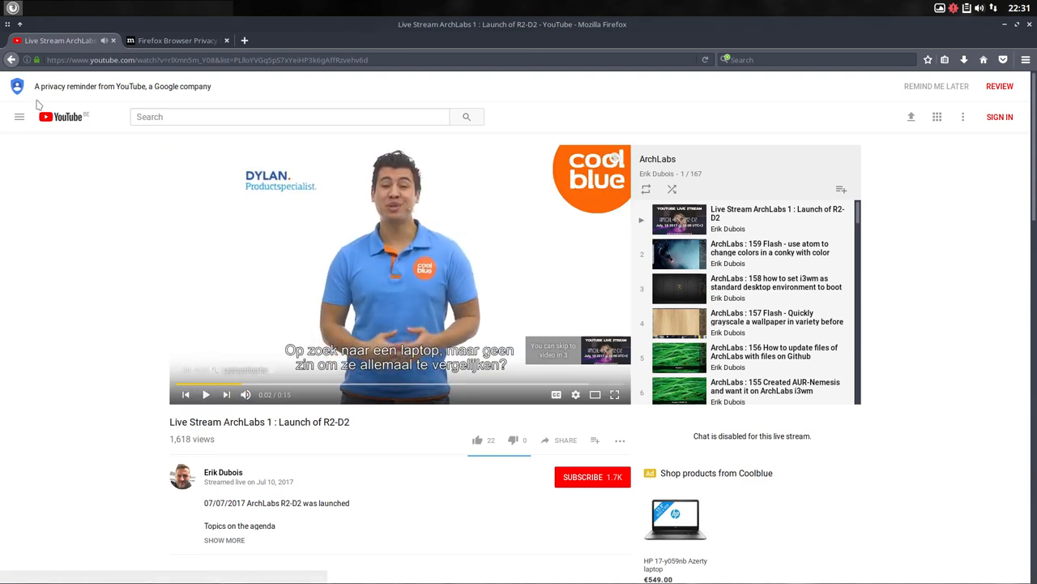
mouse_move(793, 215)
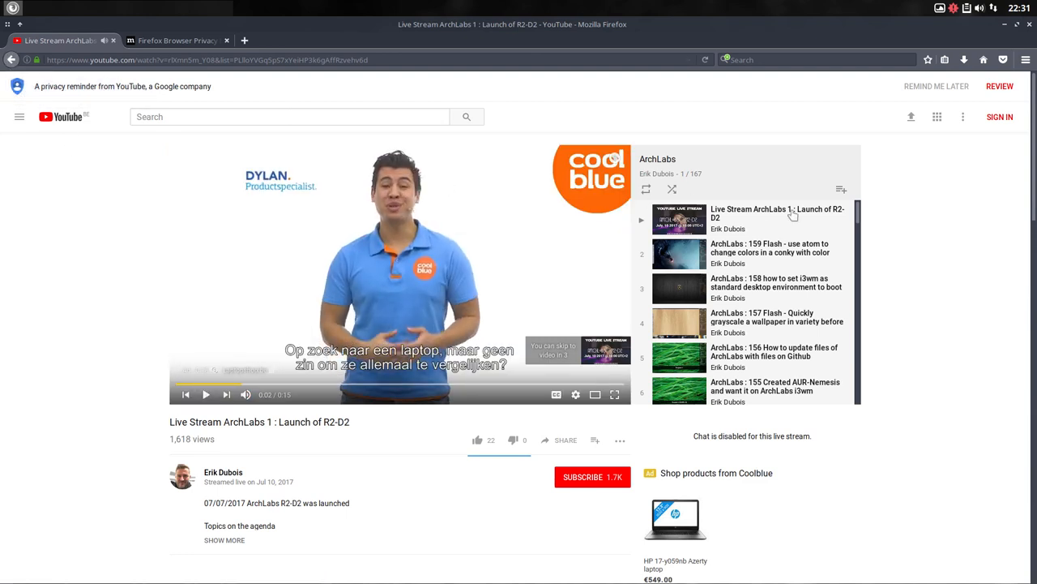
mouse_move(782, 257)
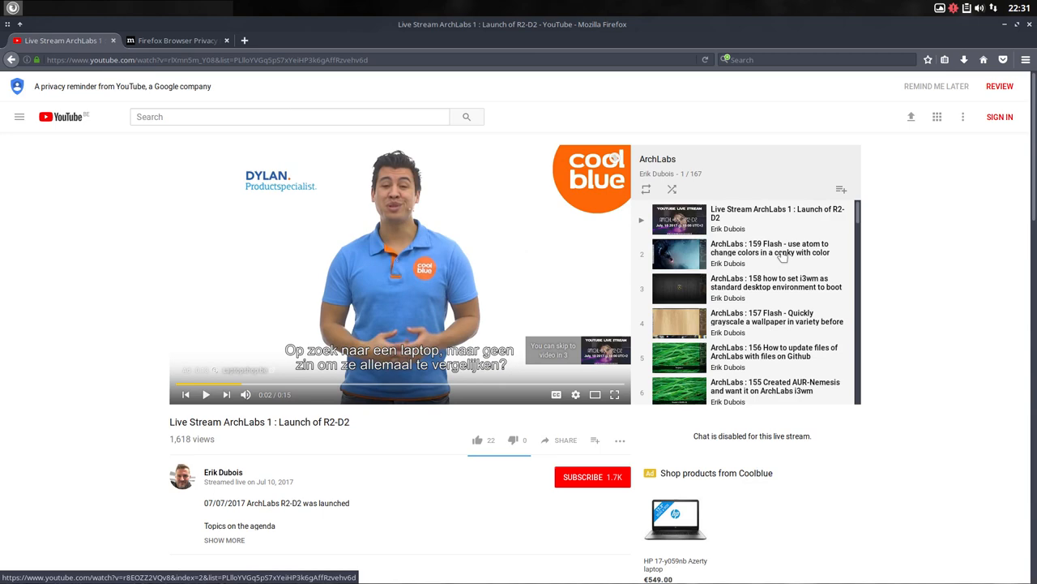
mouse_move(783, 253)
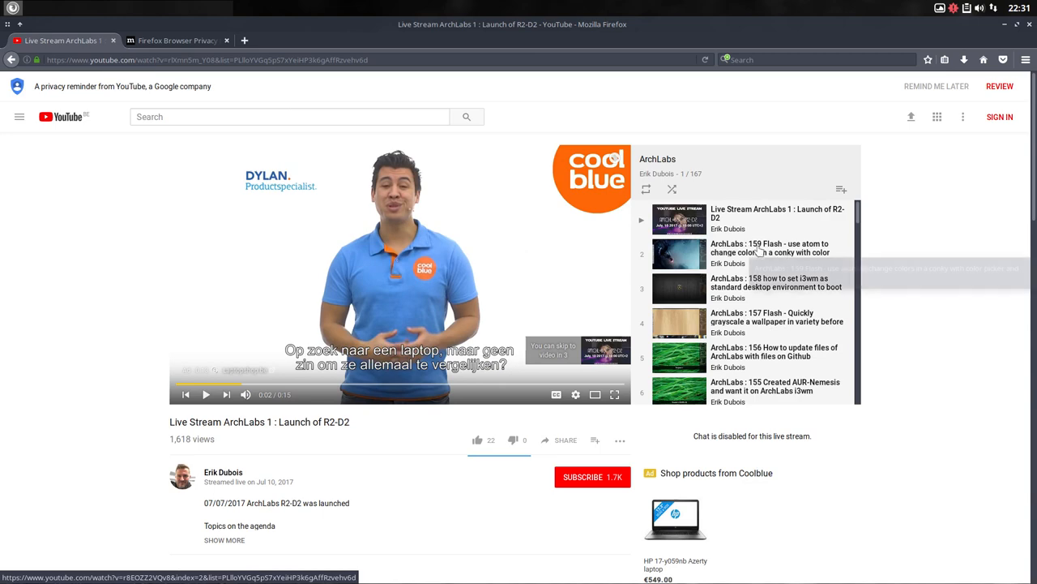
Scroll the ArchLabs playlist panel down to its last videos, 162 to 167.
scroll("down", 3)
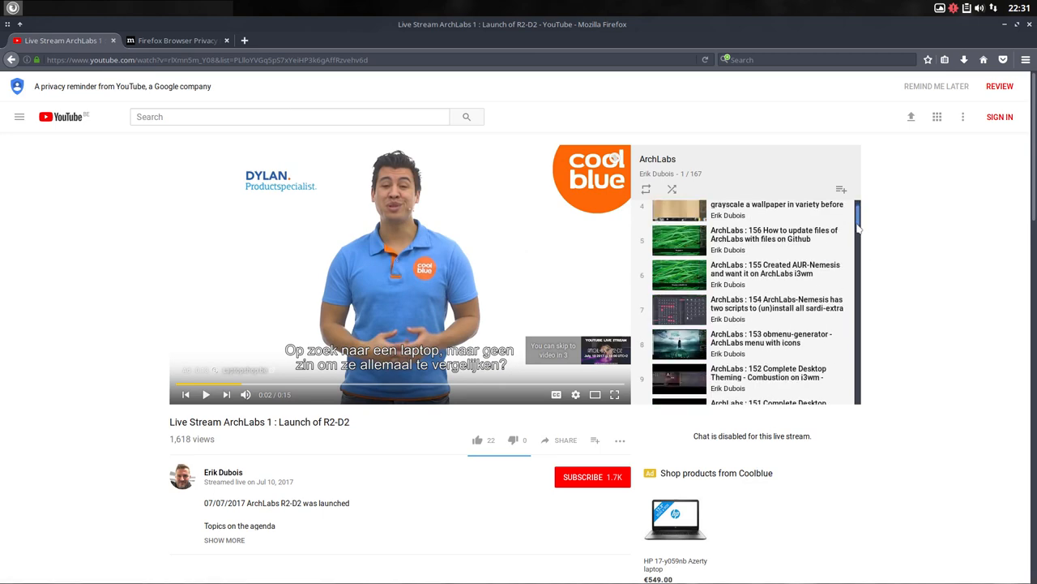
scroll("down", 3)
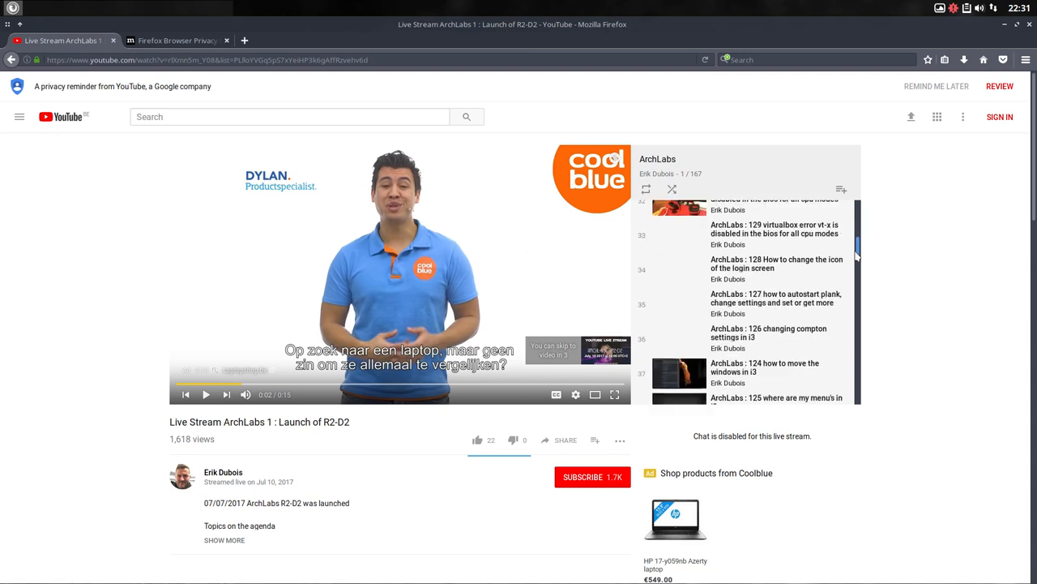
scroll("down", 3)
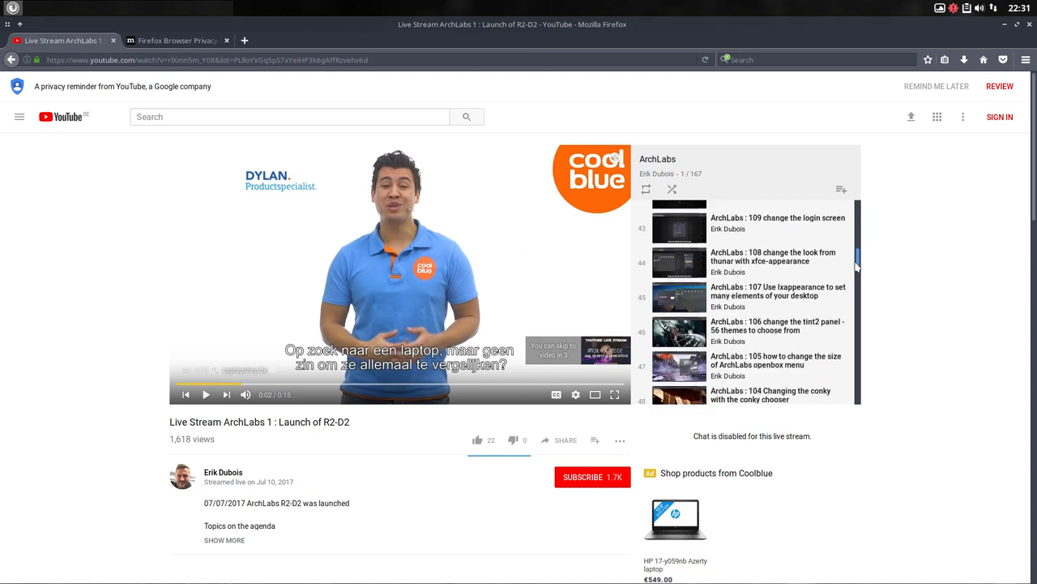
scroll("down", 3)
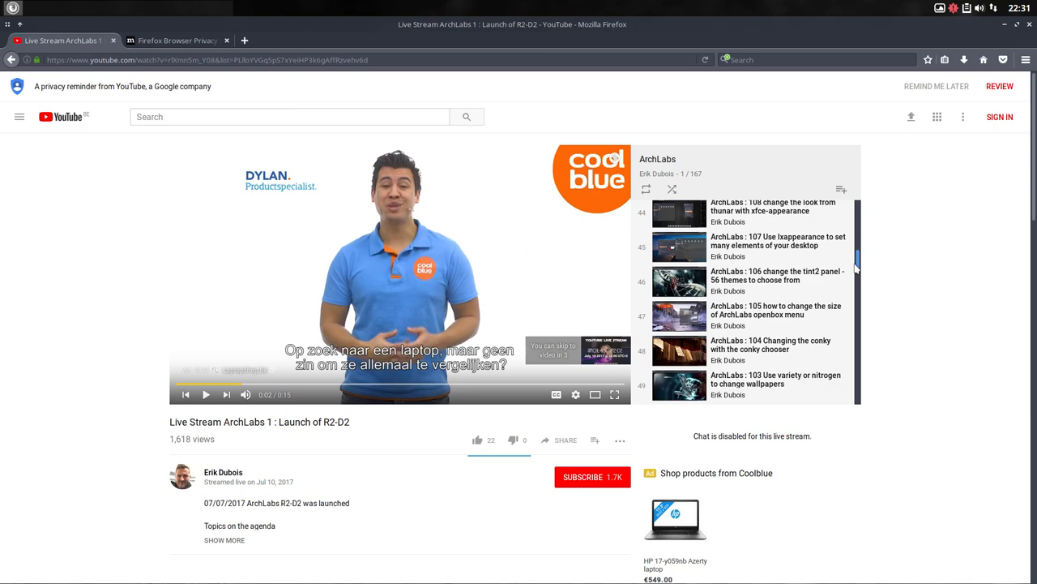
scroll("down", 3)
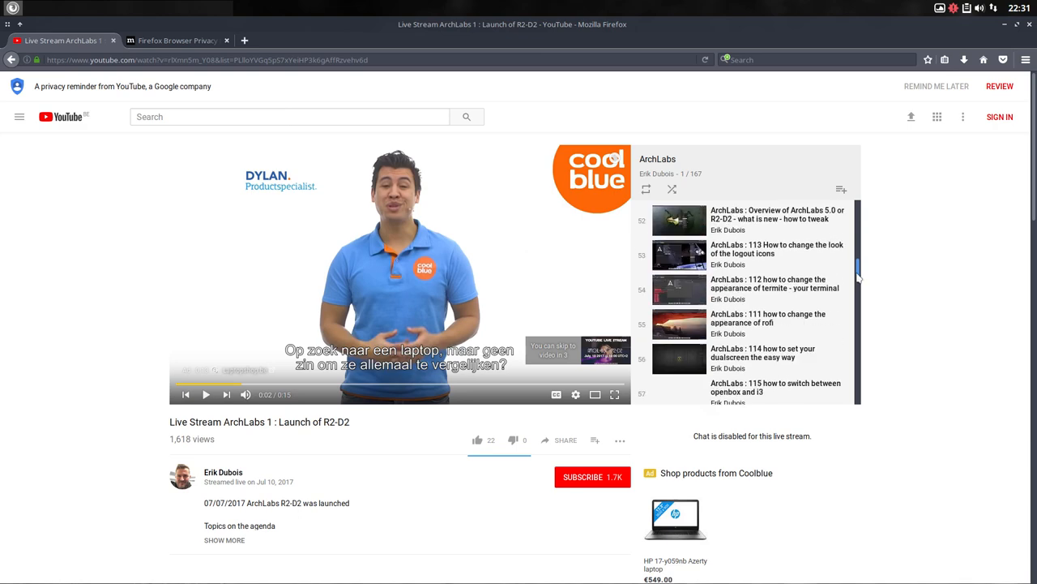
scroll("down", 3)
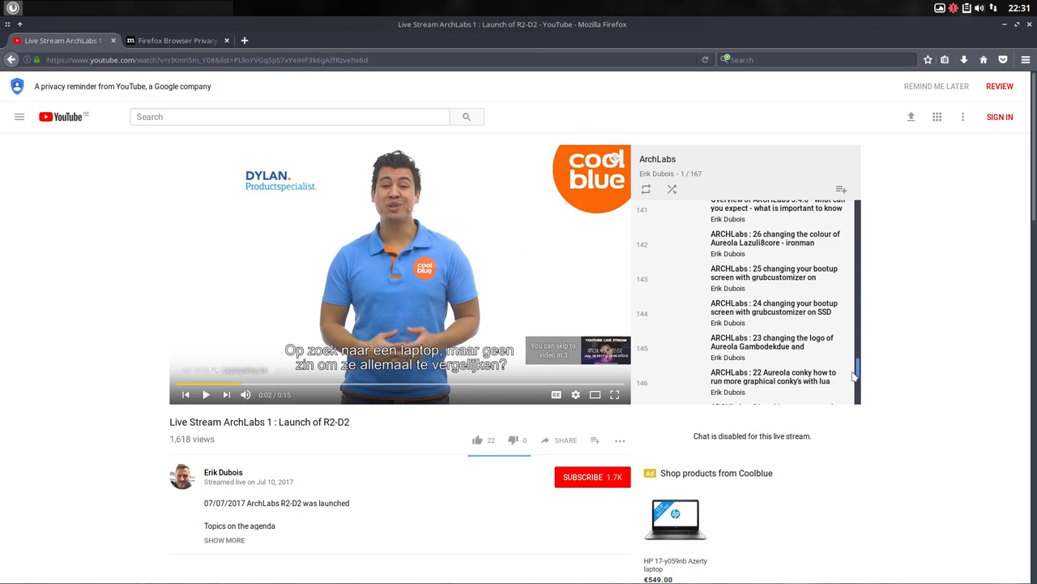
scroll("down", 3)
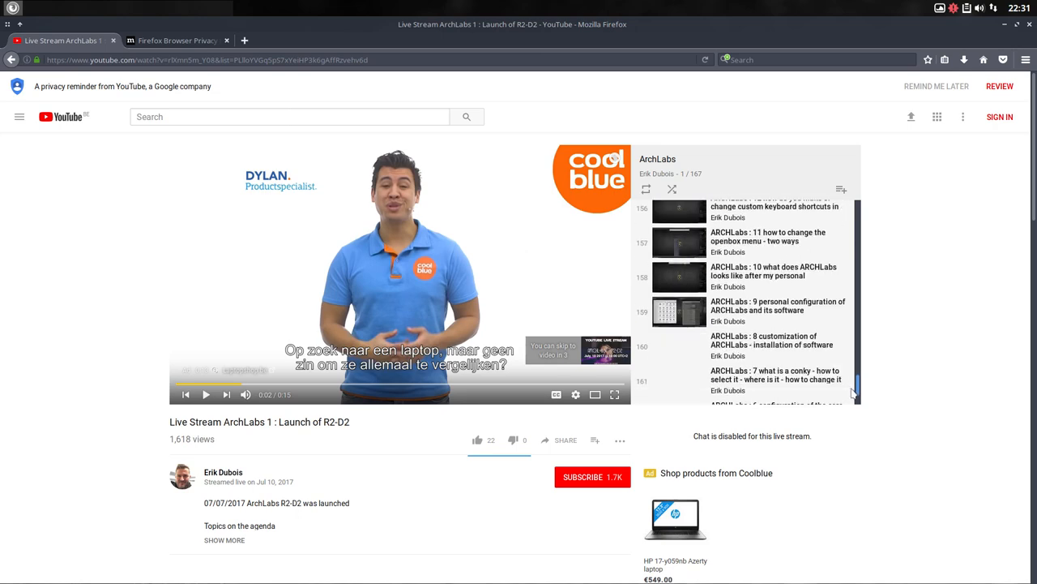
scroll("down", 3)
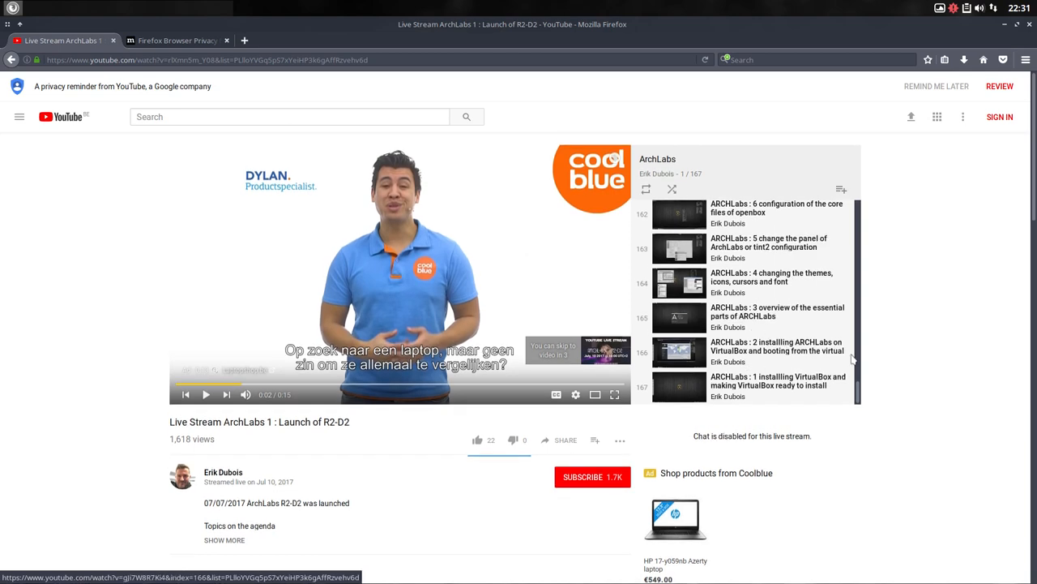
scroll("down", 3)
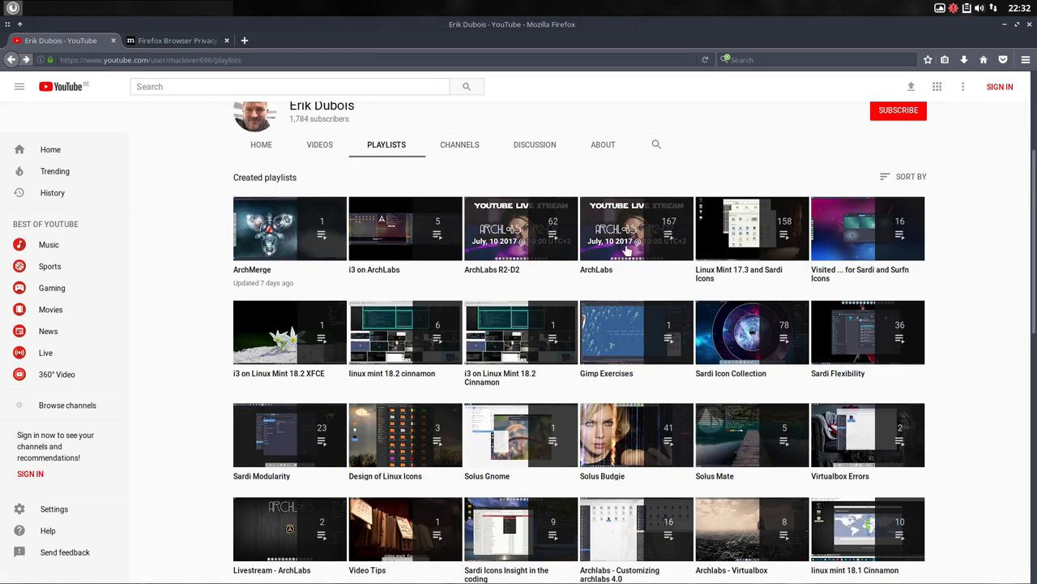
mouse_move(289, 229)
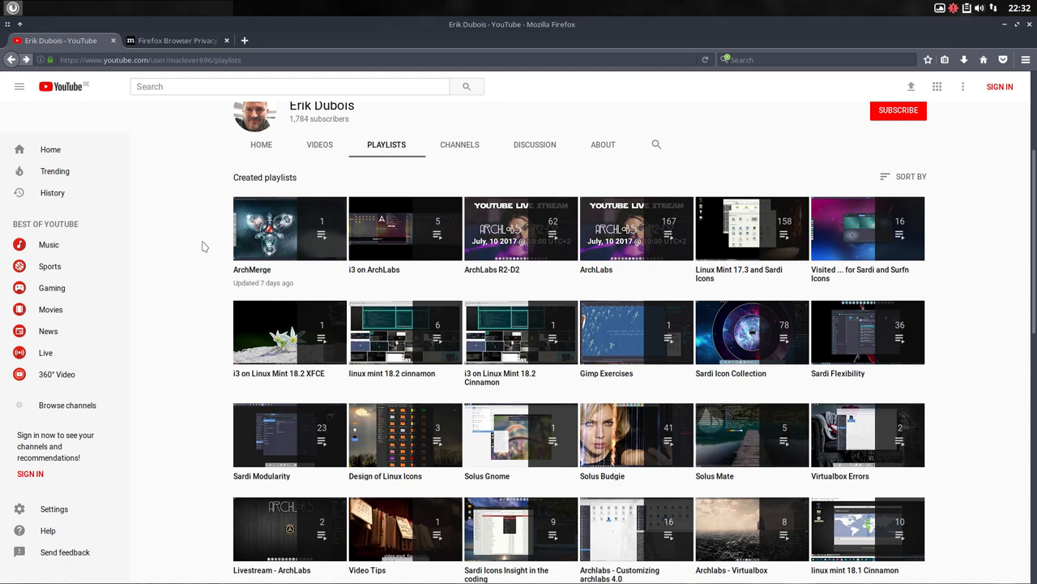
mouse_move(928, 27)
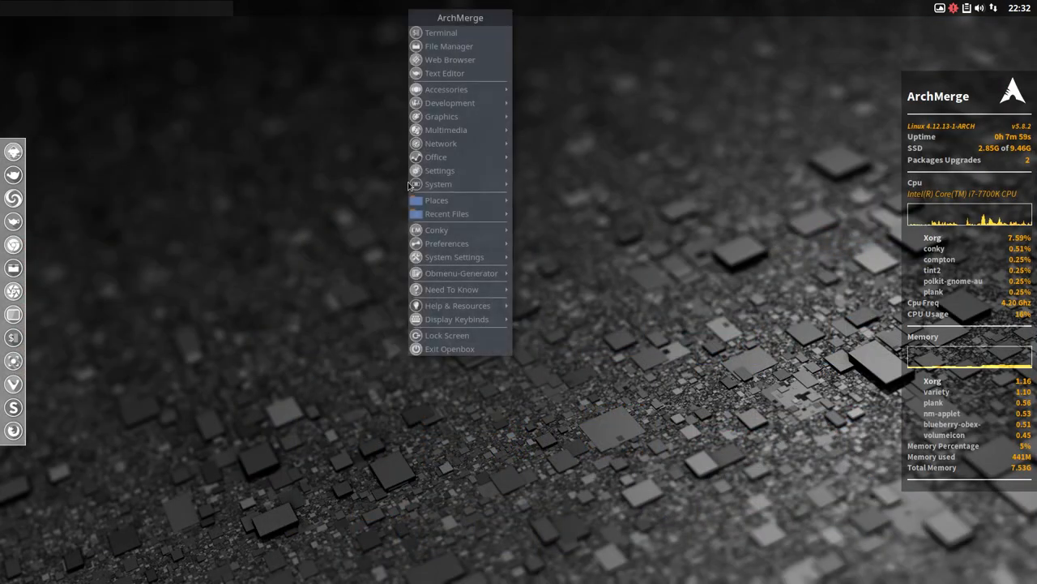
Choose Exit Openbox from the root menu to bring up the session-ending options.
left_click(450, 347)
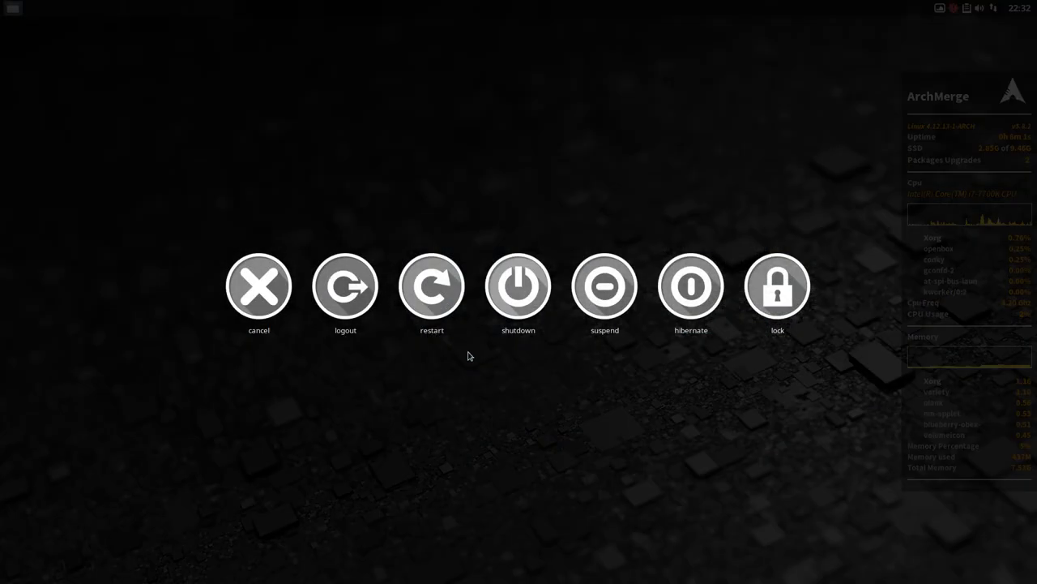
mouse_move(691, 286)
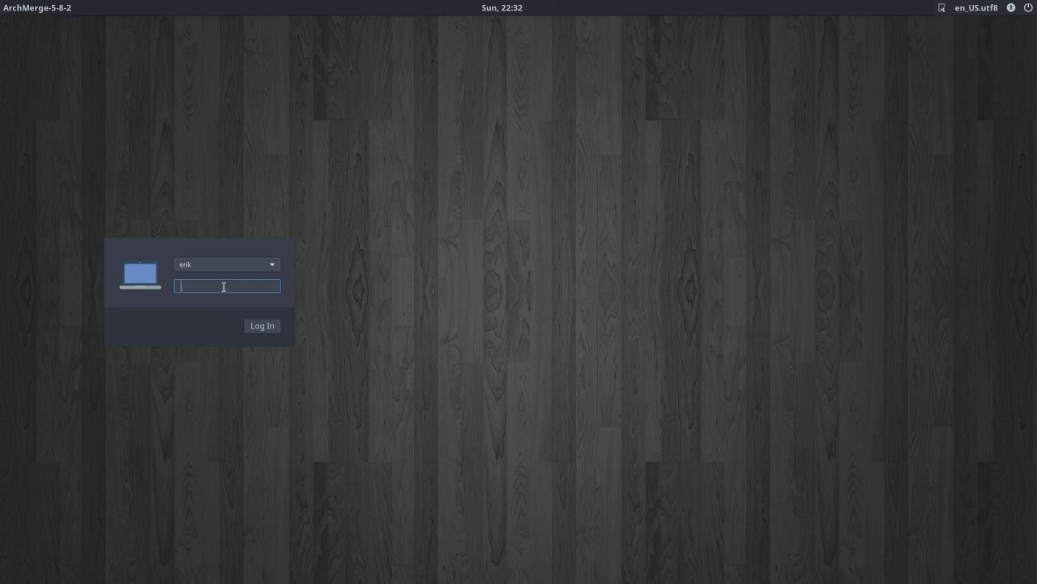
Select the password field on the login screen to start logging back in.
left_click(262, 325)
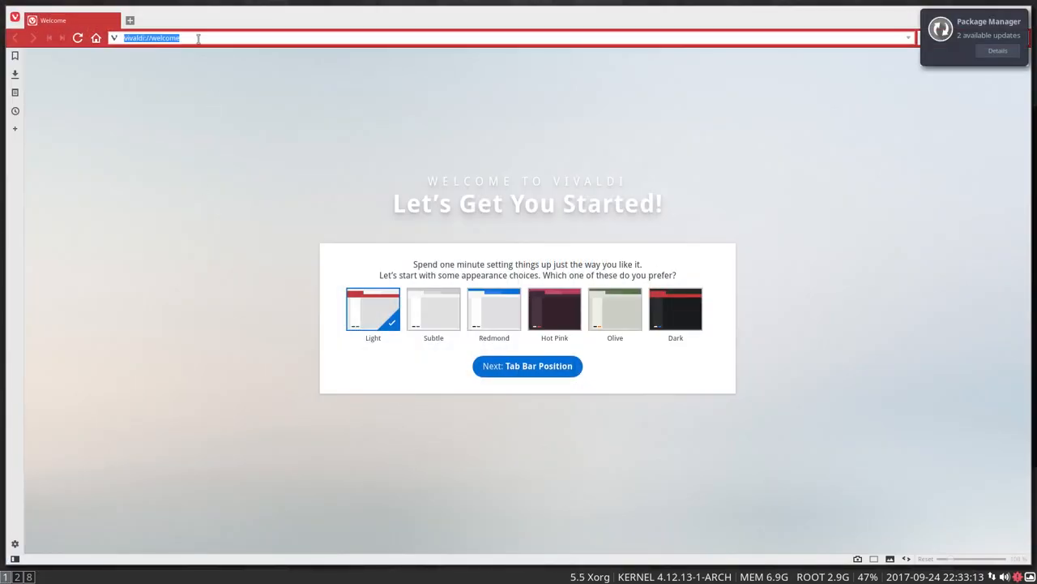
Load erikdubois.be in Vivaldi's address bar and expand the site's i3 menu.
type("erikdubois")
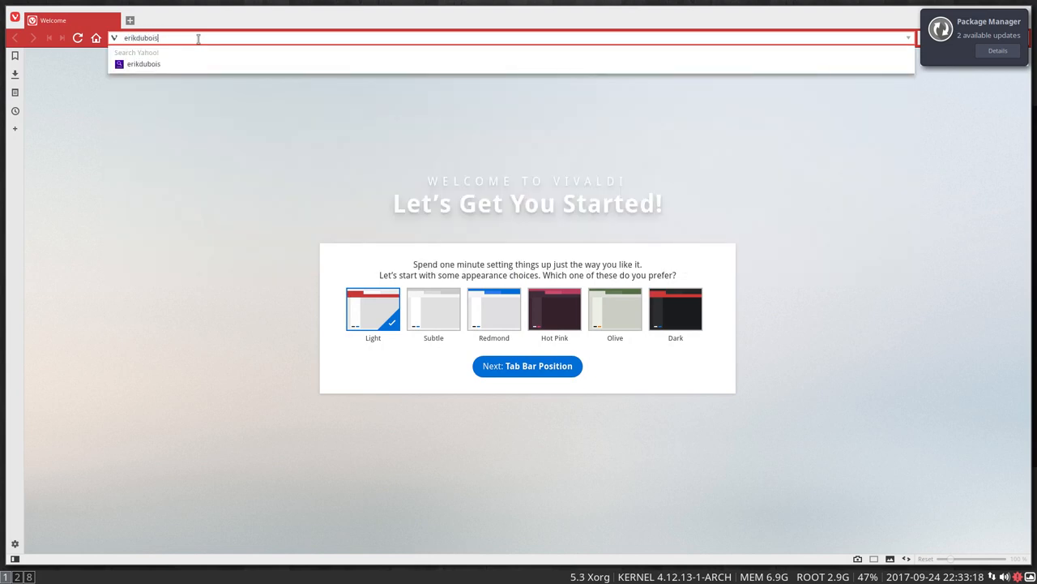
key("Return")
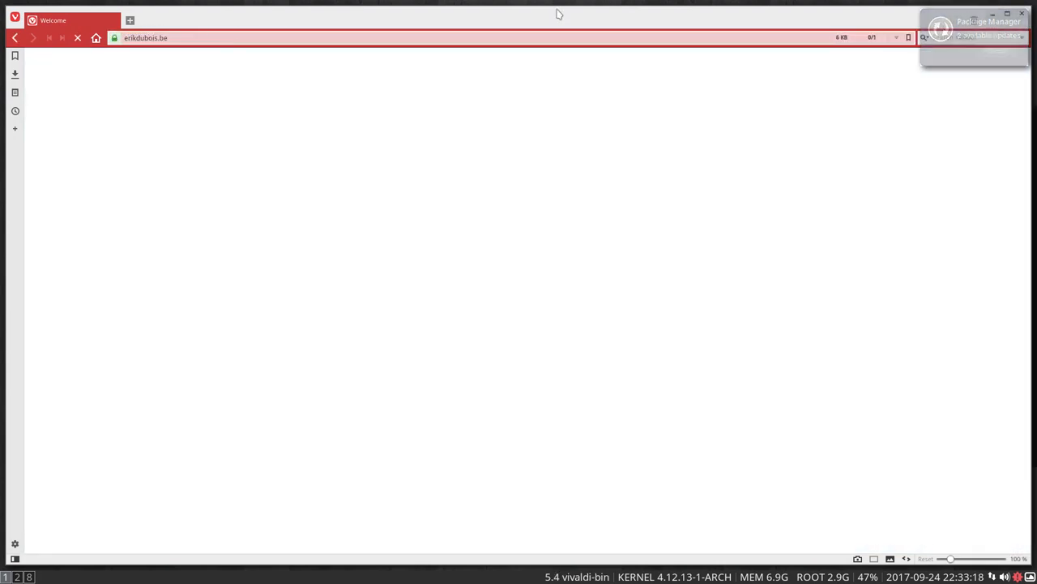
left_click(555, 83)
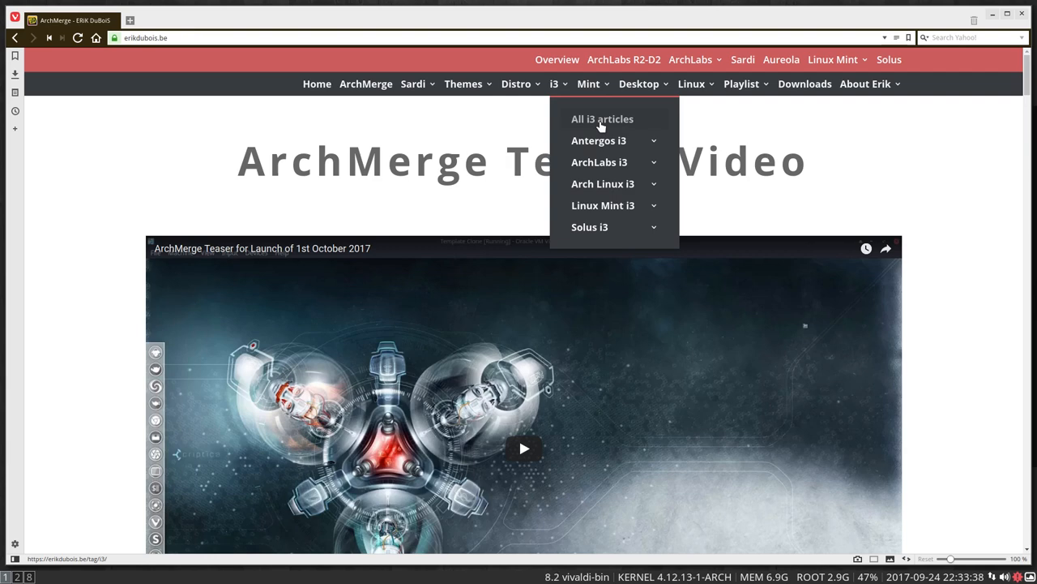
mouse_move(599, 140)
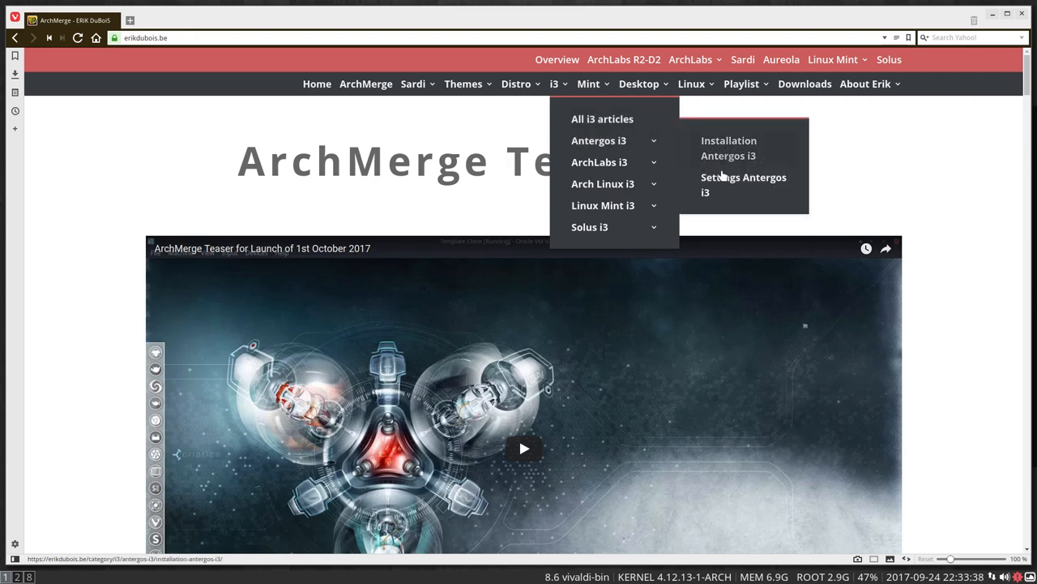
mouse_move(598, 162)
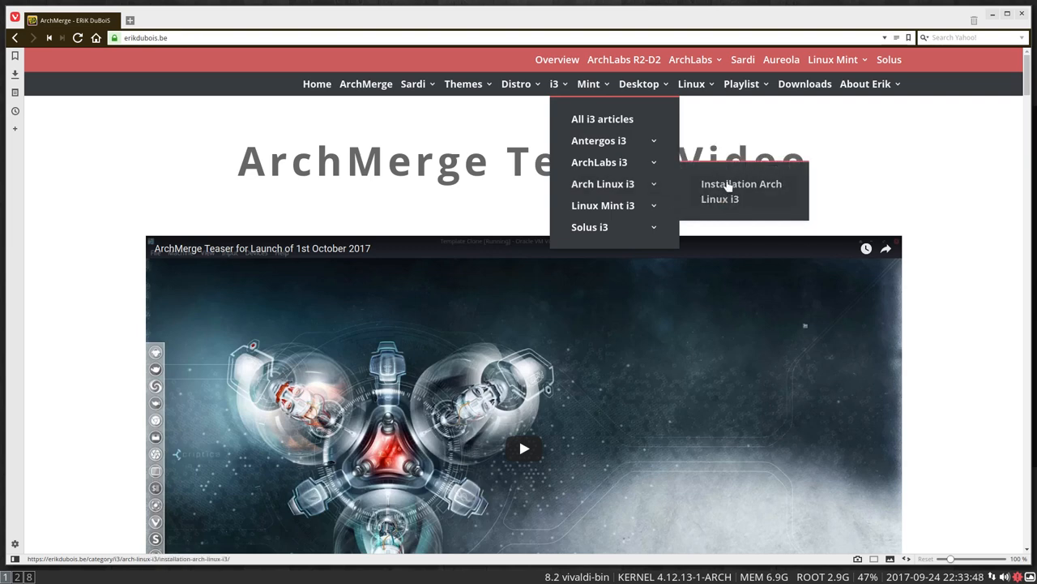
mouse_move(603, 205)
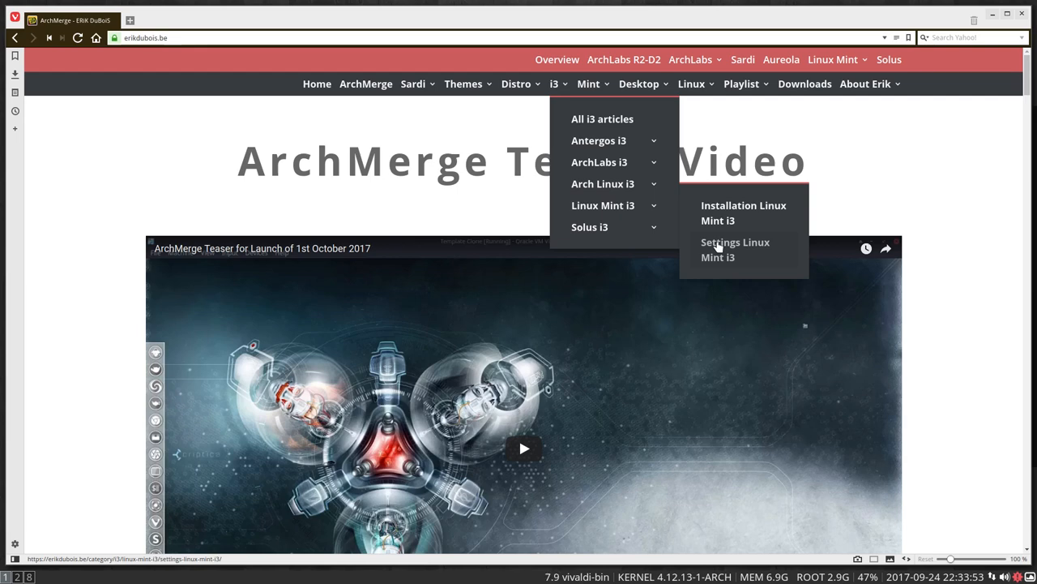
mouse_move(589, 226)
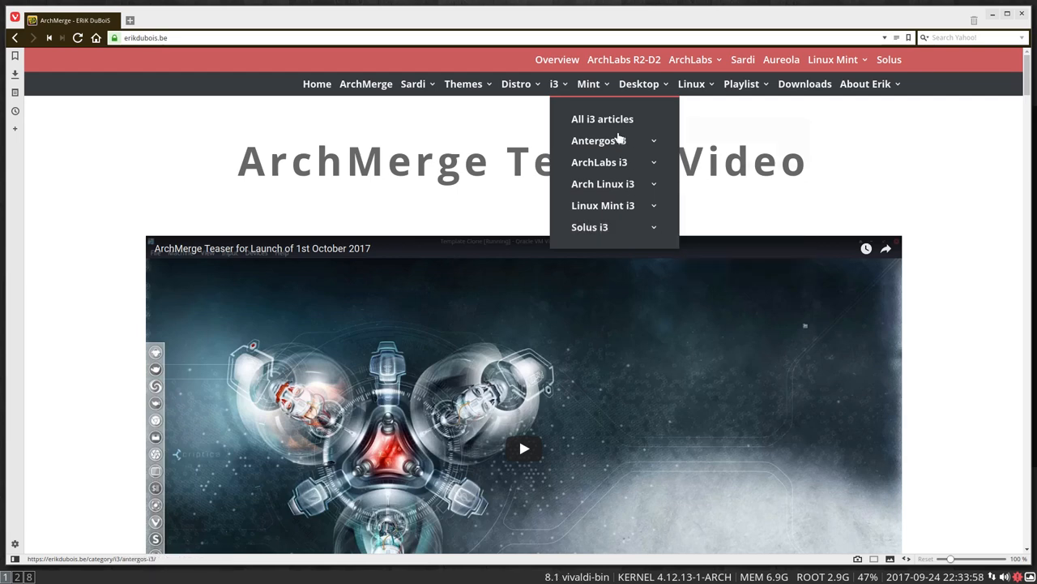
Choose All i3 articles in the erikdubois.be i3 menu.
left_click(602, 119)
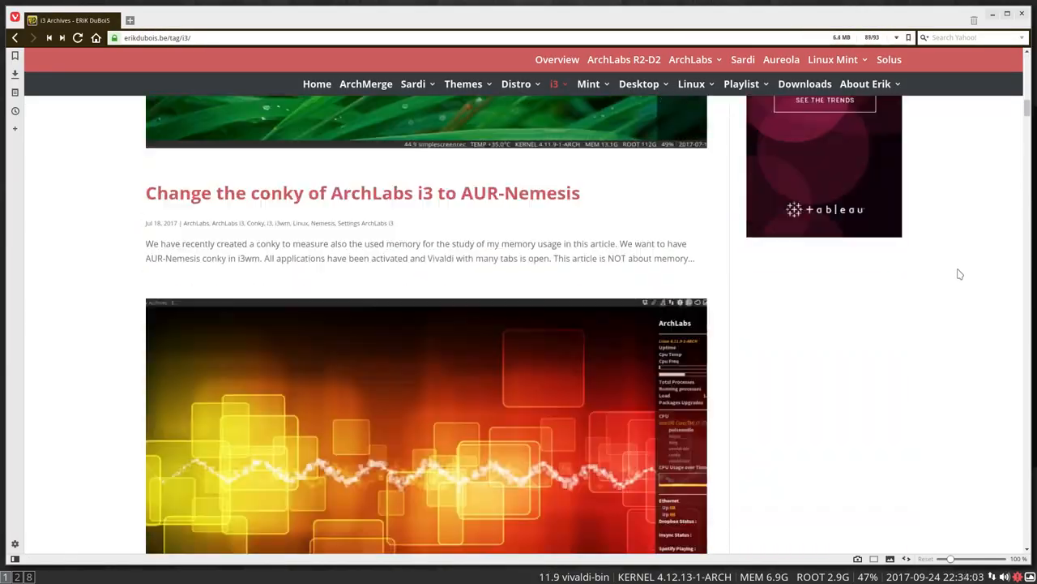
Scroll down through the i3 Archives article listing.
scroll("down", 3)
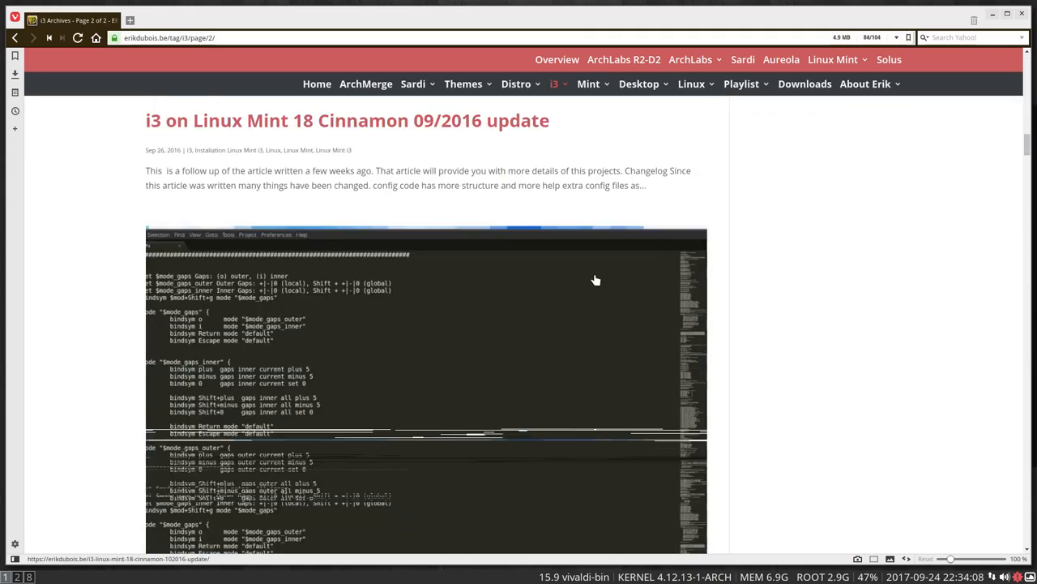
scroll("down", 3)
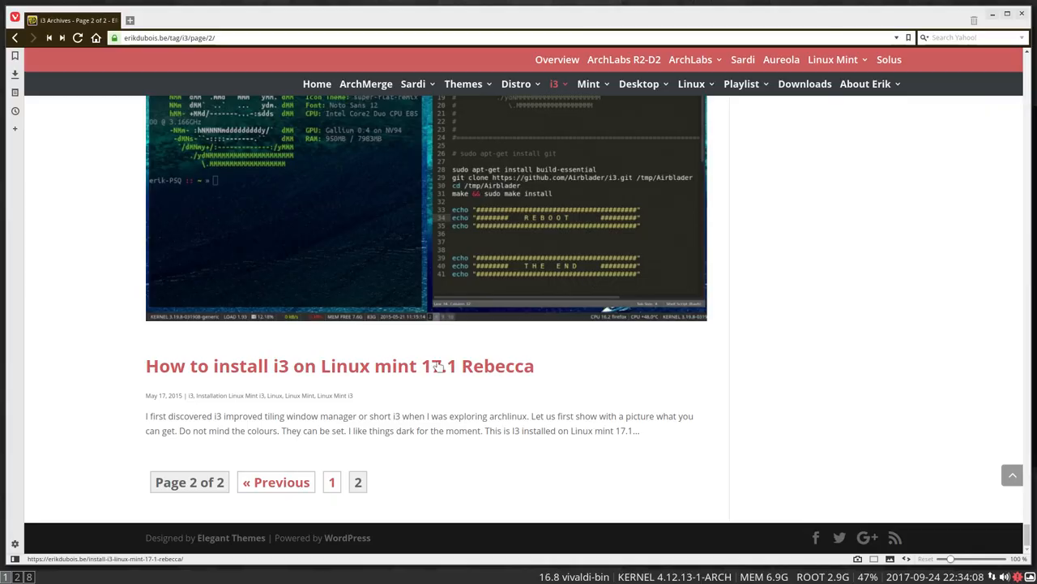
scroll("down", 3)
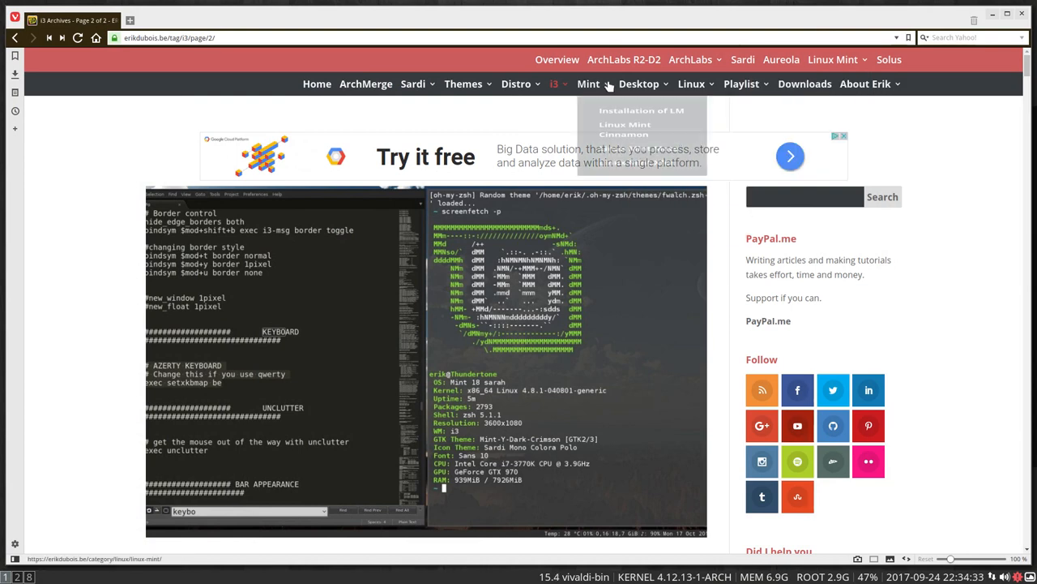
Open the Xfce archive from the categories menu and scroll to 'Linux Mint 18 XFCE part 3'.
left_click(639, 84)
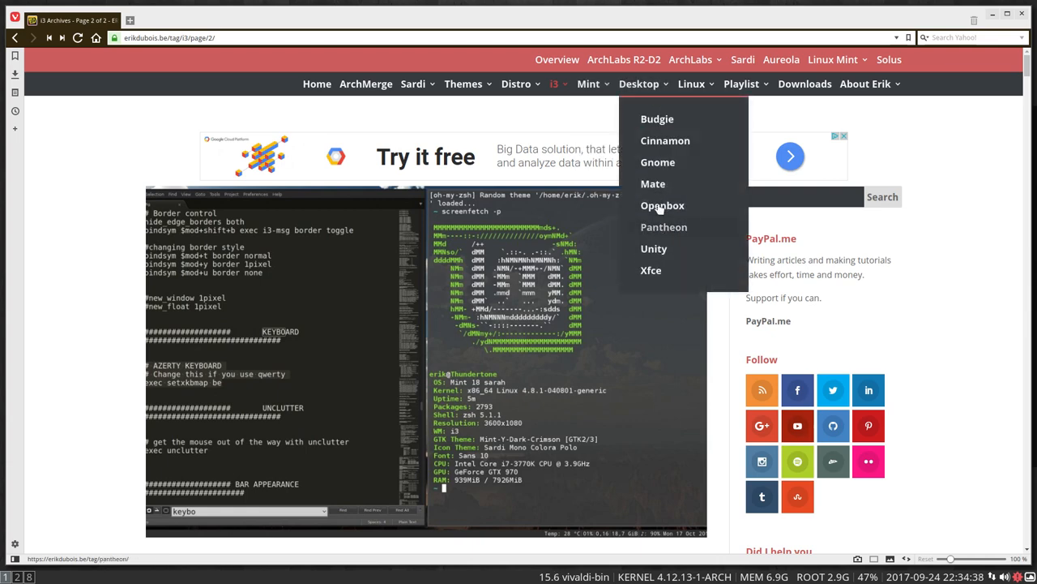
left_click(651, 270)
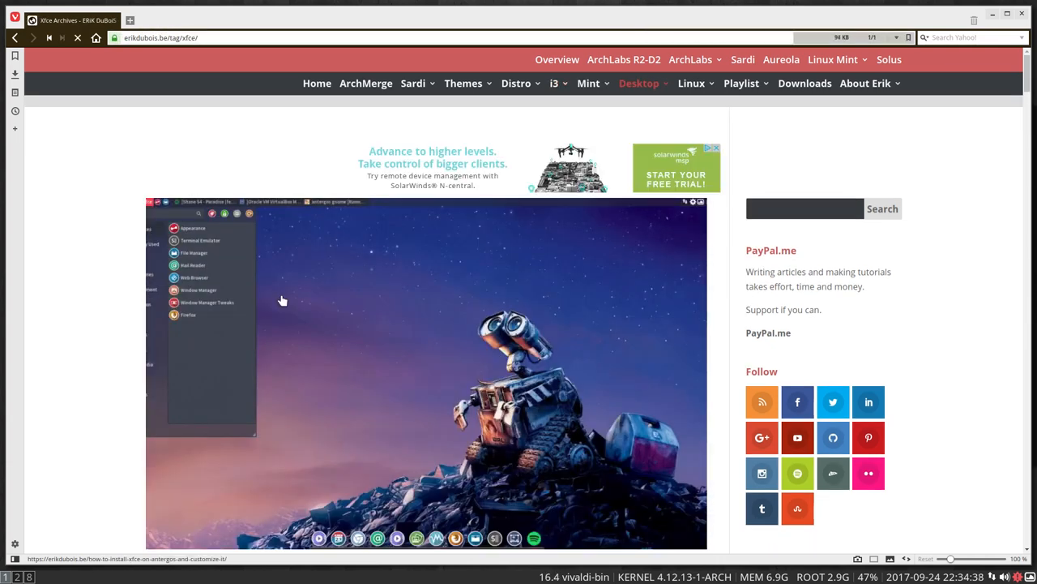
scroll("down", 3)
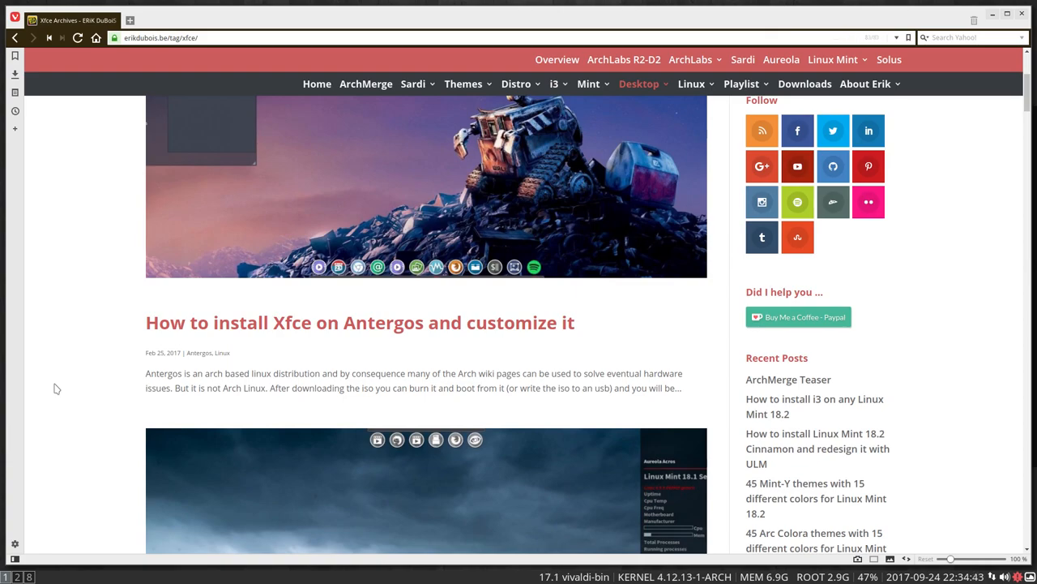
scroll("down", 3)
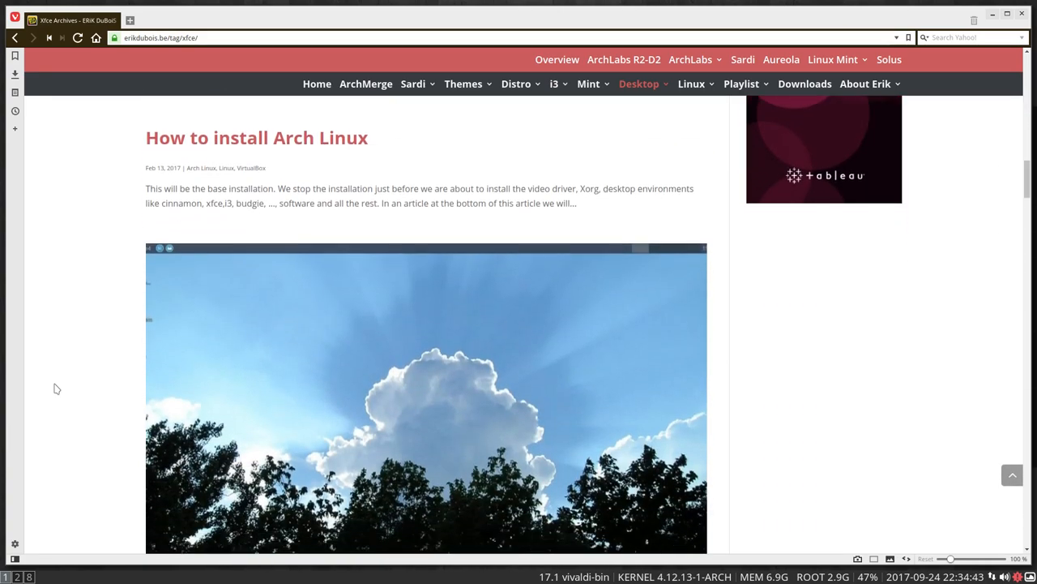
scroll("down", 3)
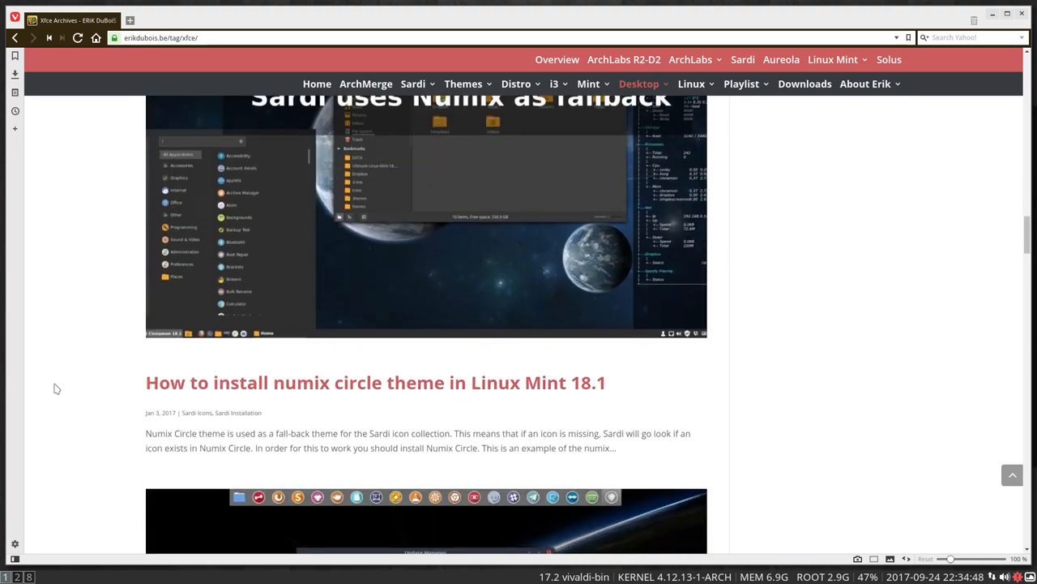
scroll("down", 3)
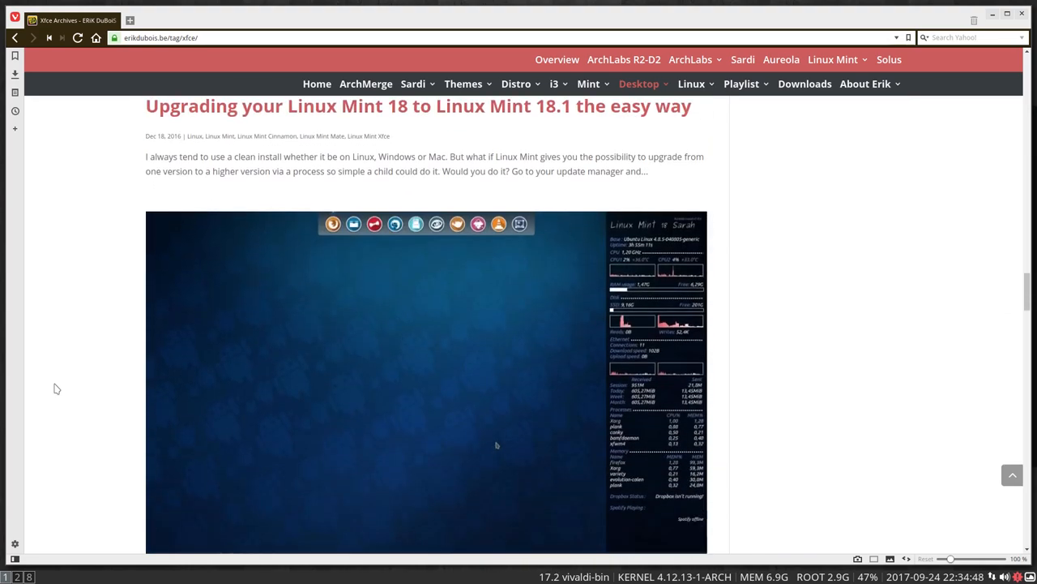
scroll("down", 3)
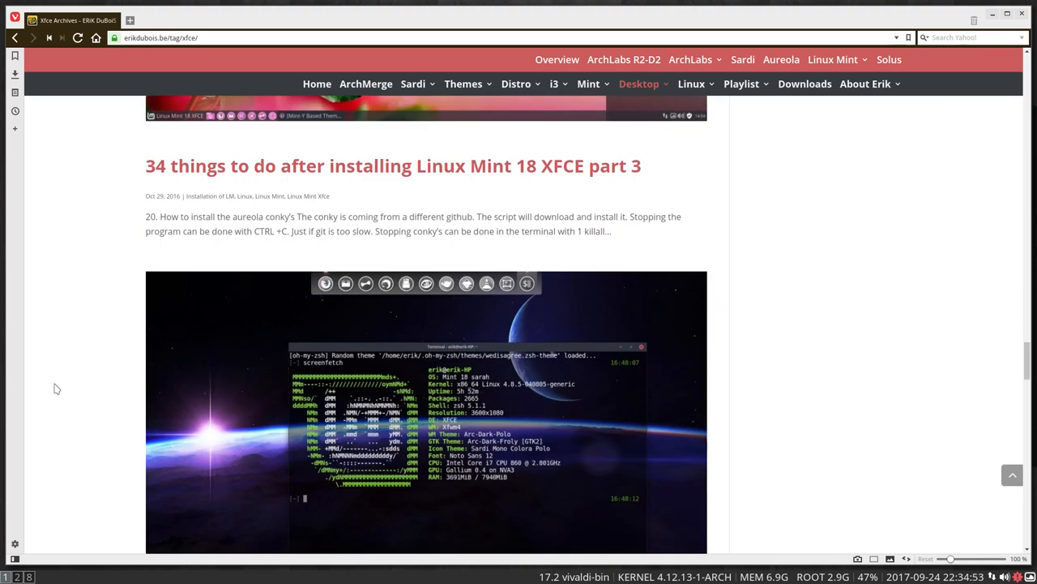
scroll("down", 3)
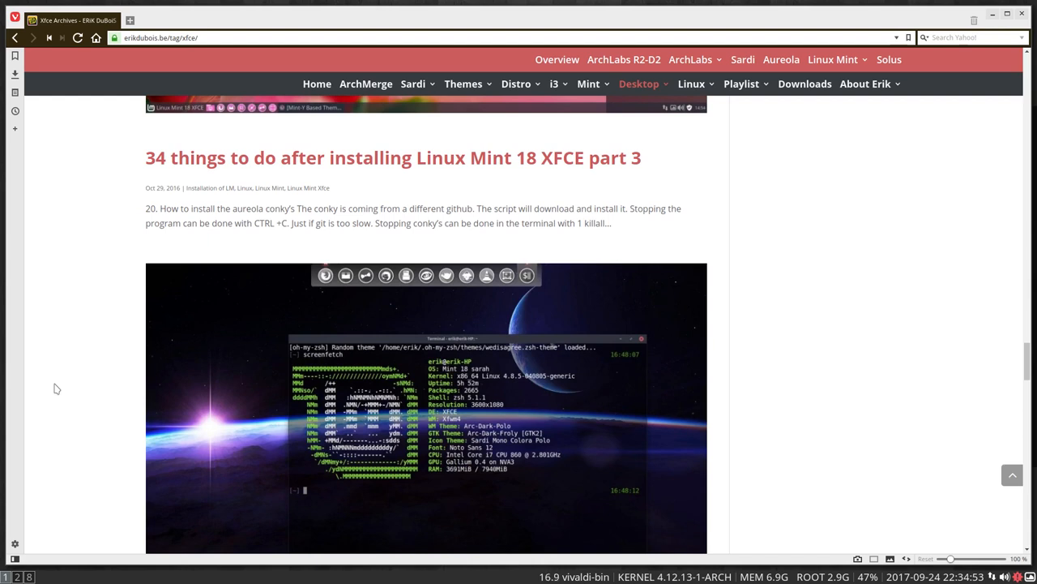
mouse_move(922, 112)
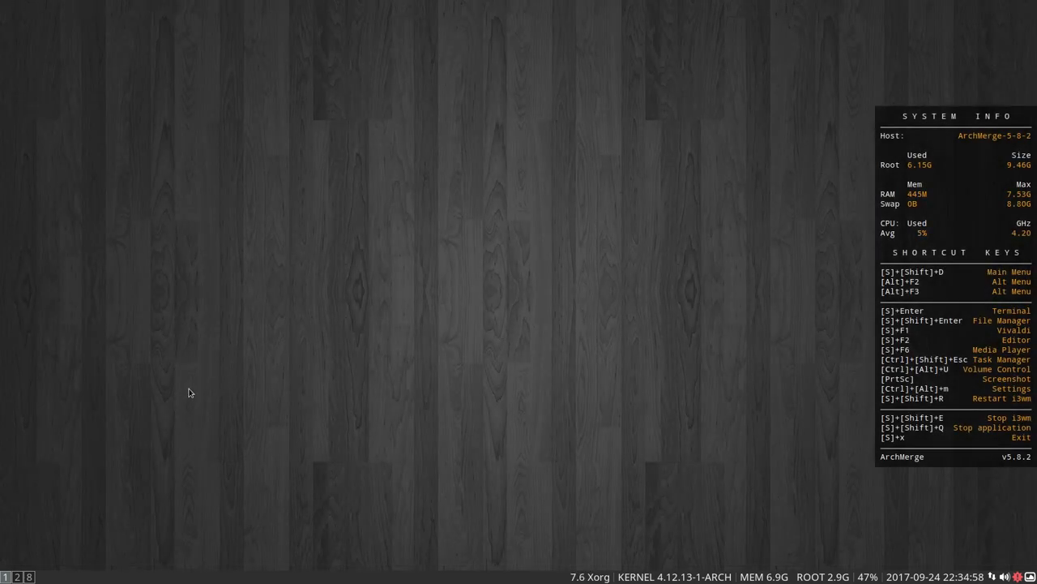
mouse_move(331, 332)
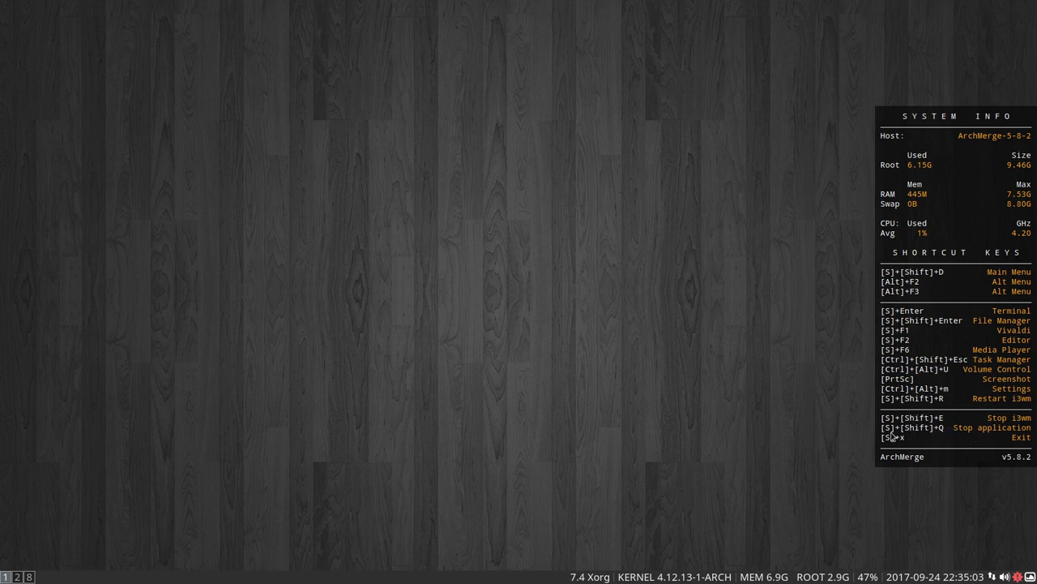
mouse_move(936, 432)
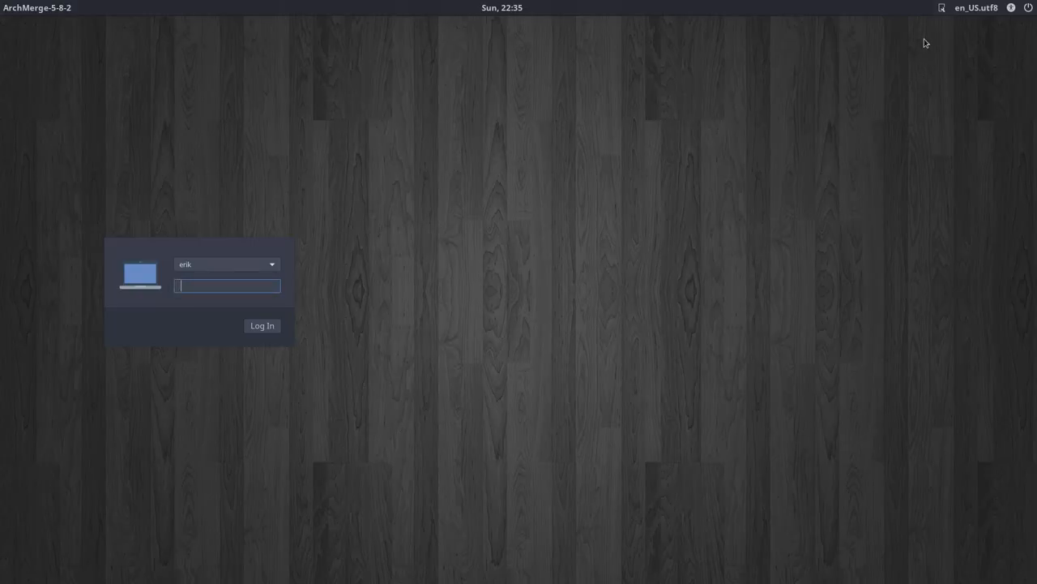
Choose the Xfce session at the login greeter and enter the password.
left_click(941, 7)
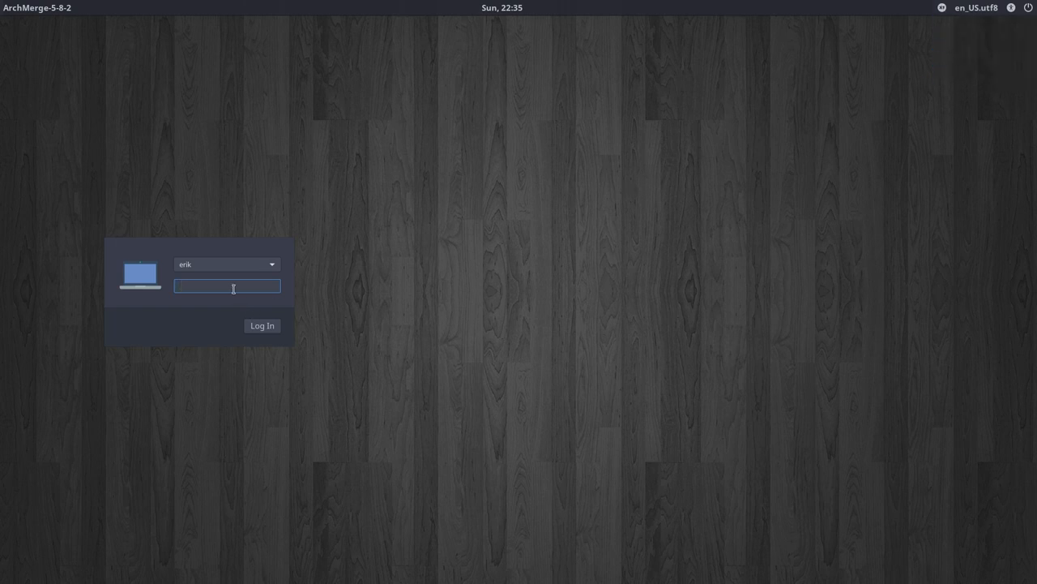
left_click(261, 325)
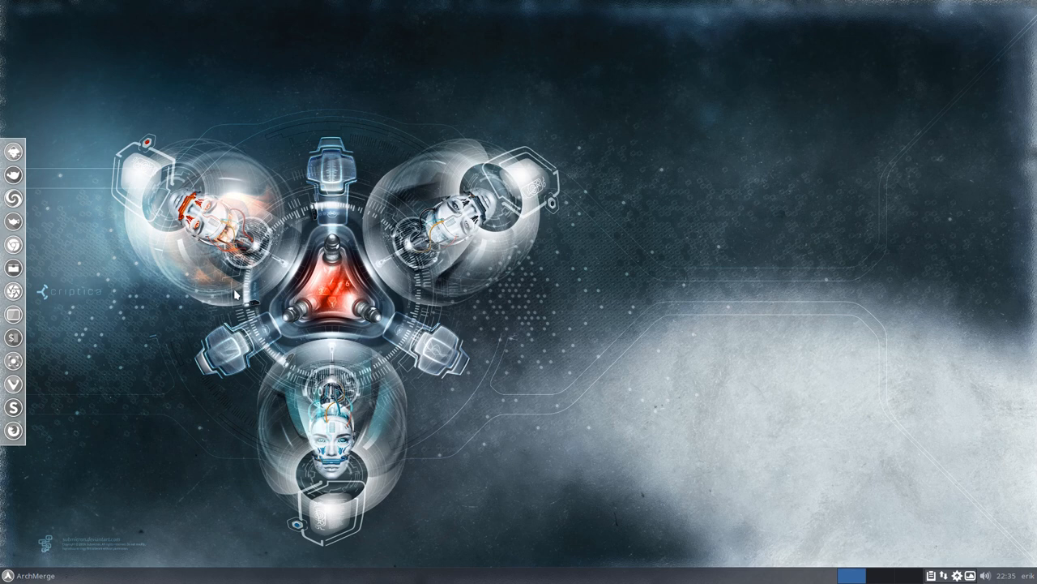
mouse_move(354, 259)
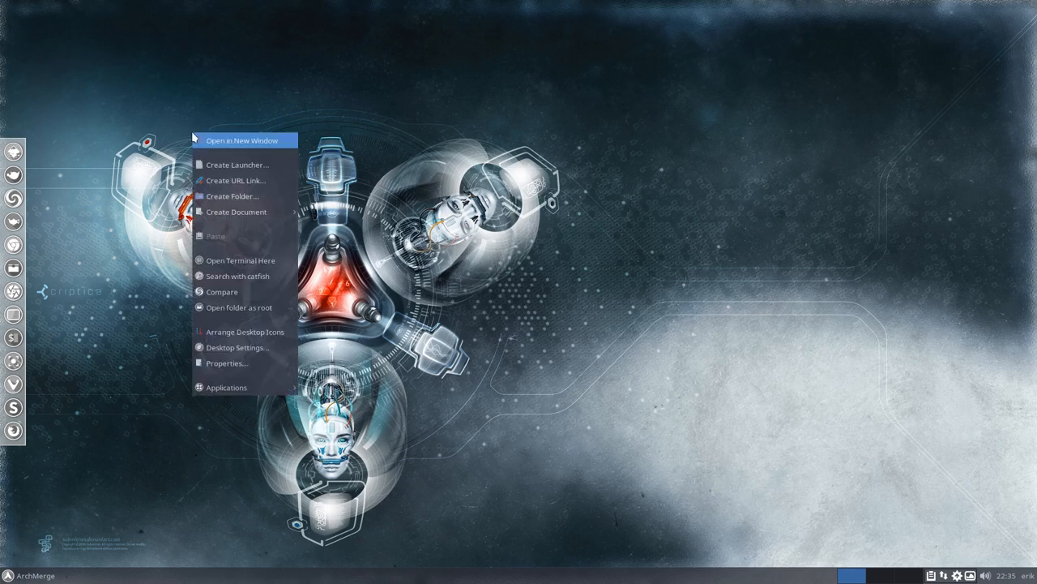
left_click(128, 339)
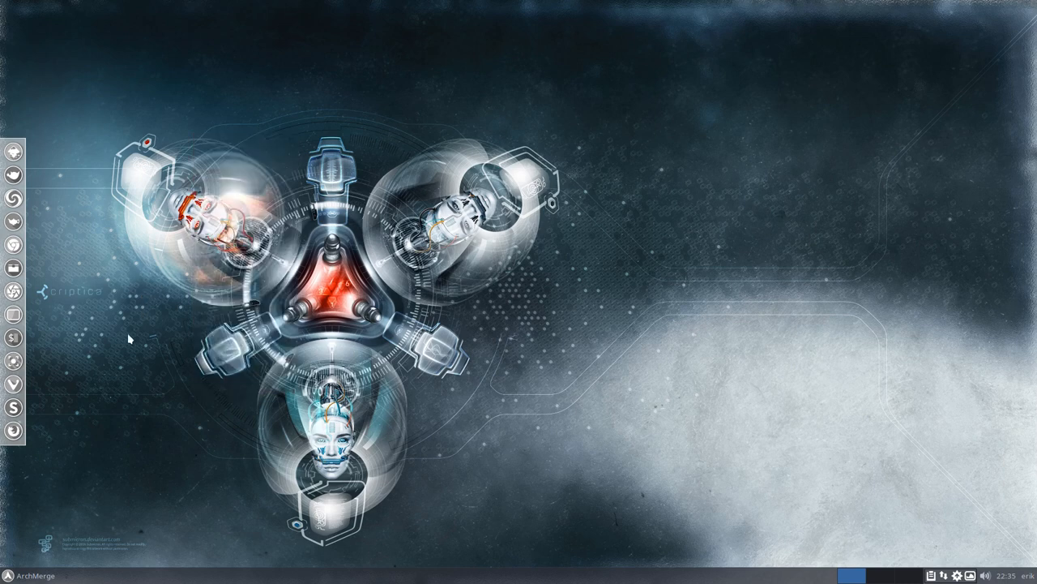
left_click(14, 575)
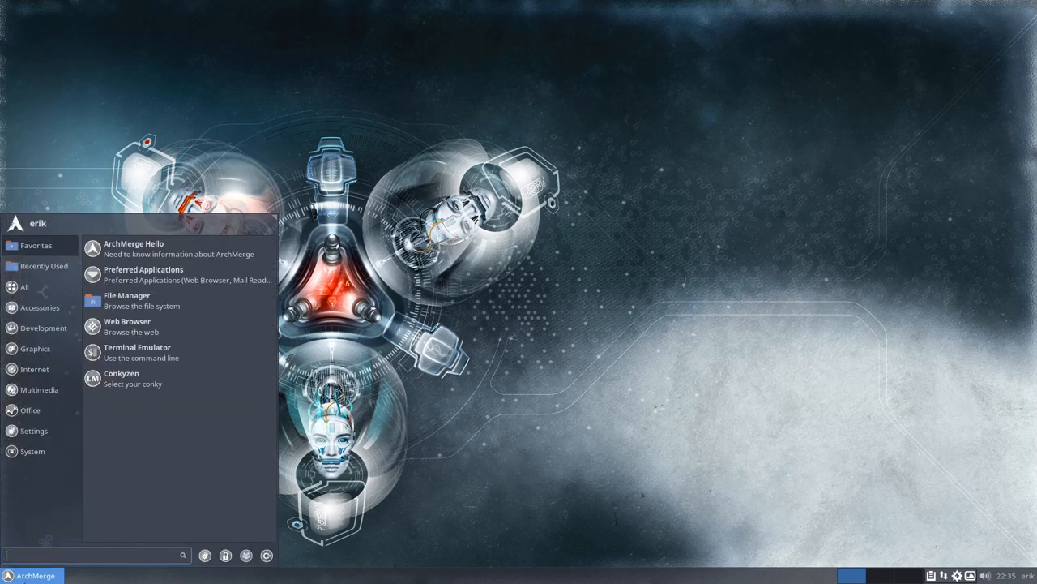
left_click(32, 450)
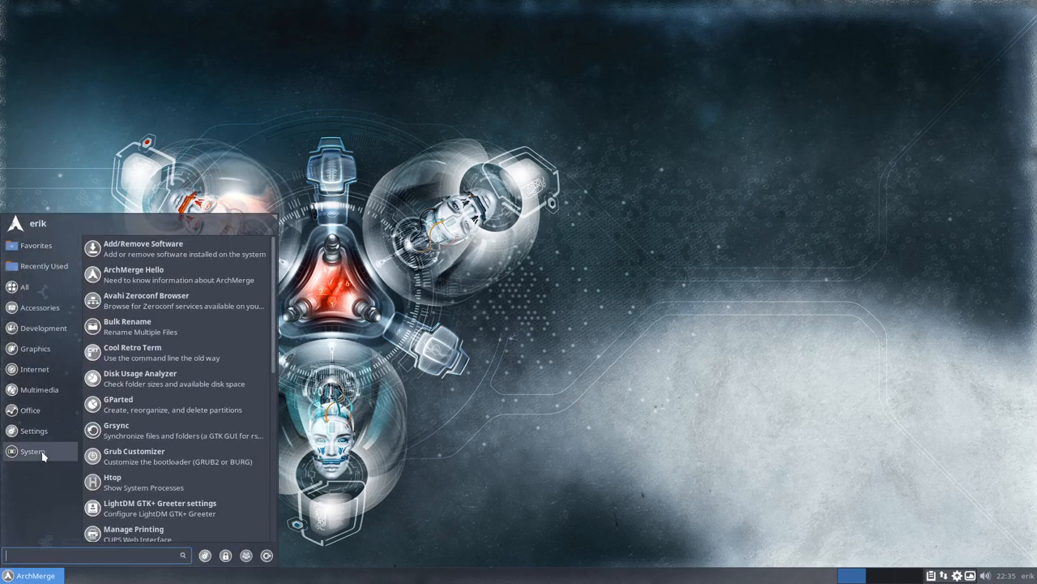
left_click(33, 431)
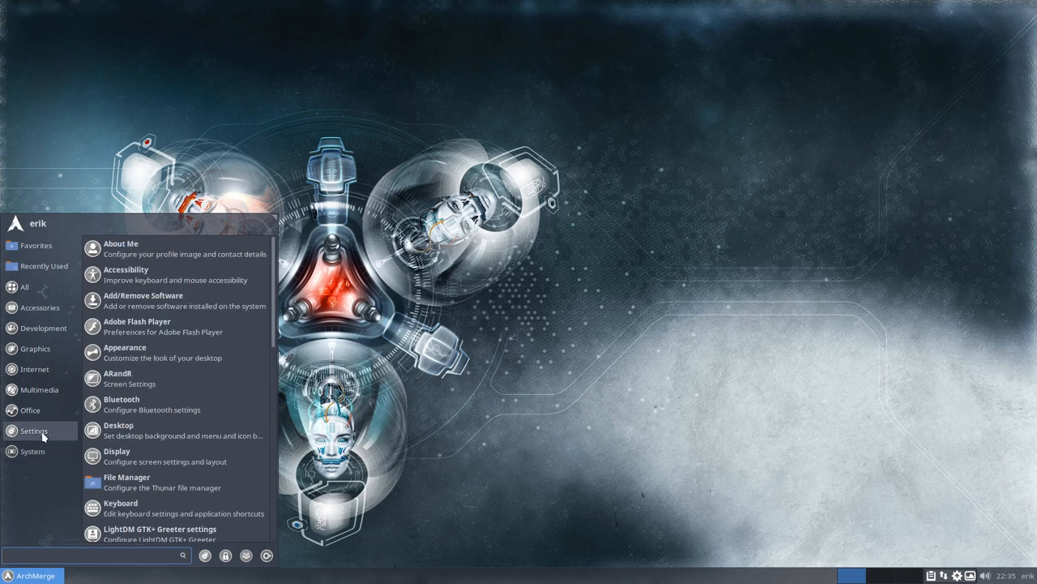
left_click(38, 389)
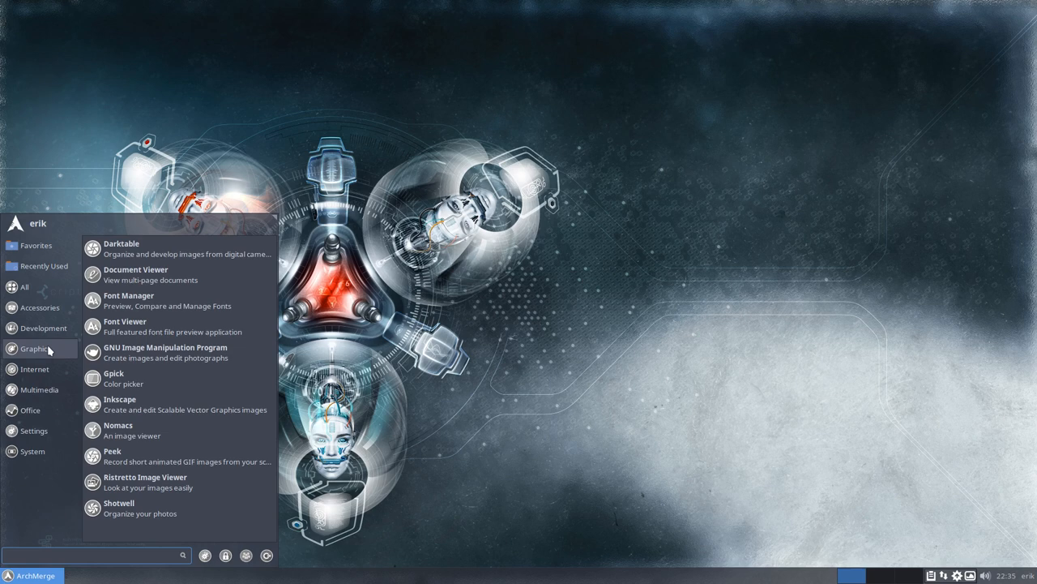
left_click(38, 308)
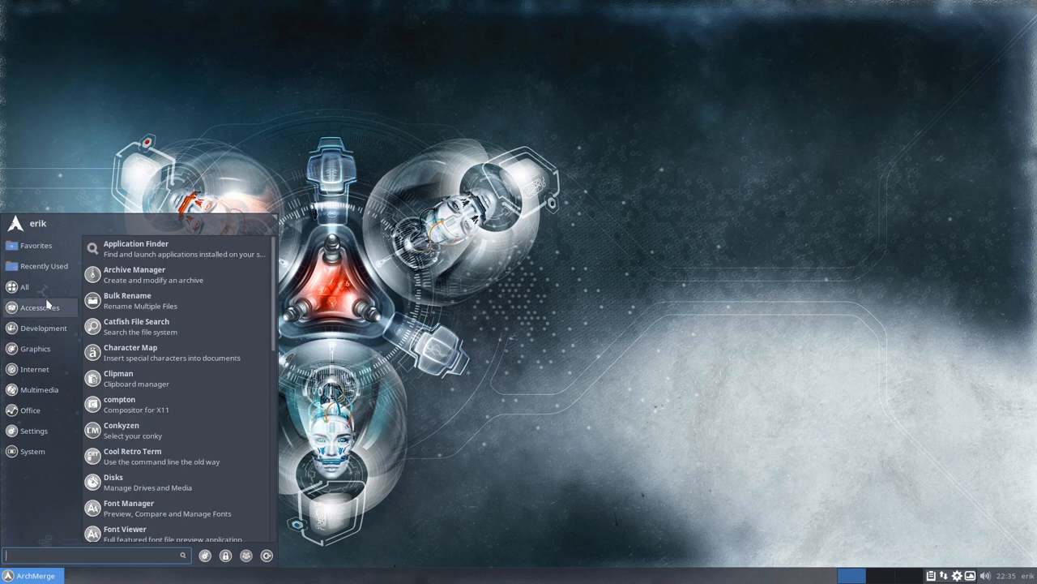
left_click(24, 287)
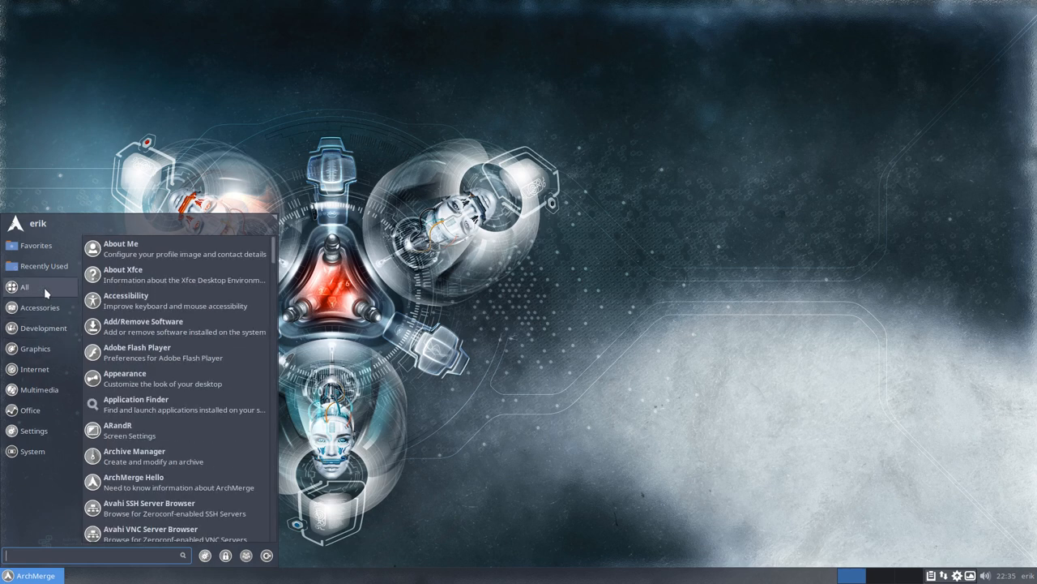
left_click(43, 328)
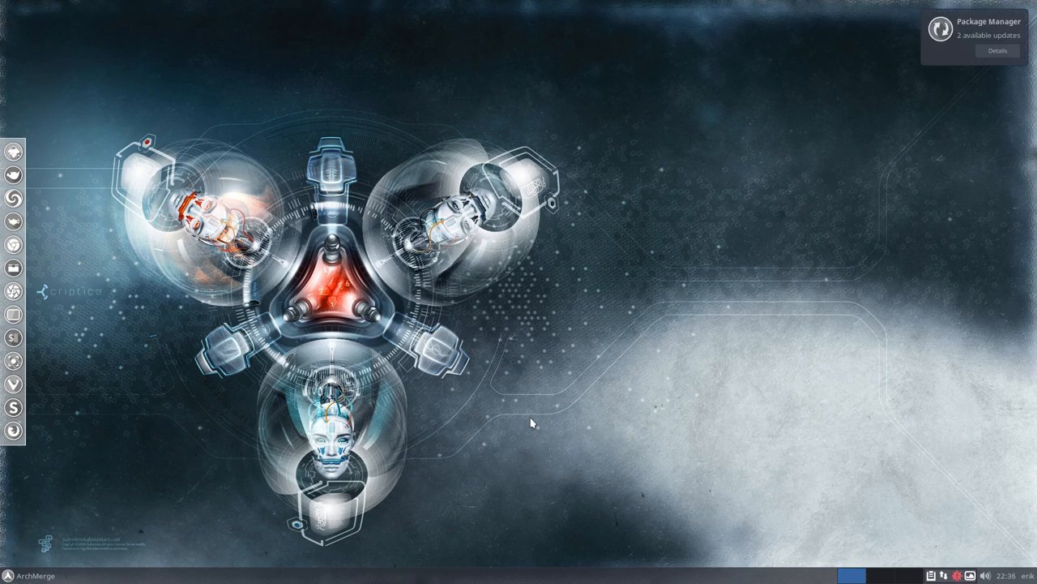
mouse_move(267, 308)
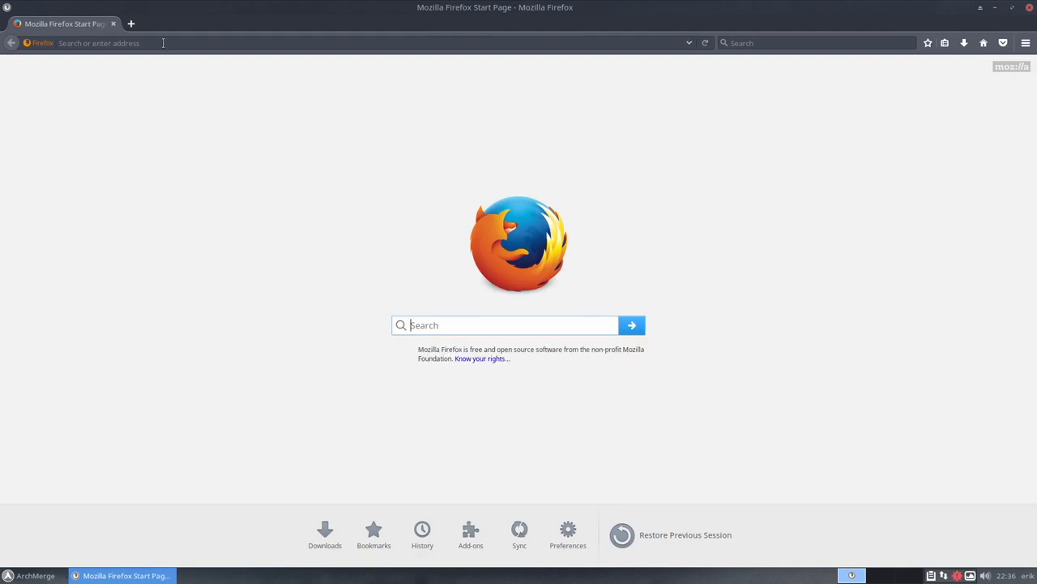
Go to archmerge.com, open its Donation page and scroll to the PayPal options.
type("archmerge.com")
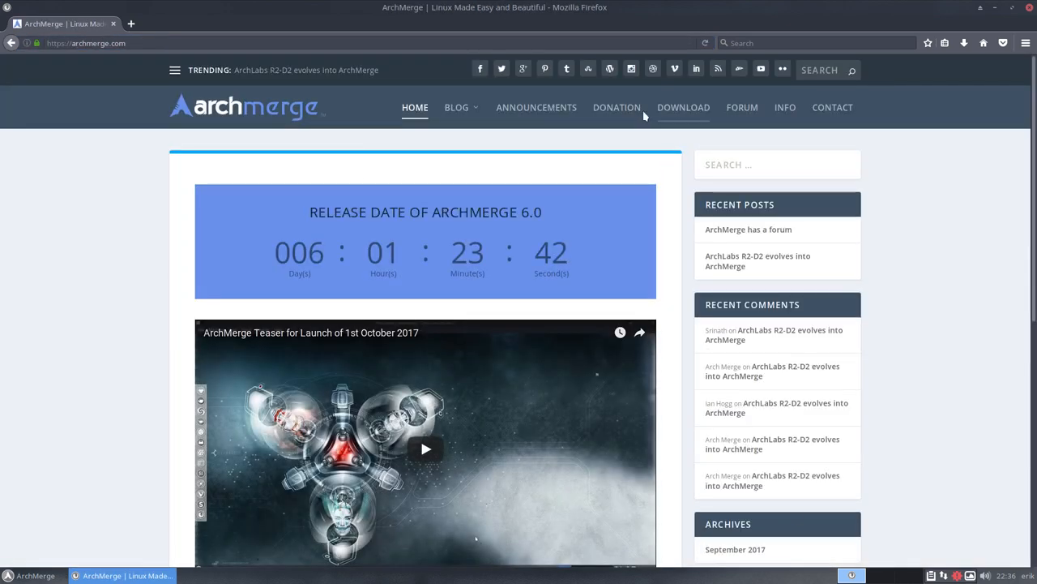
left_click(617, 107)
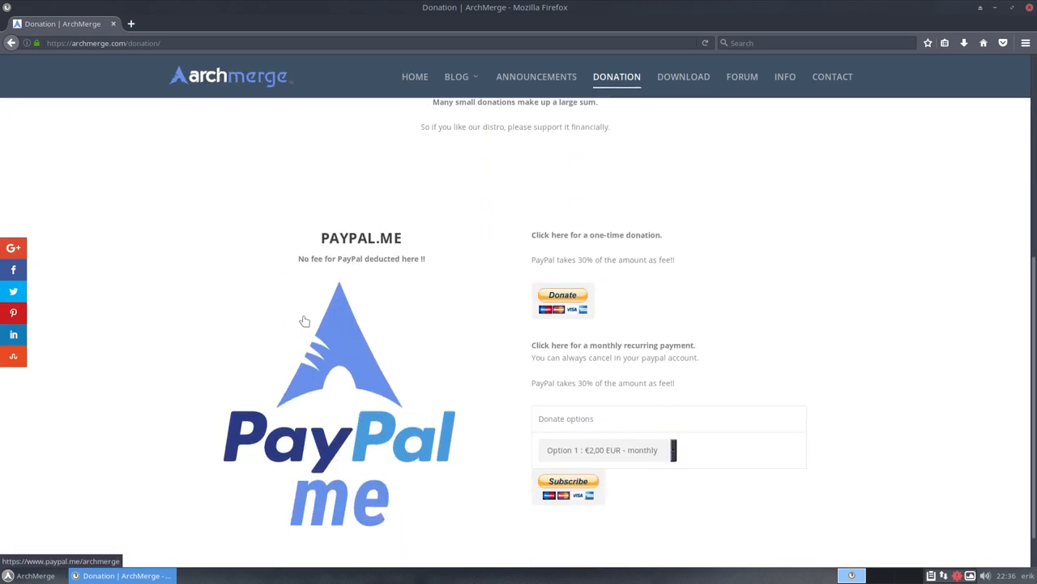
scroll("down", 3)
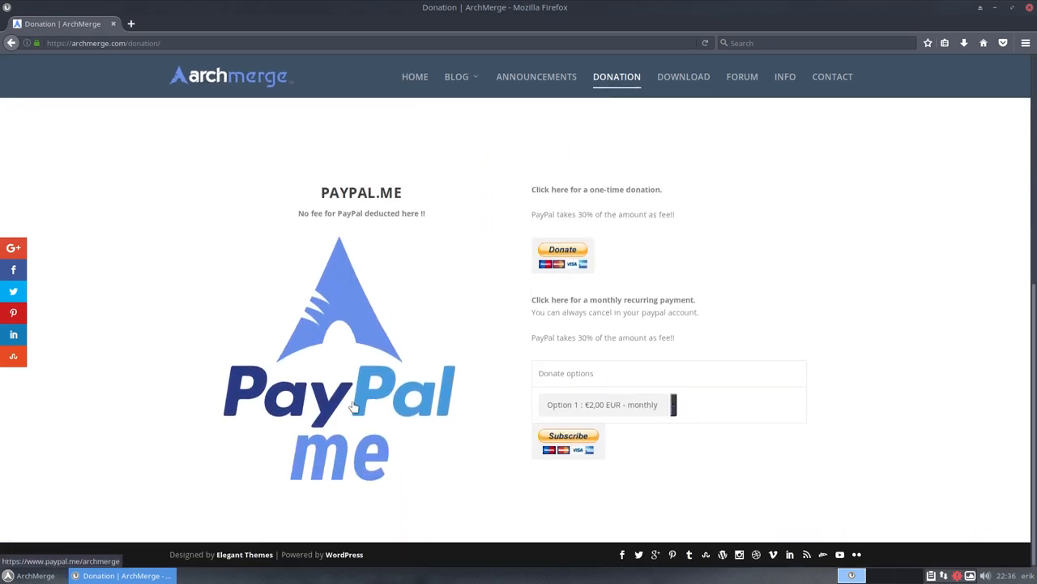